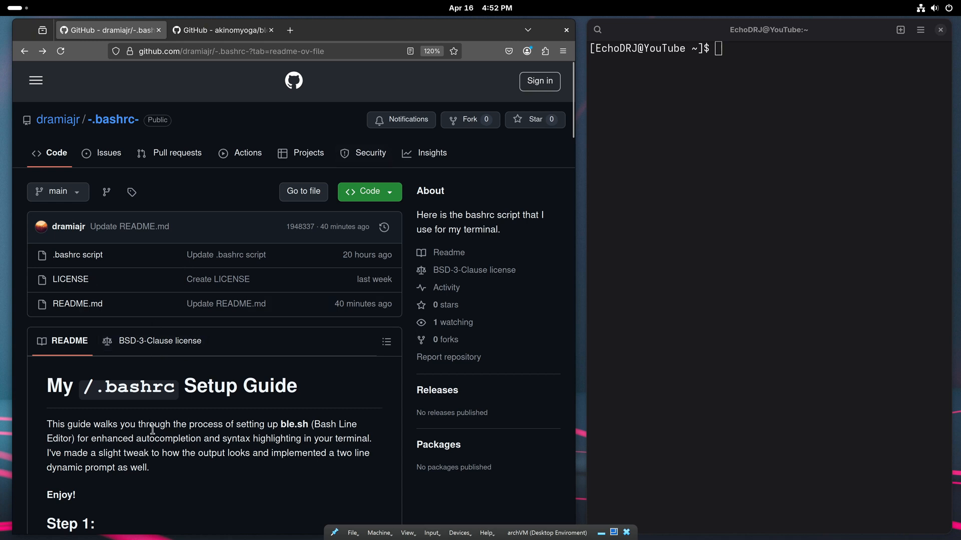
# Switch to the akinomyoga/ble.sh repository tab and scroll down to its README.
pyautogui.scroll(-3)
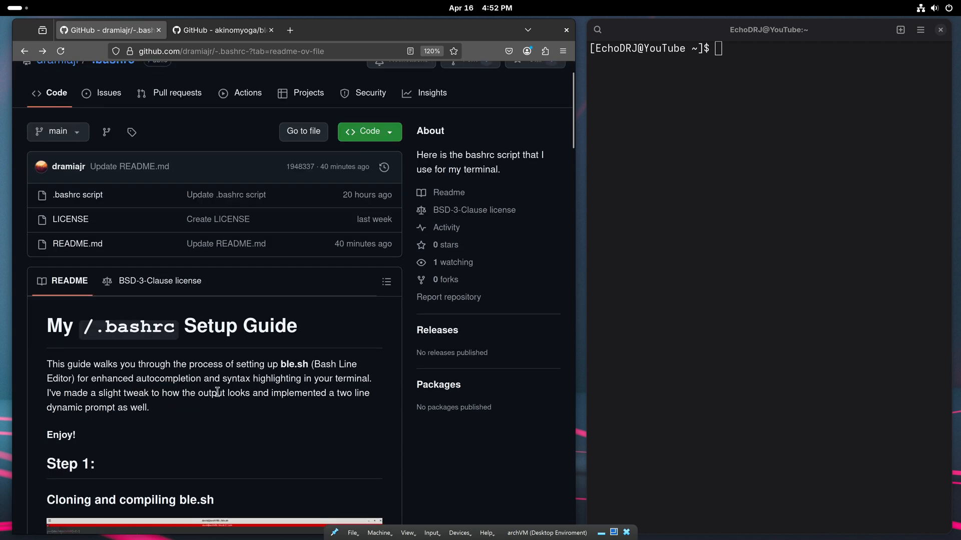
pyautogui.moveTo(247, 363)
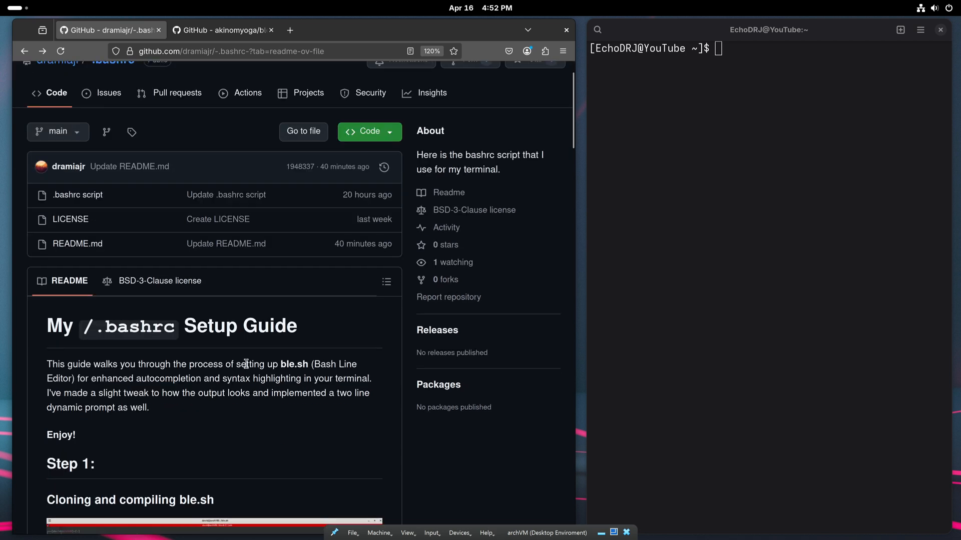
pyautogui.doubleClick(294, 364)
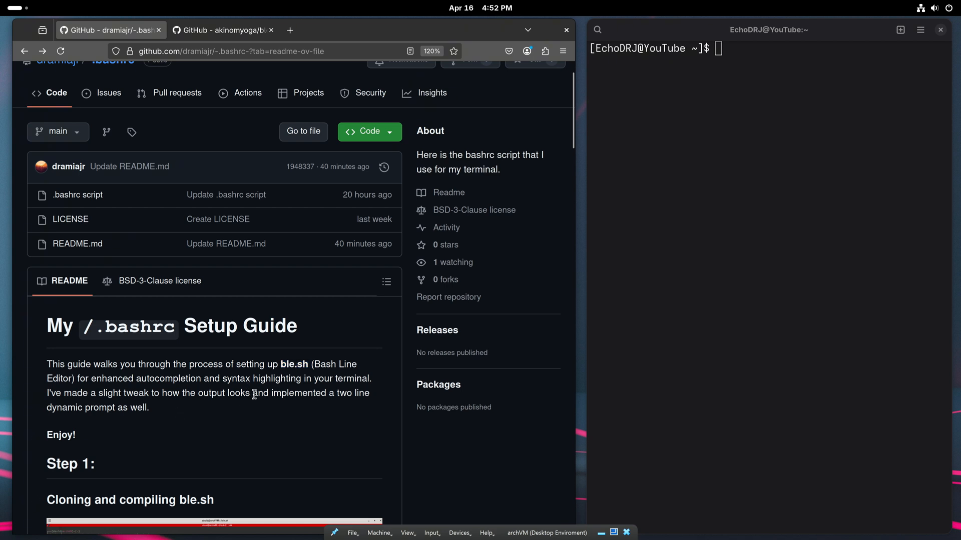
pyautogui.moveTo(245, 393)
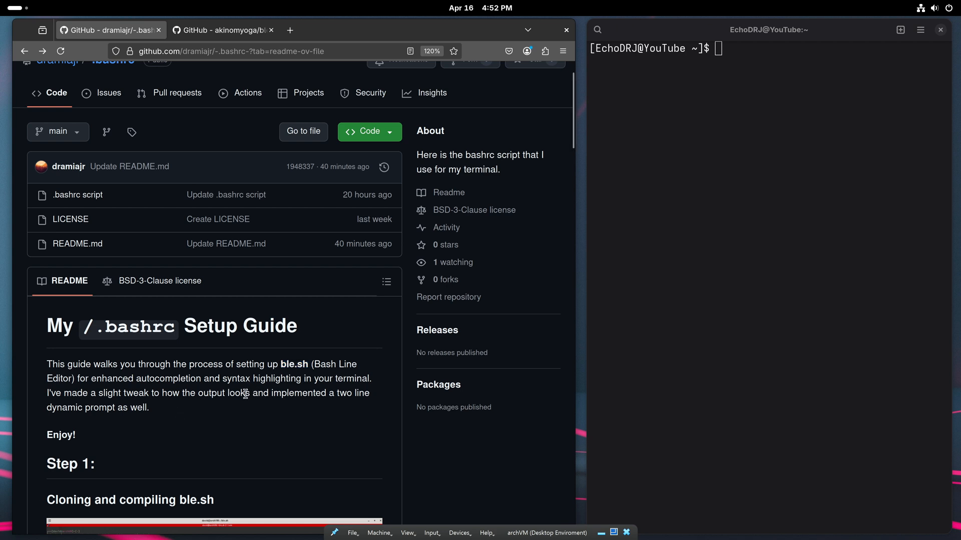
pyautogui.moveTo(650, 126)
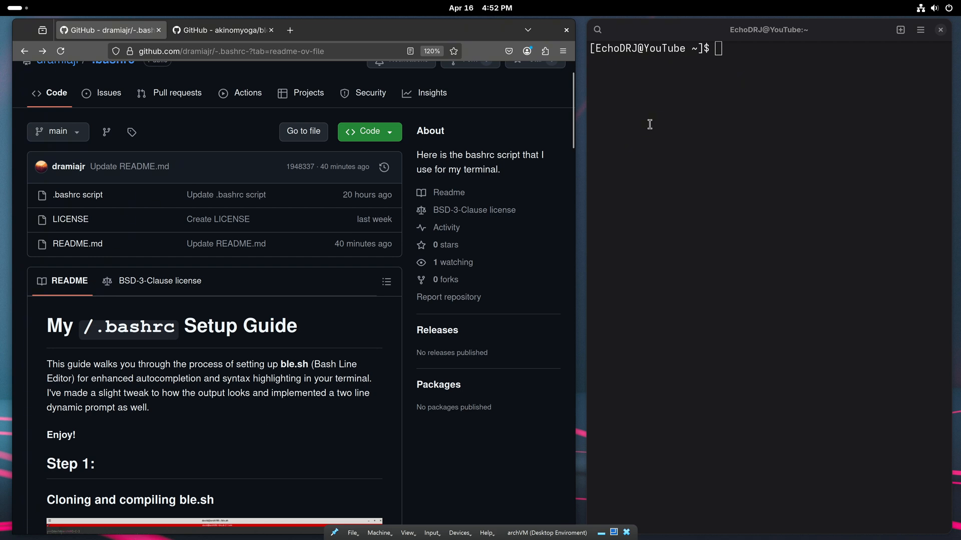
pyautogui.moveTo(222, 459)
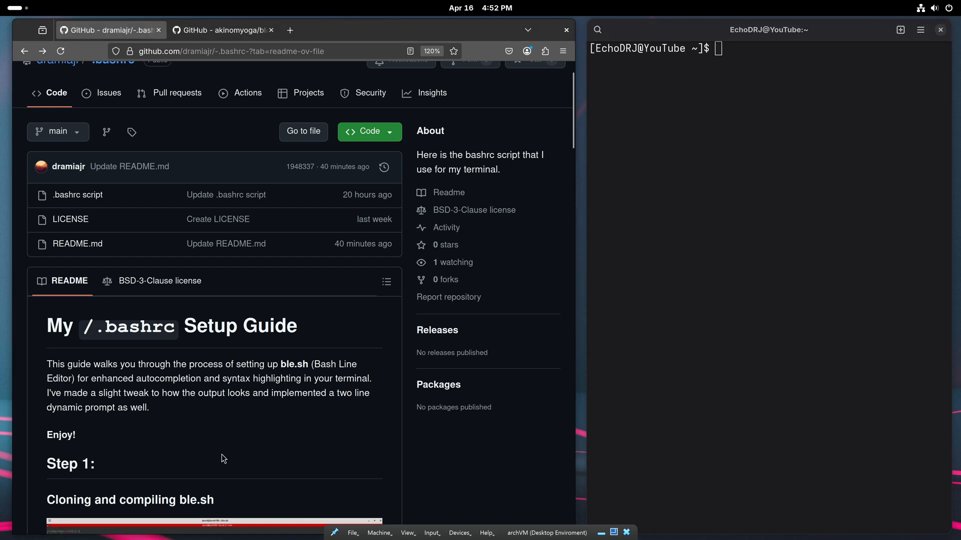
pyautogui.click(222, 30)
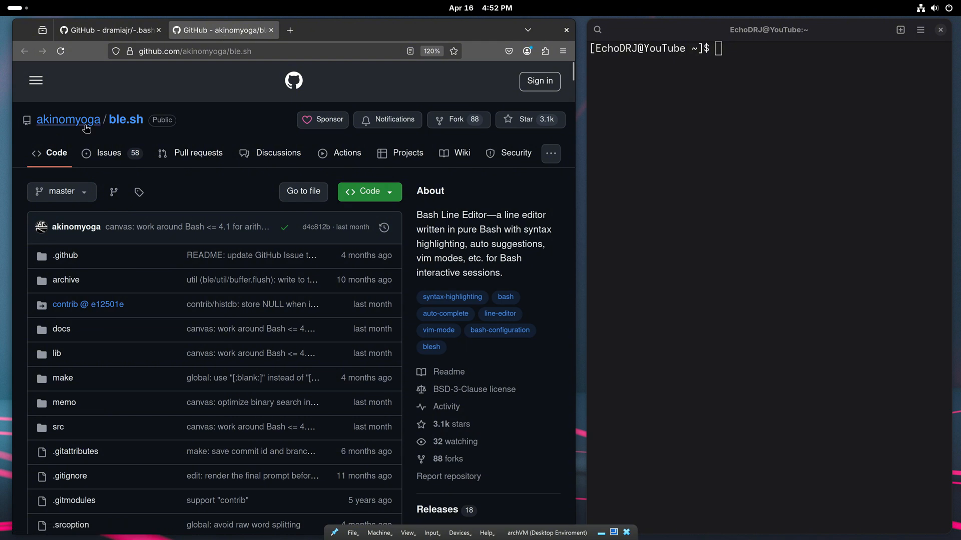
pyautogui.moveTo(270, 360)
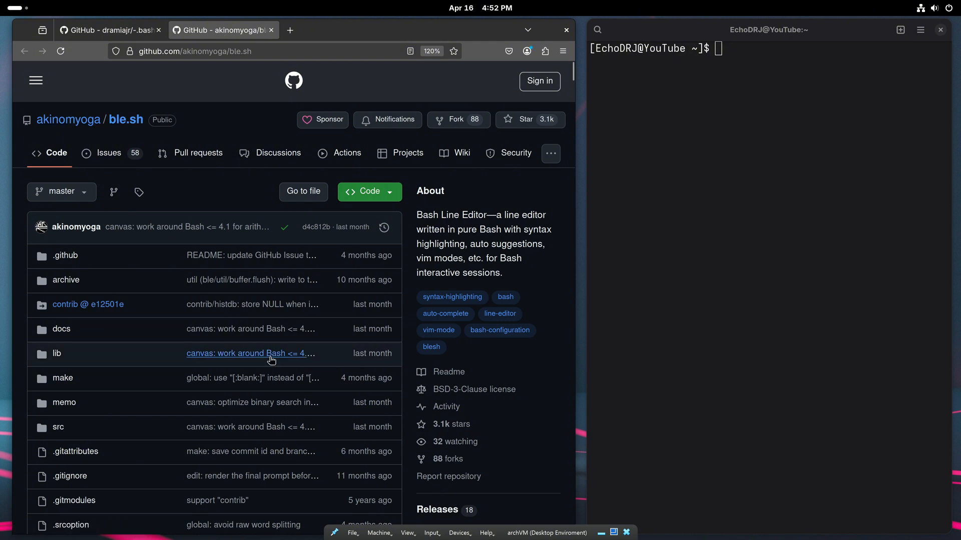
pyautogui.scroll(-3)
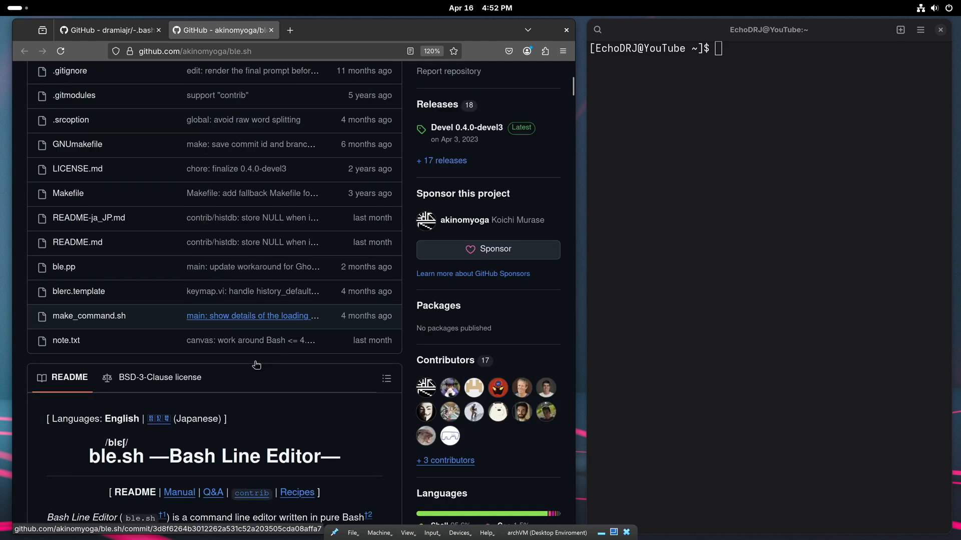
pyautogui.scroll(-3)
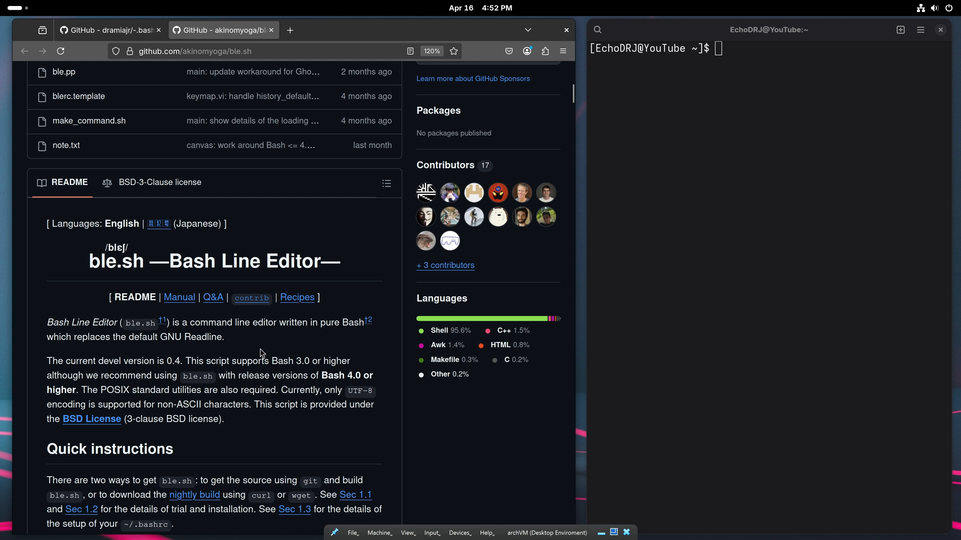
pyautogui.moveTo(301, 379)
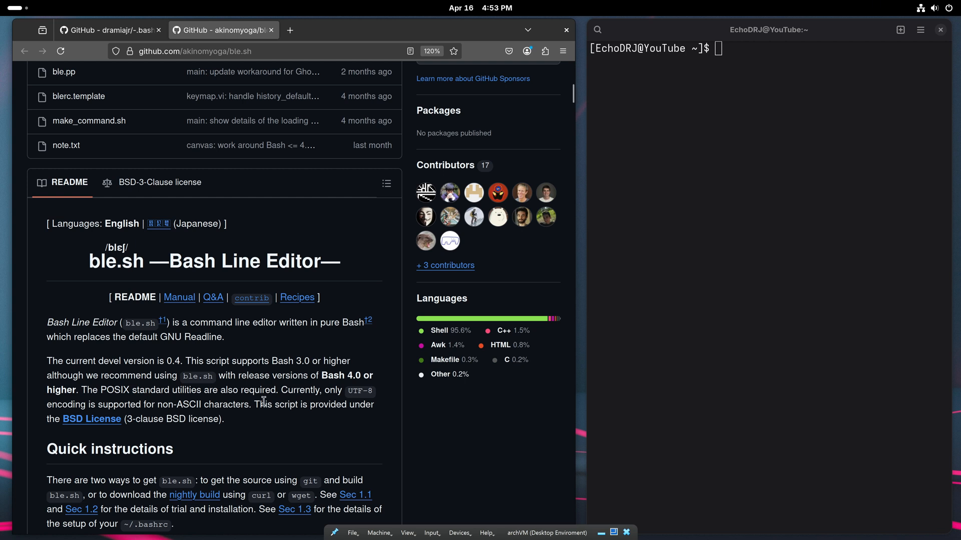
pyautogui.moveTo(404, 297)
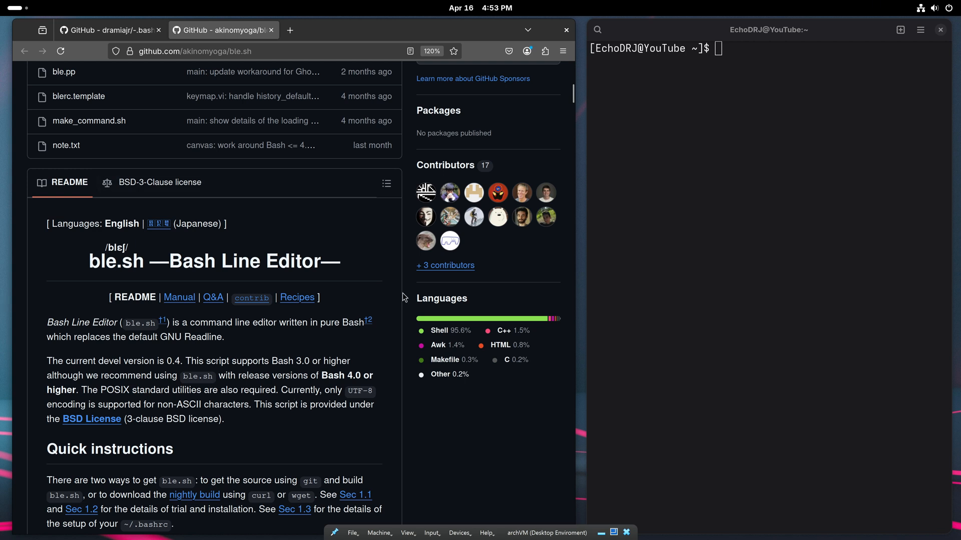
pyautogui.moveTo(240, 419)
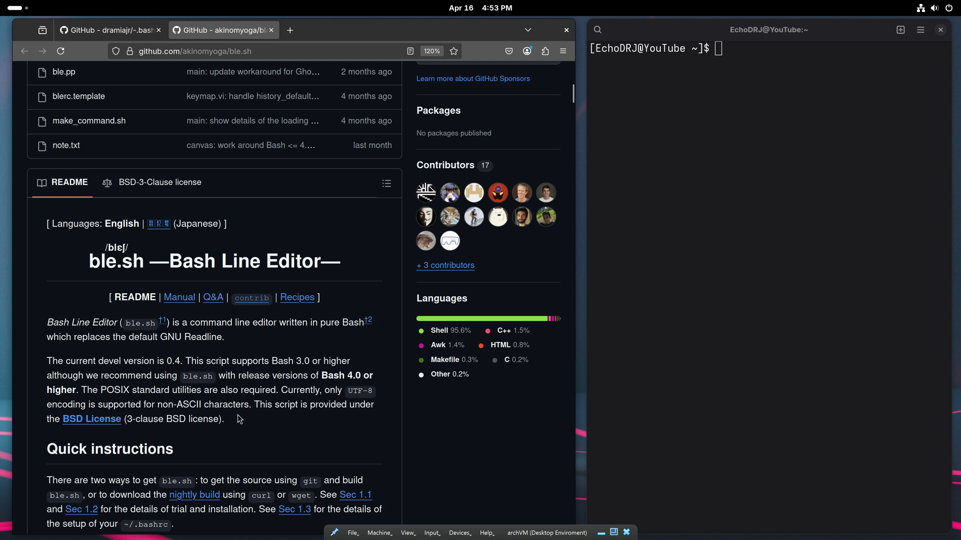
pyautogui.moveTo(271, 402)
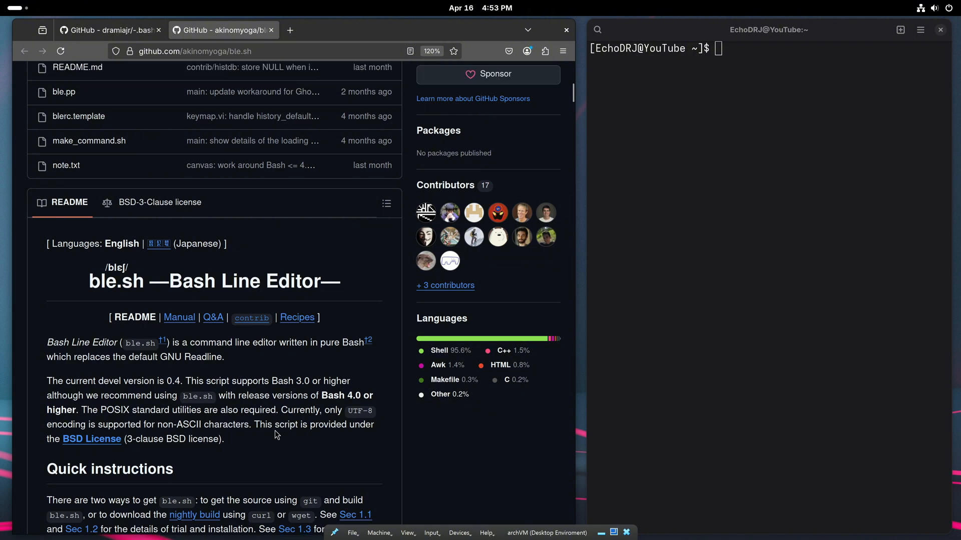
# Return to the .bashrc guide tab and print explain.txt with cat explain.txt.
pyautogui.click(110, 30)
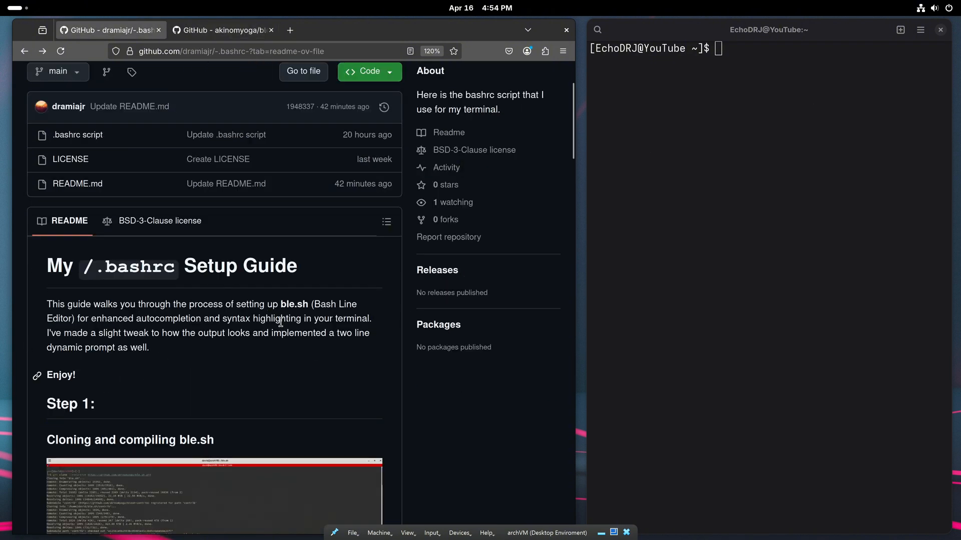
pyautogui.write('cat')
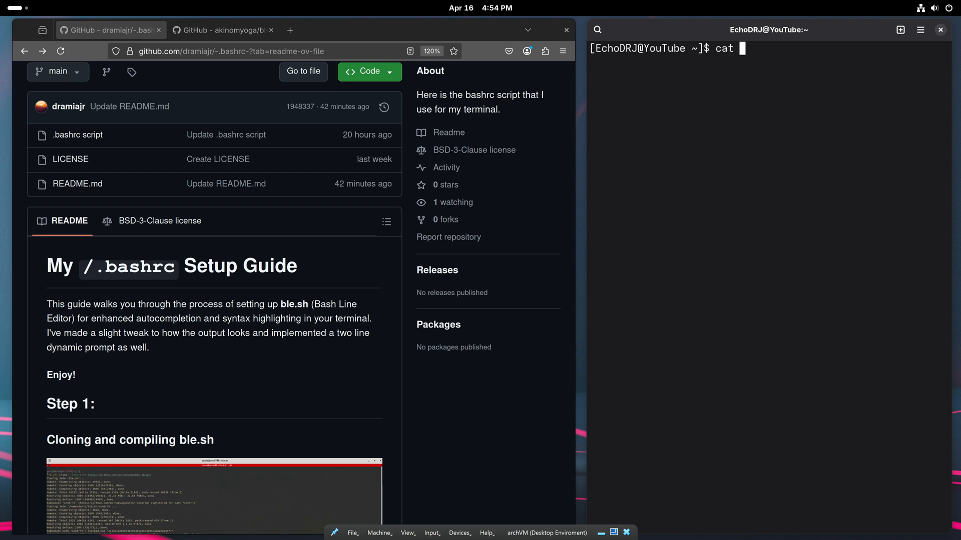
pyautogui.write('explain')
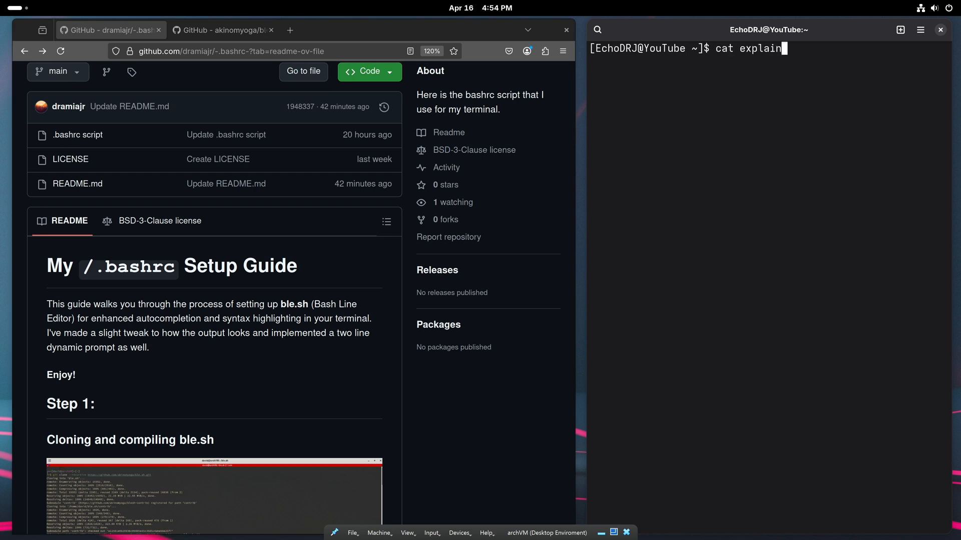
pyautogui.write('.txt')
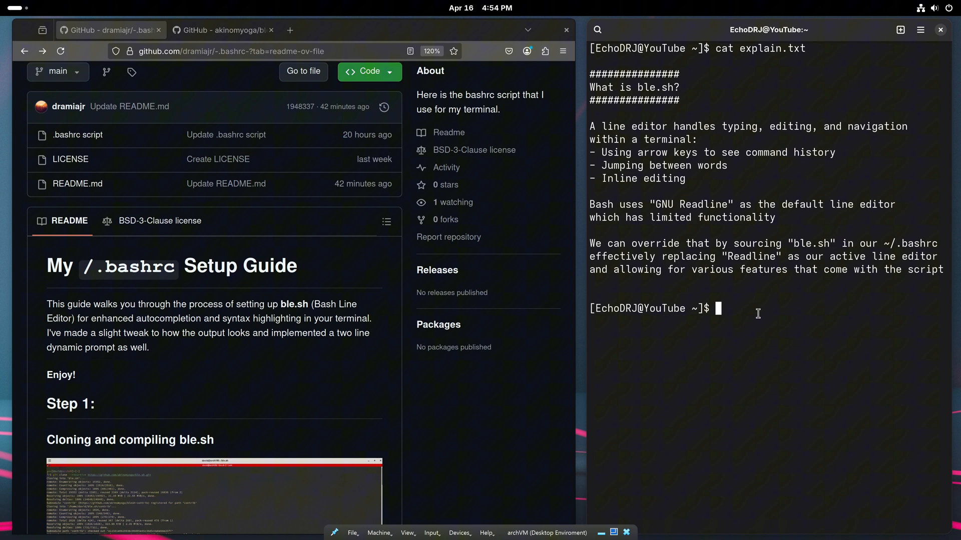
pyautogui.write('cat explain.txt')
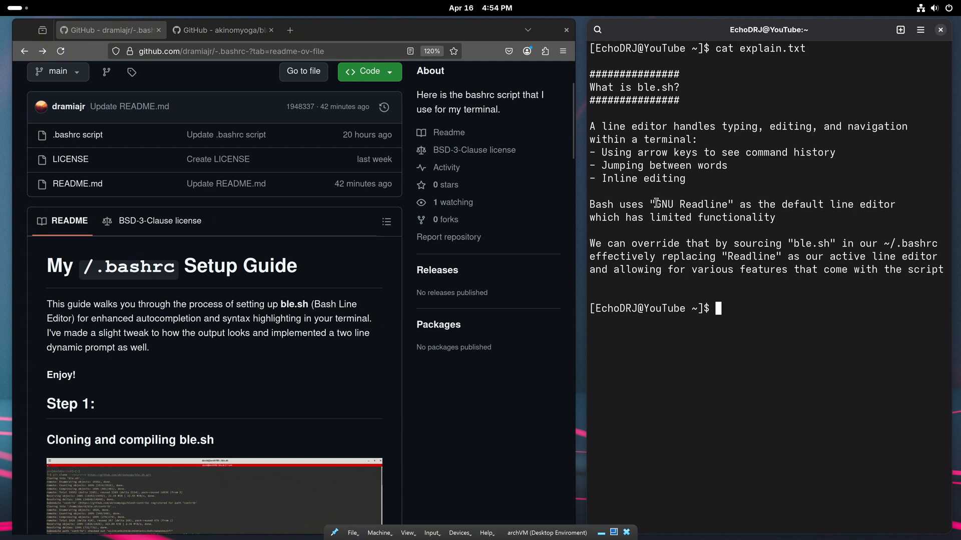
pyautogui.doubleClick(690, 204)
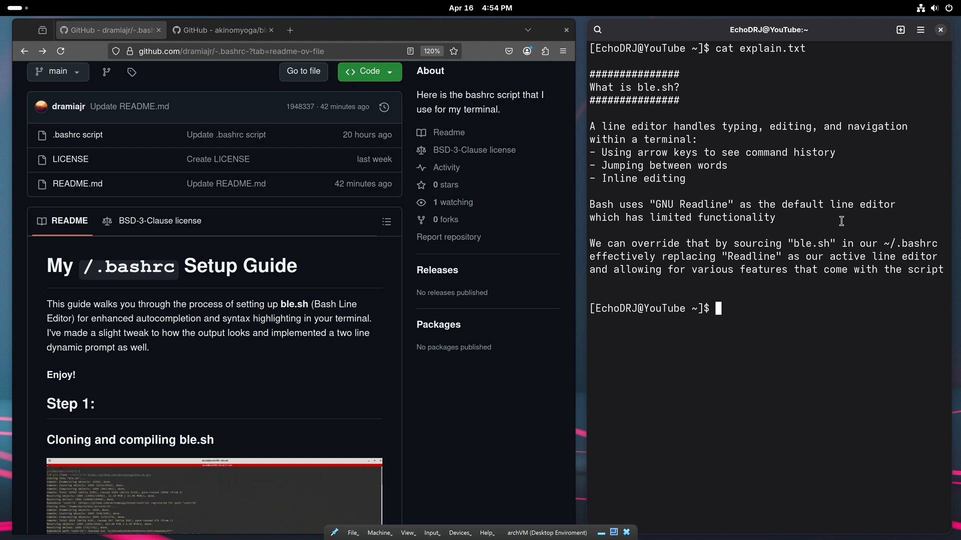
pyautogui.moveTo(733, 393)
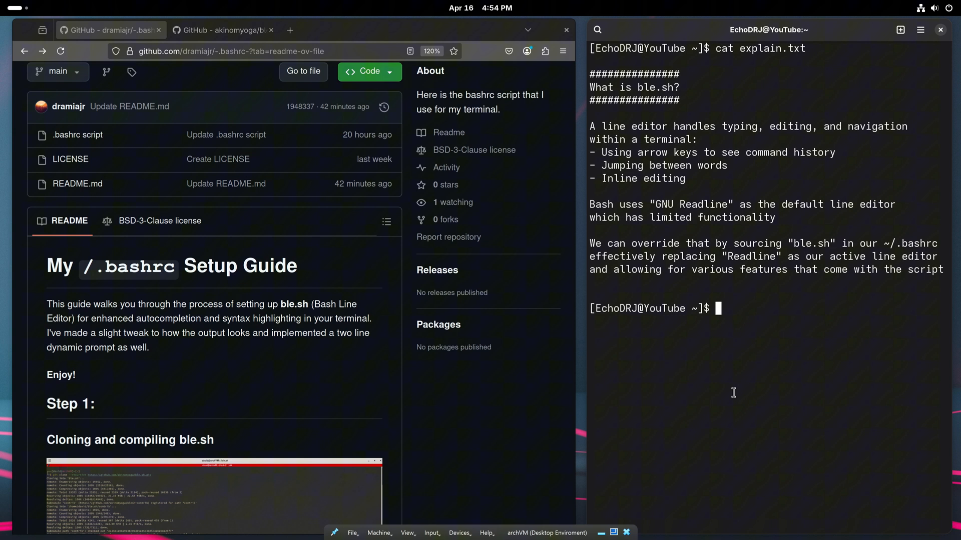
pyautogui.moveTo(771, 385)
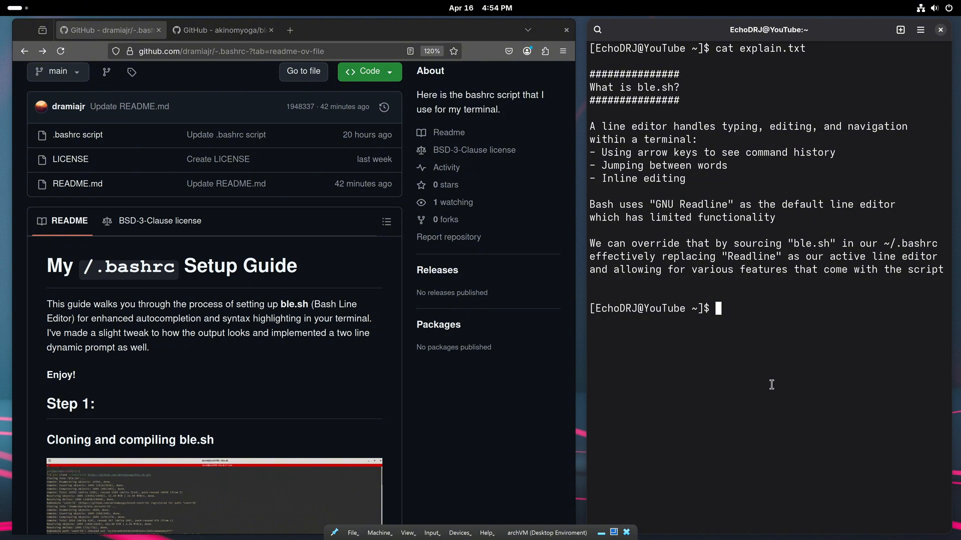
pyautogui.moveTo(702, 305)
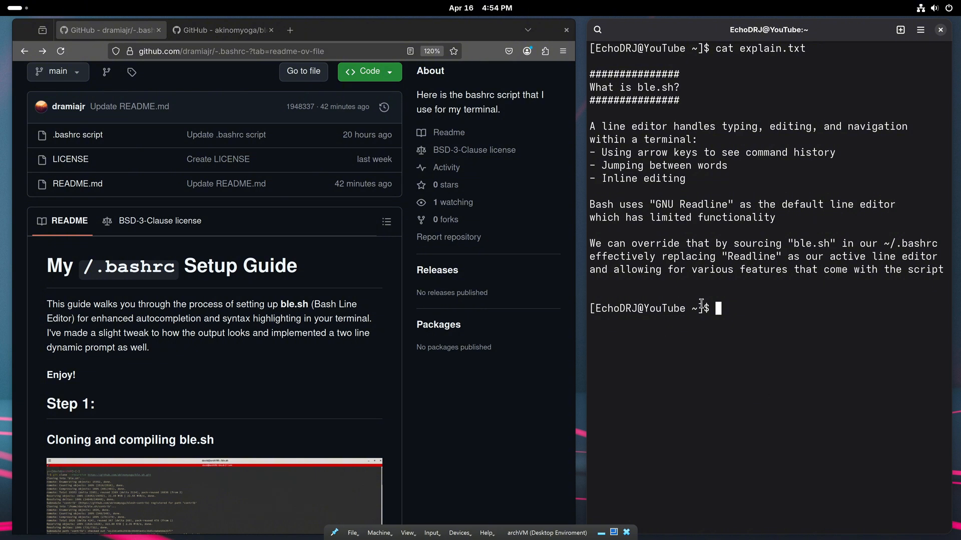
pyautogui.moveTo(737, 289)
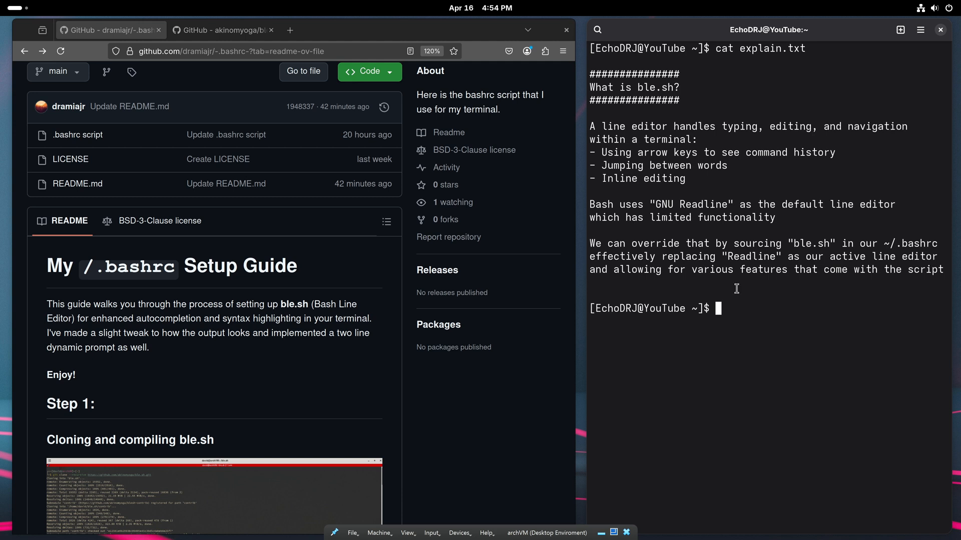
pyautogui.moveTo(590, 243); pyautogui.dragTo(732, 244)
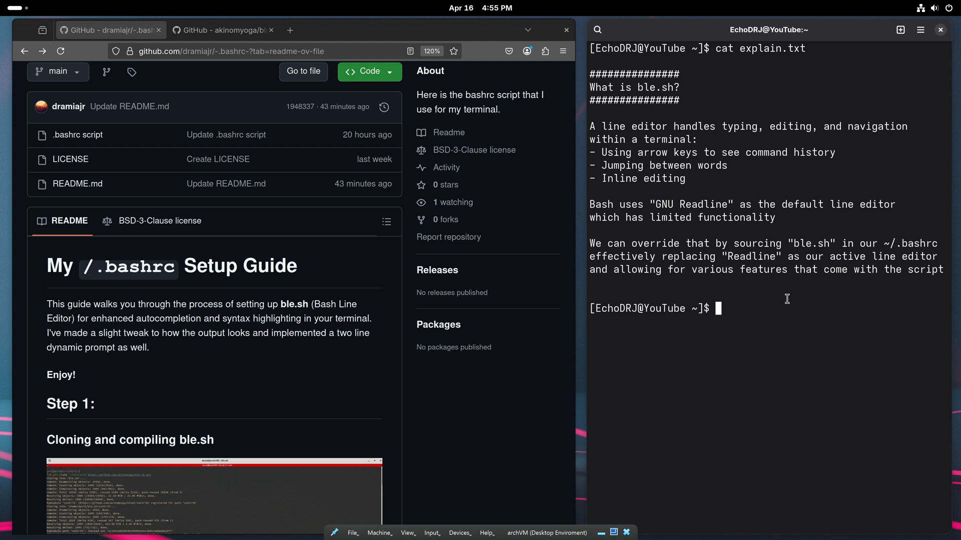
pyautogui.moveTo(761, 337)
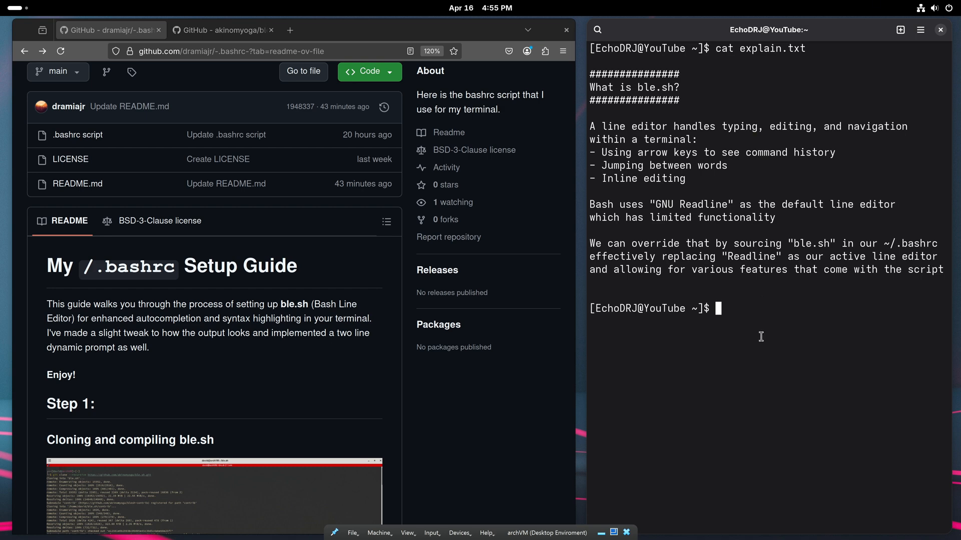
# Copy the ble.sh clone command, list home files, and change into the ble.sh directory.
pyautogui.scroll(-3)
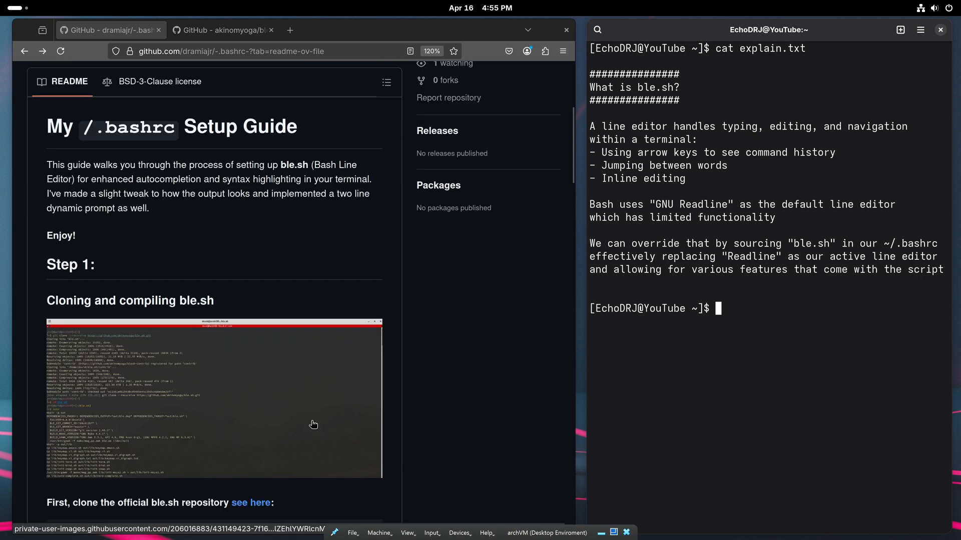
pyautogui.scroll(-3)
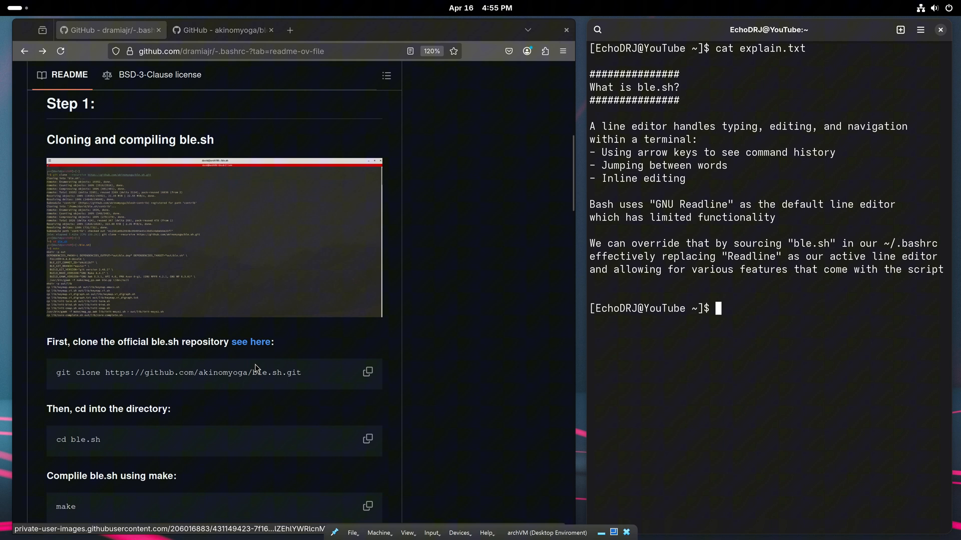
pyautogui.click(367, 372)
pyautogui.write('ls')
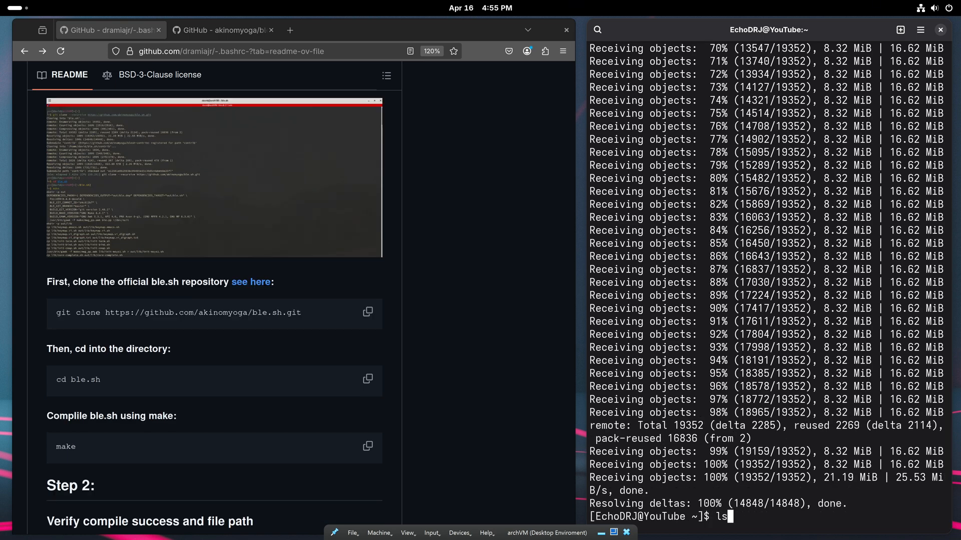
pyautogui.press('Return')
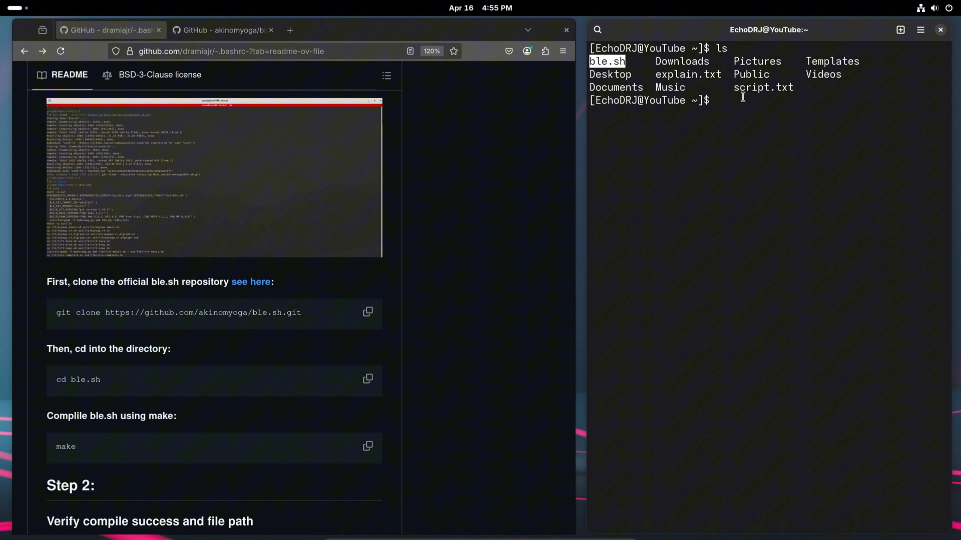
pyautogui.write('cd')
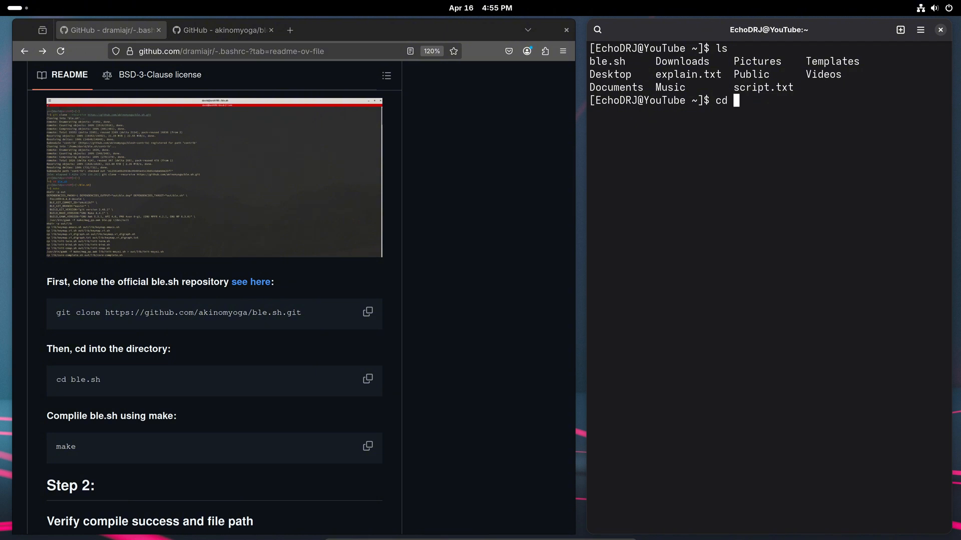
pyautogui.write('ble.sh')
pyautogui.write('ls')
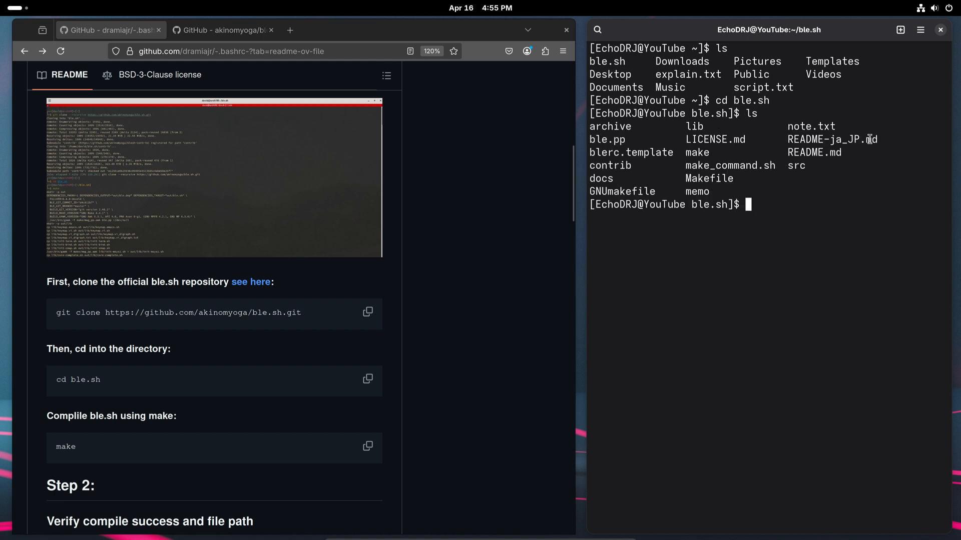
pyautogui.moveTo(797, 175)
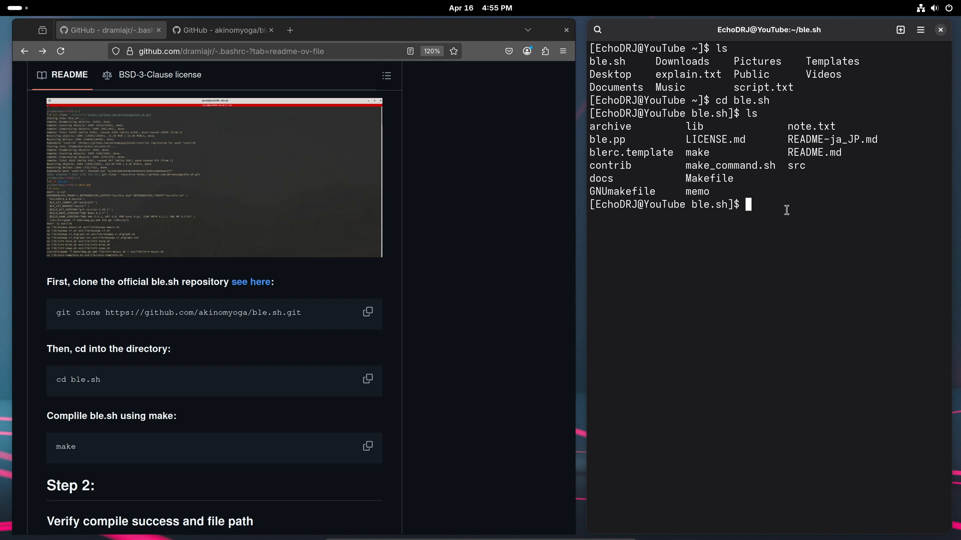
# Build ble.sh with make, verify the out folder path with ls and pwd, then cd home.
pyautogui.write('ma')
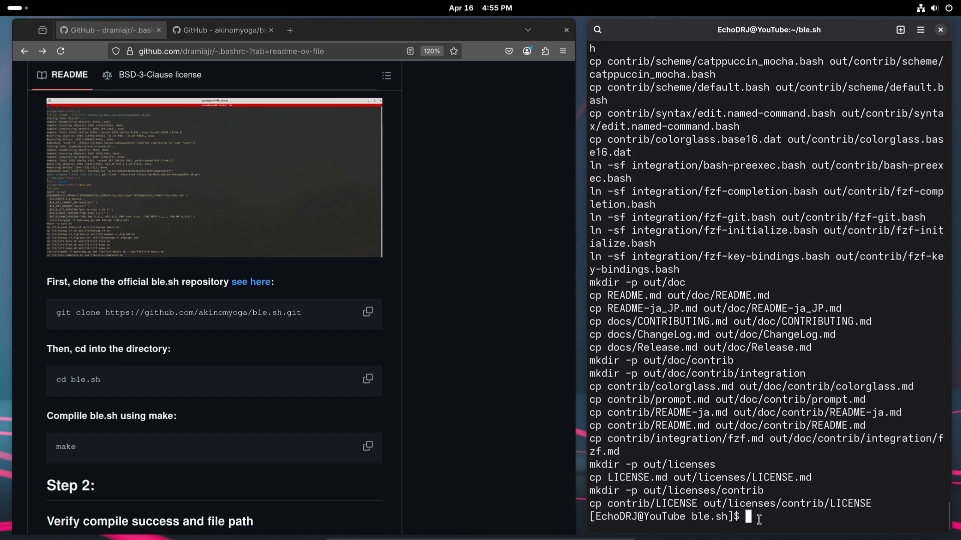
pyautogui.write('ls')
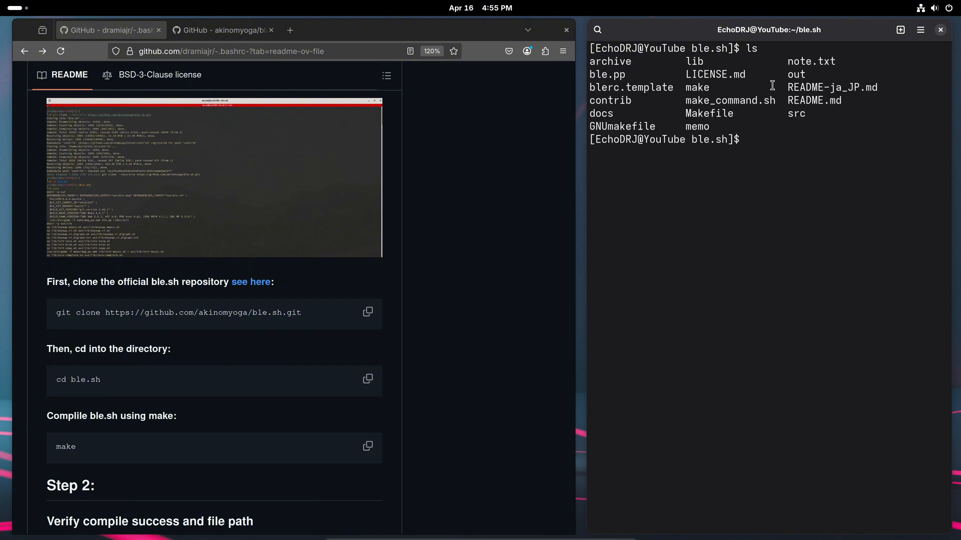
pyautogui.doubleClick(796, 74)
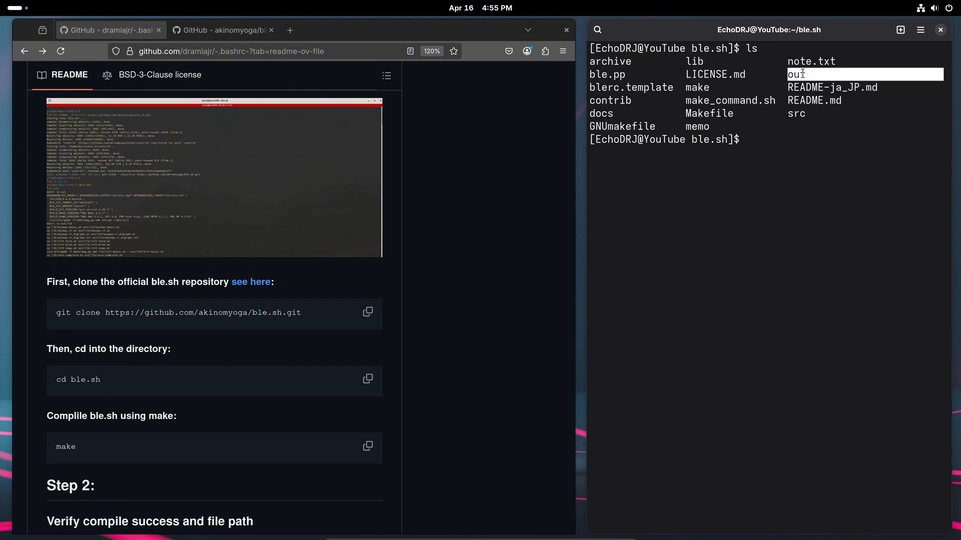
pyautogui.write('cd out')
pyautogui.write('ls')
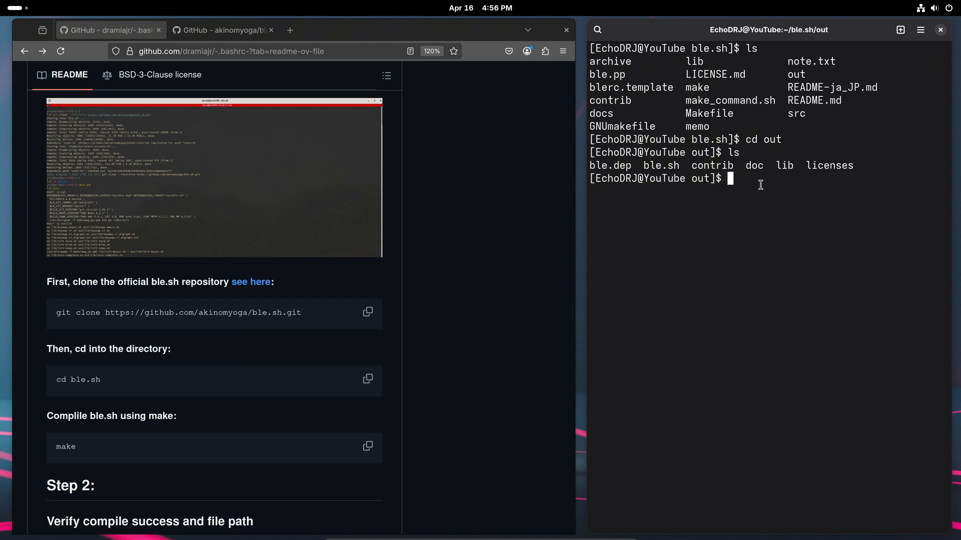
pyautogui.write('pwd')
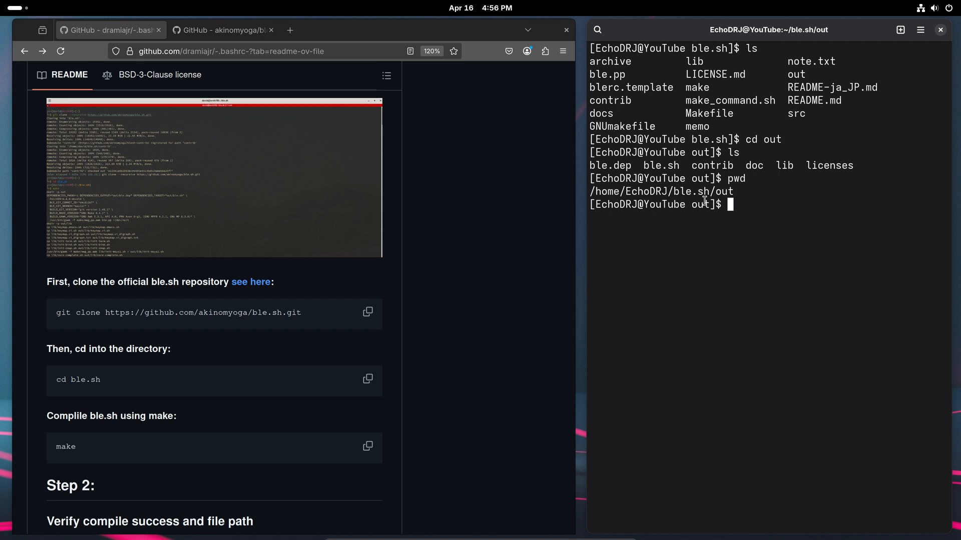
pyautogui.moveTo(726, 249)
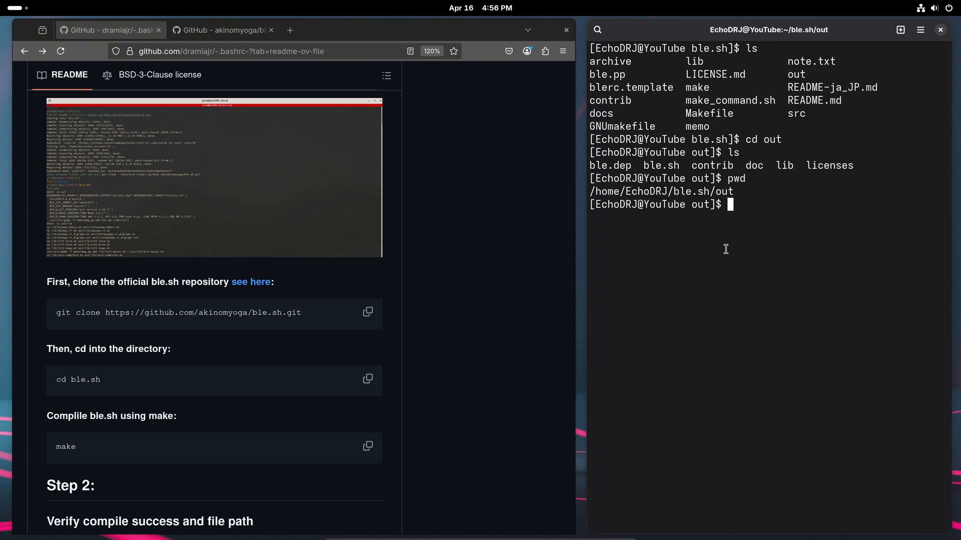
pyautogui.write('cd')
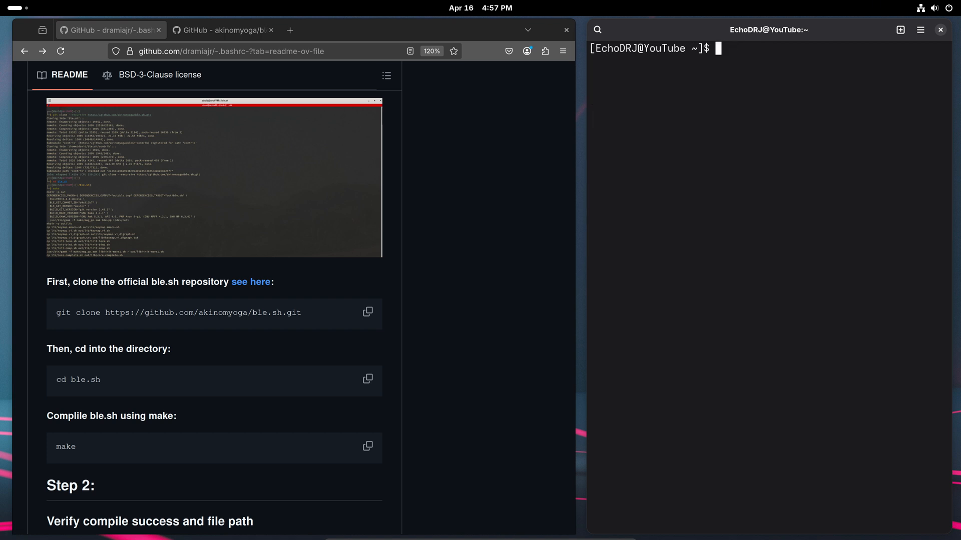
# Scroll the guide to Step 3 and view the repository's .bashrc script page.
pyautogui.scroll(-3)
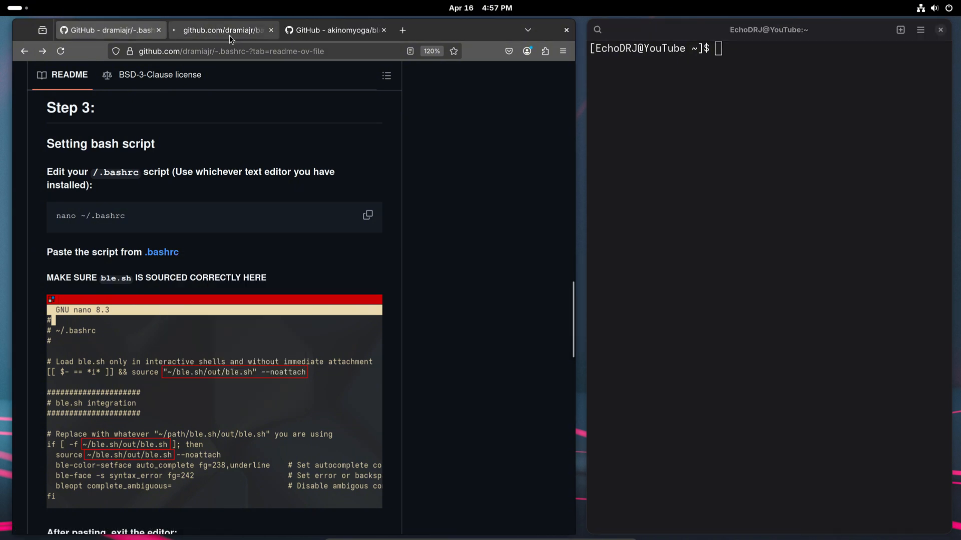
pyautogui.click(222, 30)
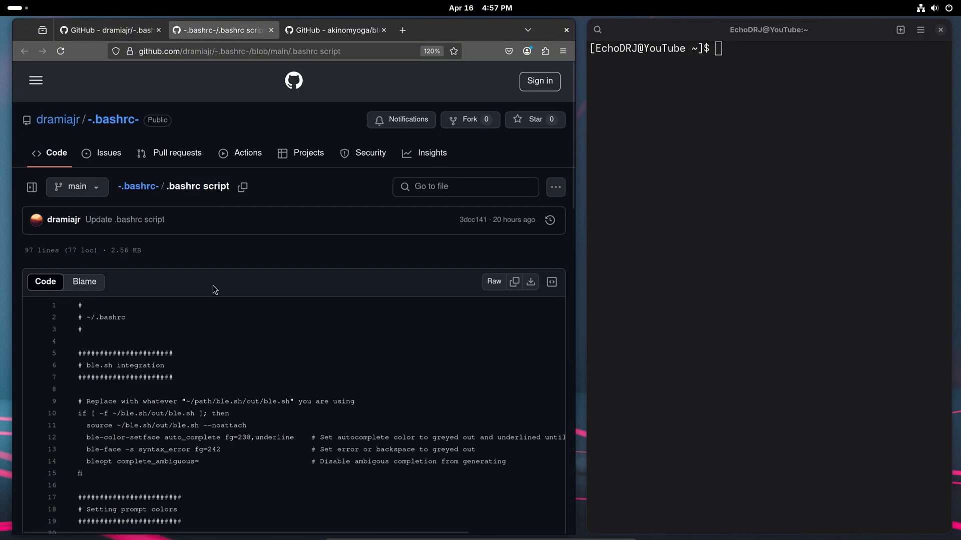
pyautogui.scroll(-3)
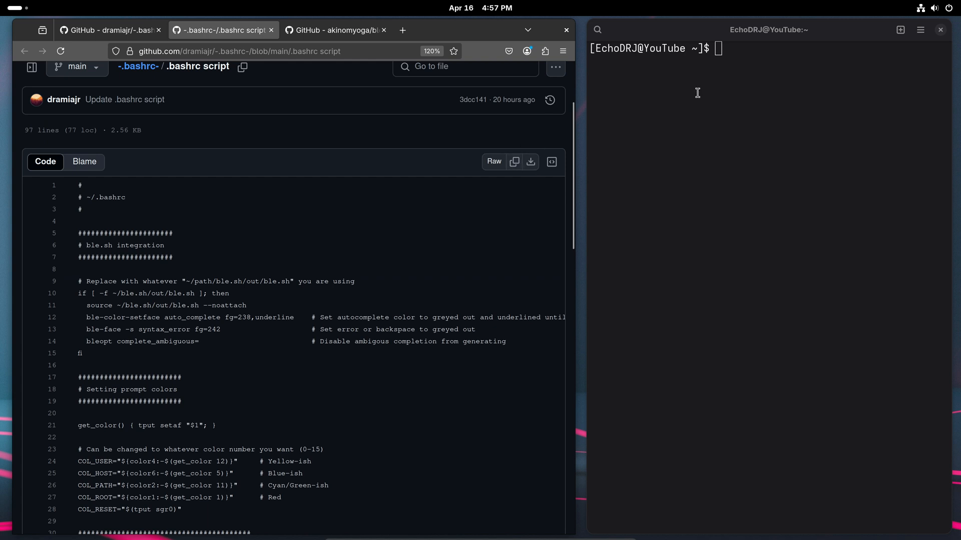
# Paste the ble.sh integration script into ~/.bashrc with nano, then save and exit.
pyautogui.write('nan')
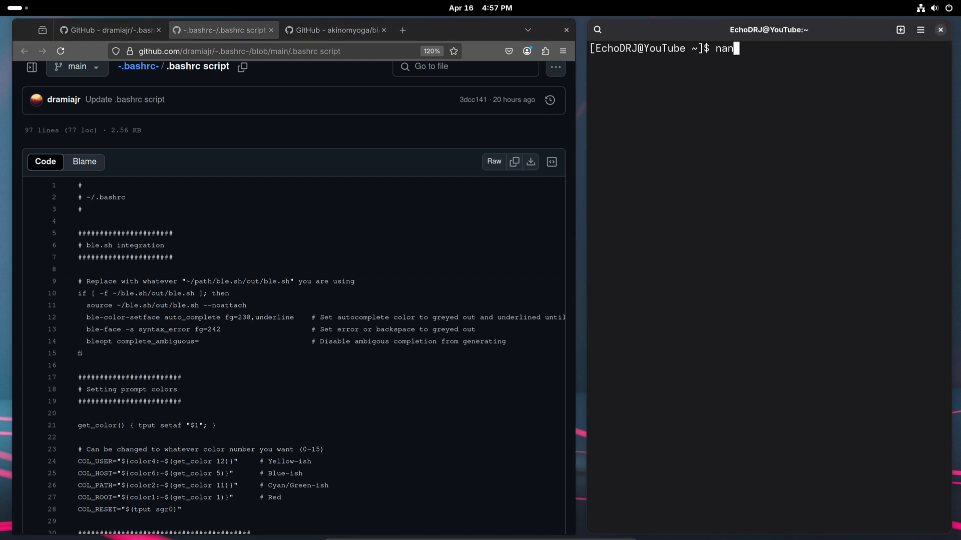
pyautogui.write('o ~')
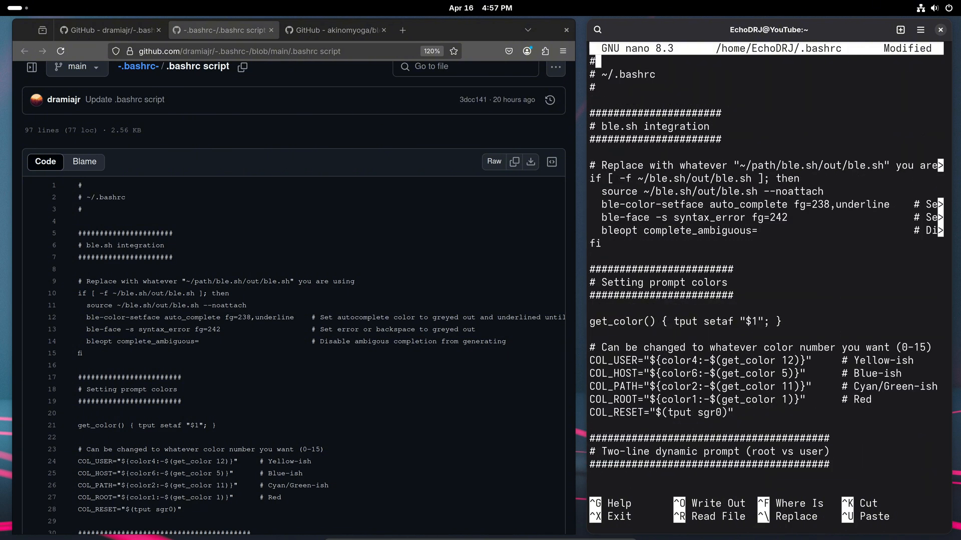
pyautogui.press('ctrl+x')
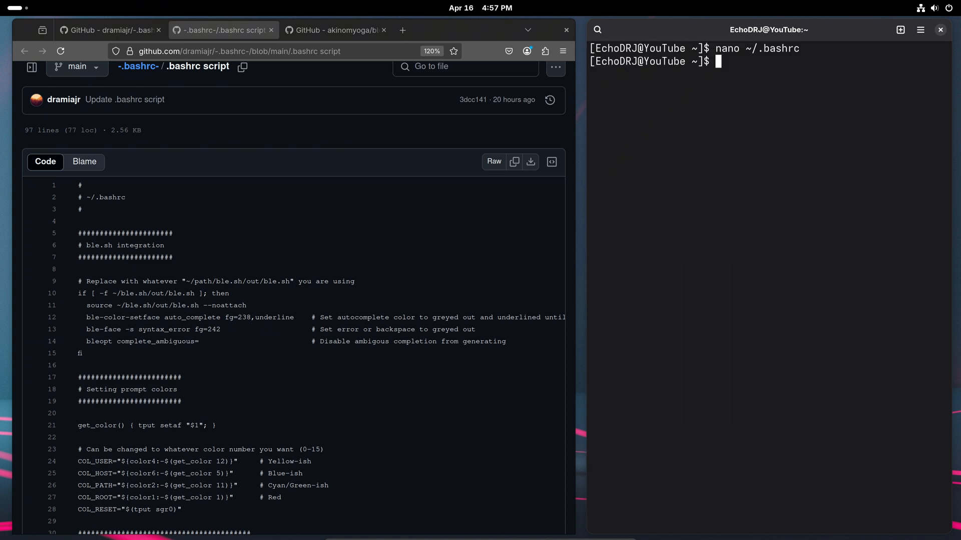
# Scroll the README tab to the After pasting and Step 4 sections, and run cat script.txt.
pyautogui.click(110, 30)
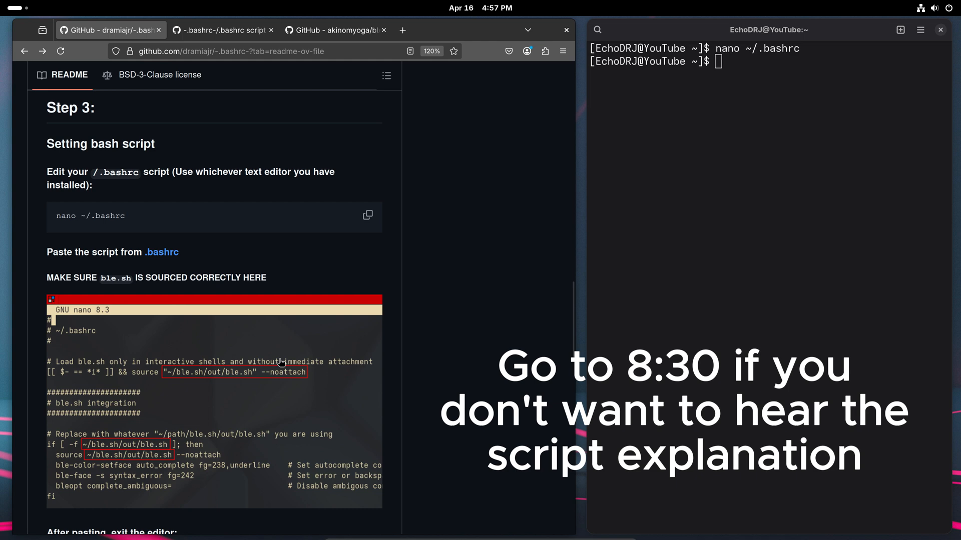
pyautogui.scroll(-3)
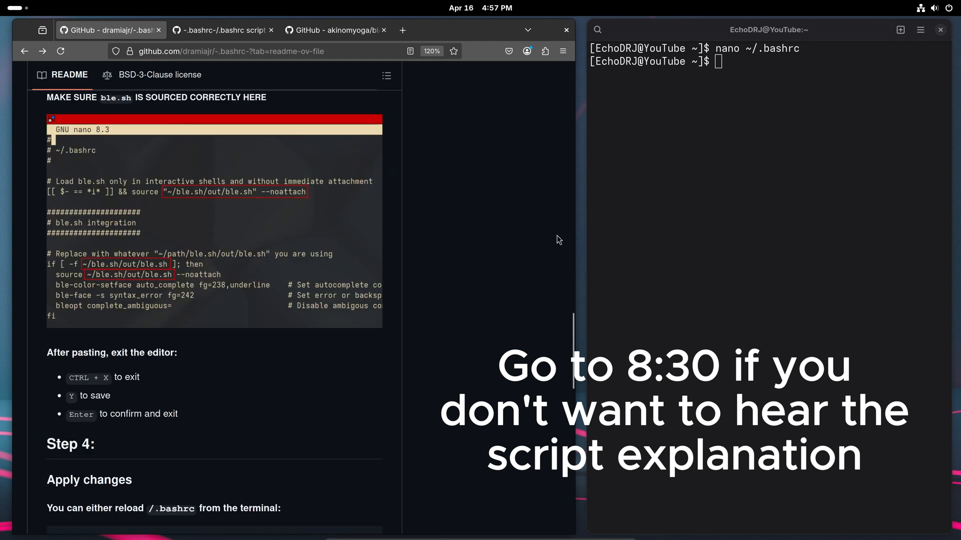
pyautogui.scroll(-3)
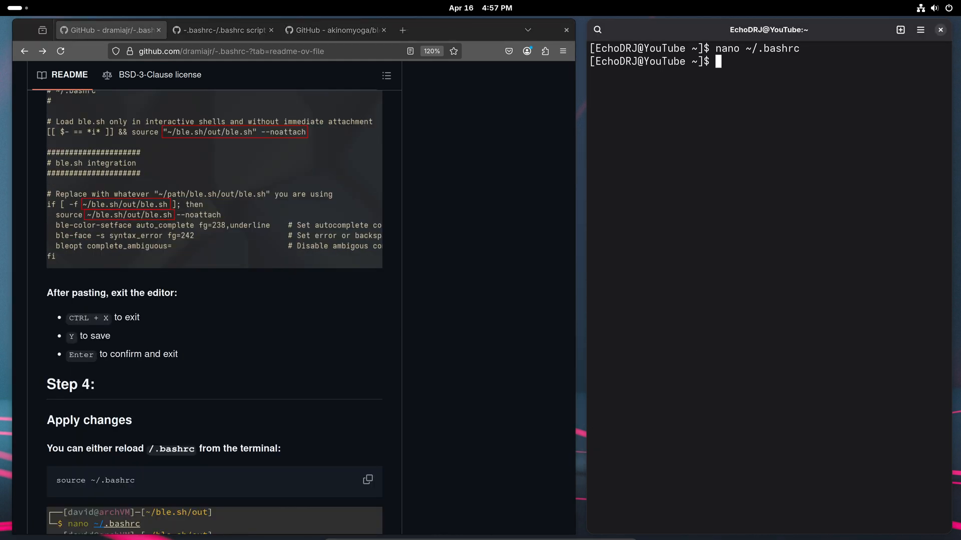
pyautogui.write('cat script.txt')
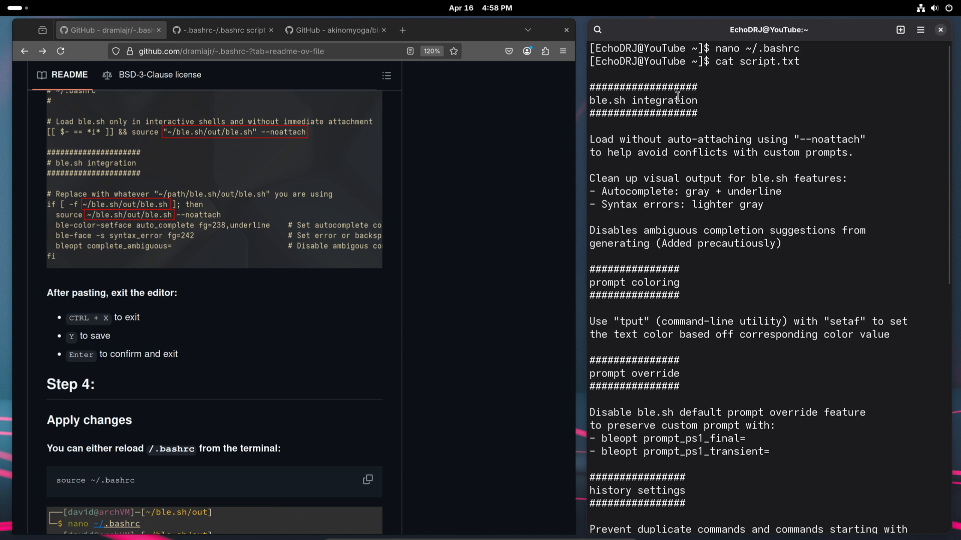
pyautogui.moveTo(593, 139)
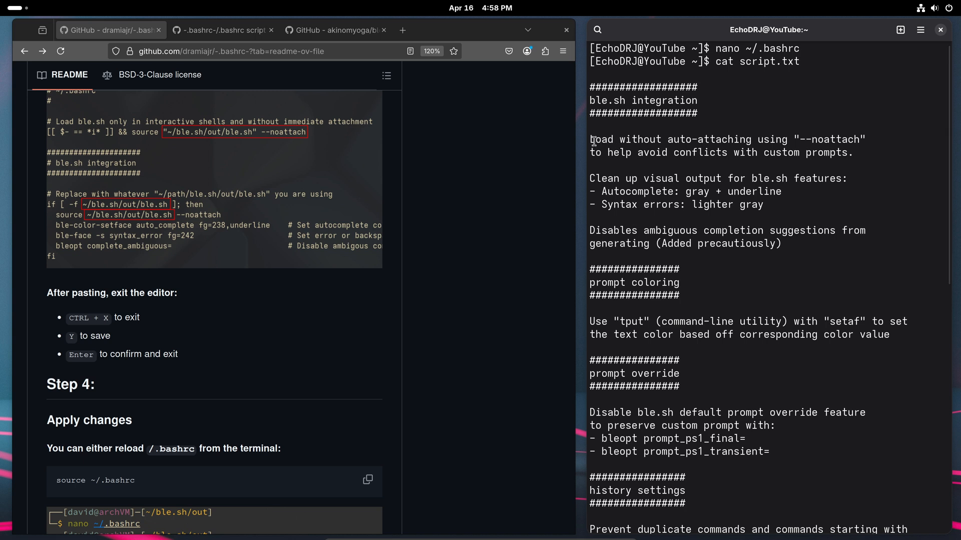
pyautogui.moveTo(619, 141)
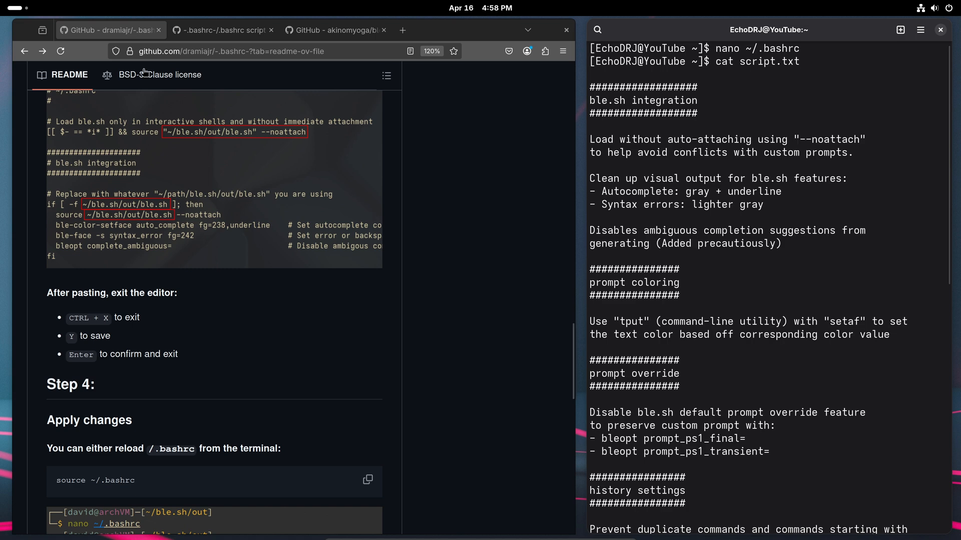
# Read the script.txt notes alongside the GitHub .bashrc script page.
pyautogui.click(222, 30)
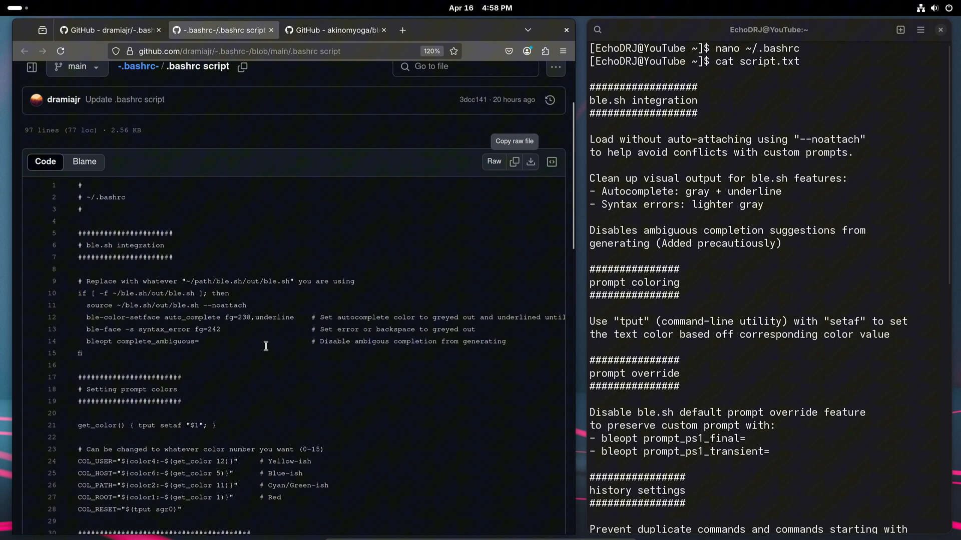
pyautogui.scroll(-3)
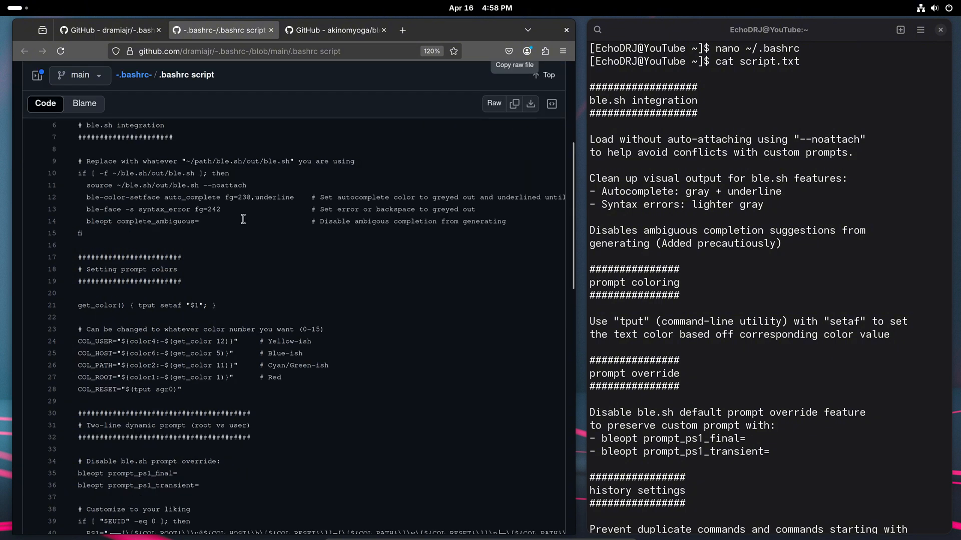
pyautogui.moveTo(145, 191)
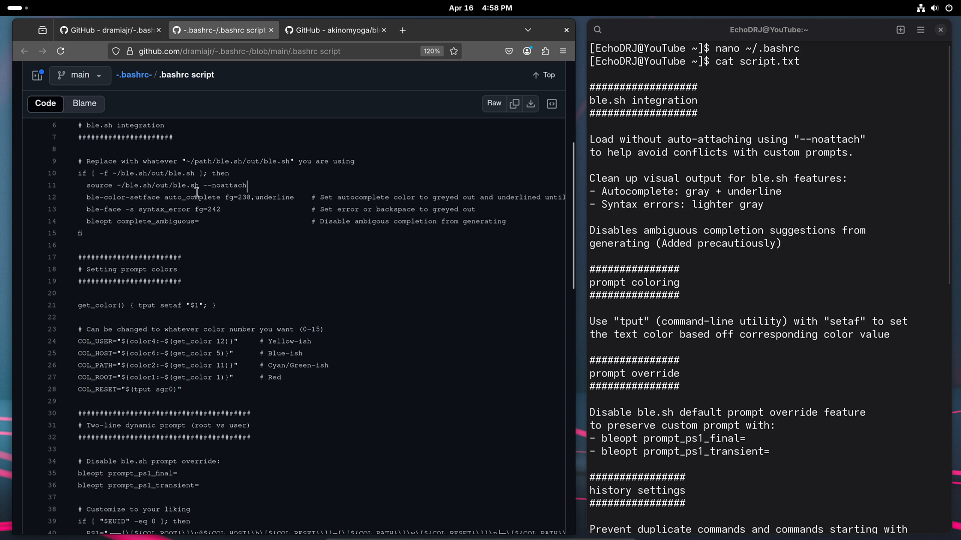
pyautogui.moveTo(712, 218)
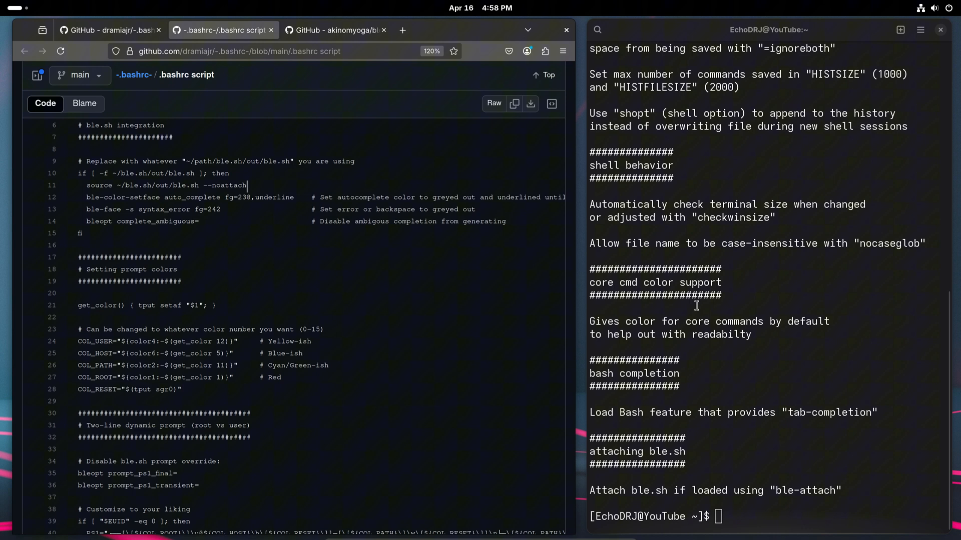
pyautogui.doubleClick(805, 491)
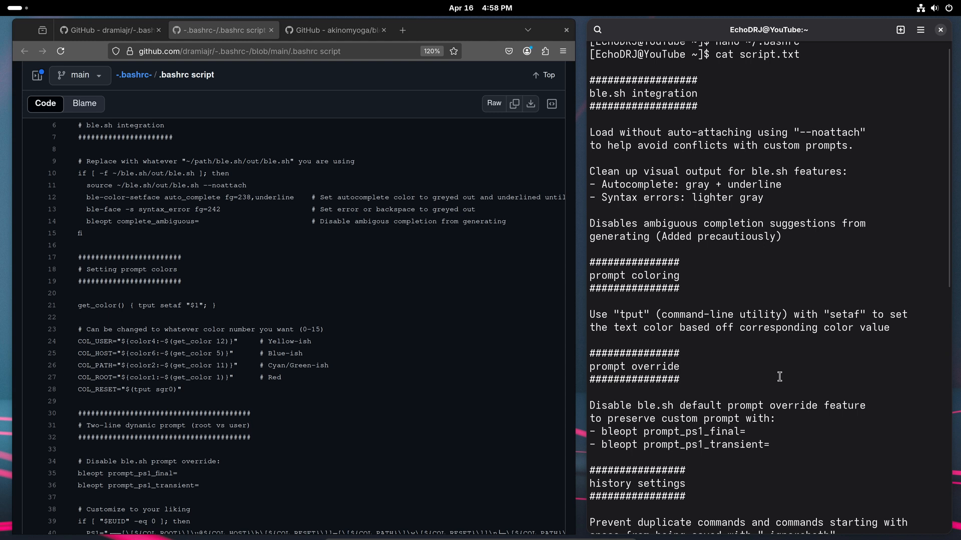
pyautogui.moveTo(633, 171)
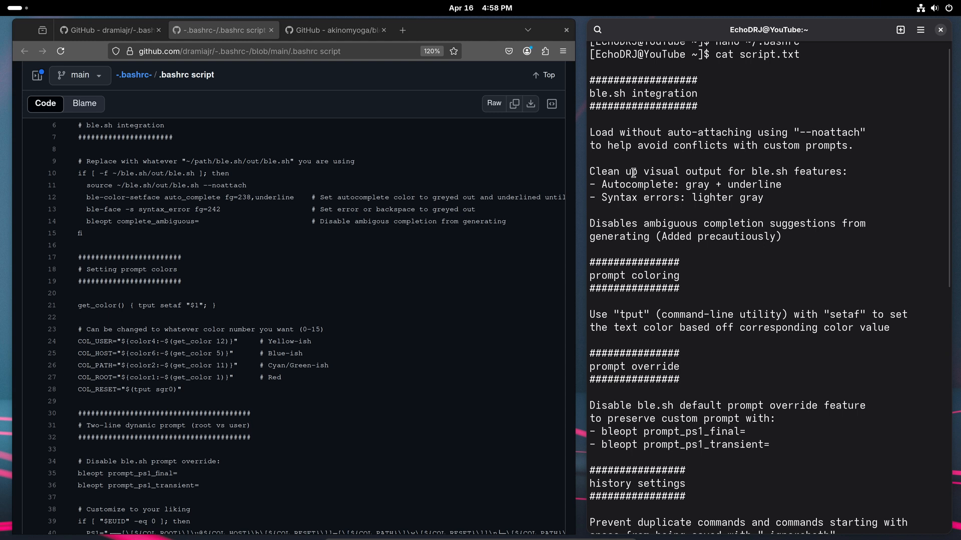
pyautogui.moveTo(846, 182)
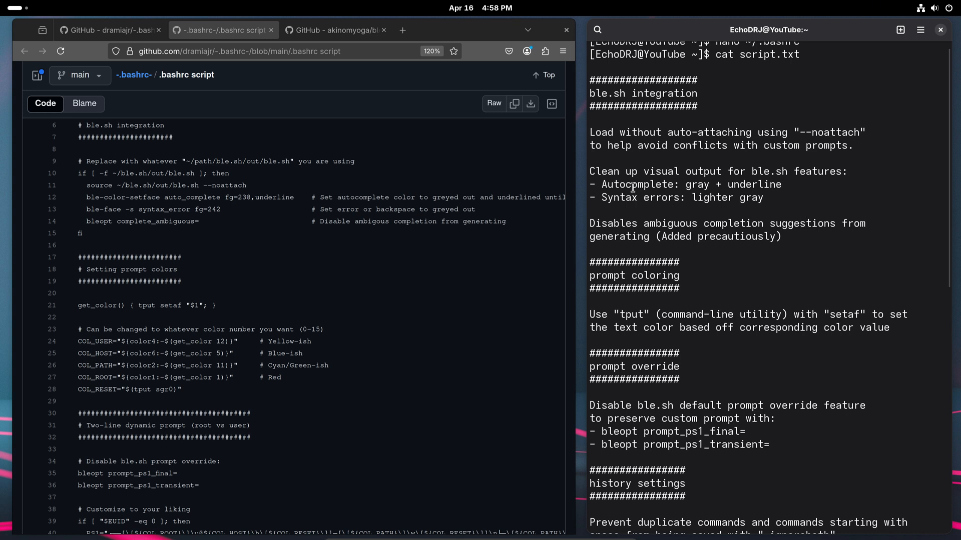
pyautogui.doubleClick(691, 185)
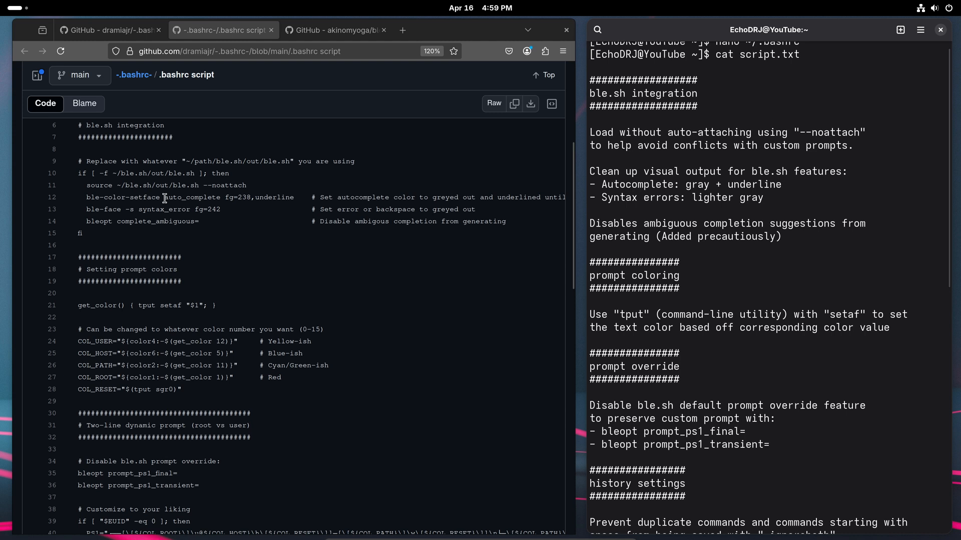
pyautogui.doubleClick(233, 198)
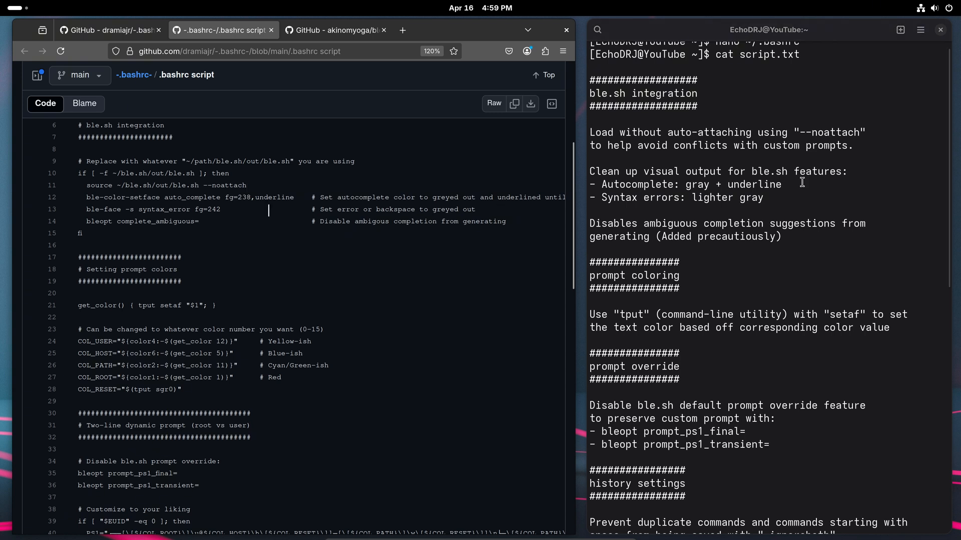
pyautogui.moveTo(707, 243)
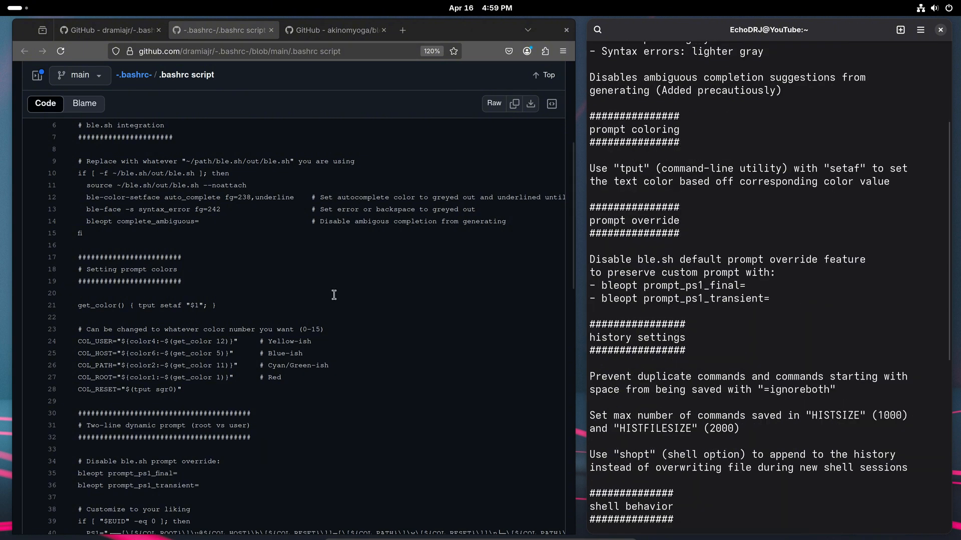
pyautogui.scroll(-3)
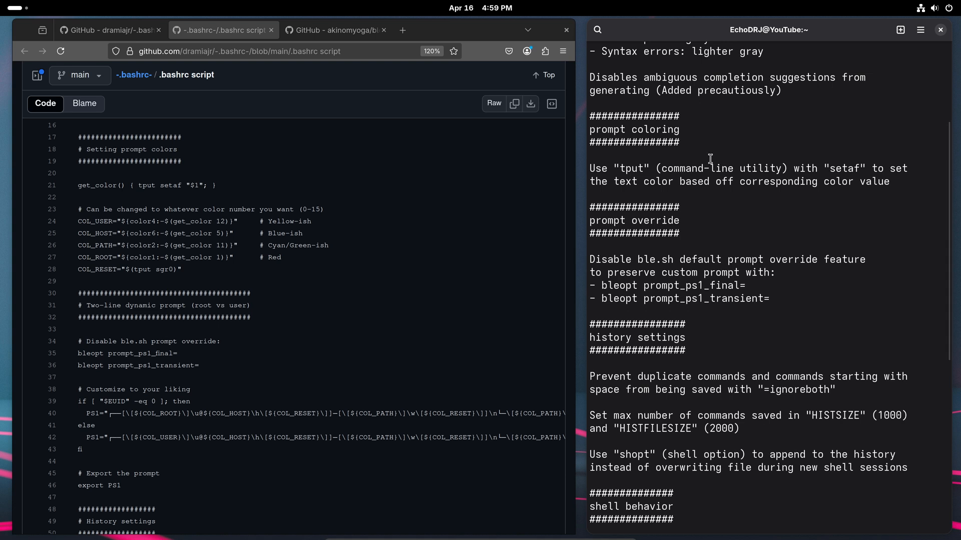
pyautogui.moveTo(783, 151)
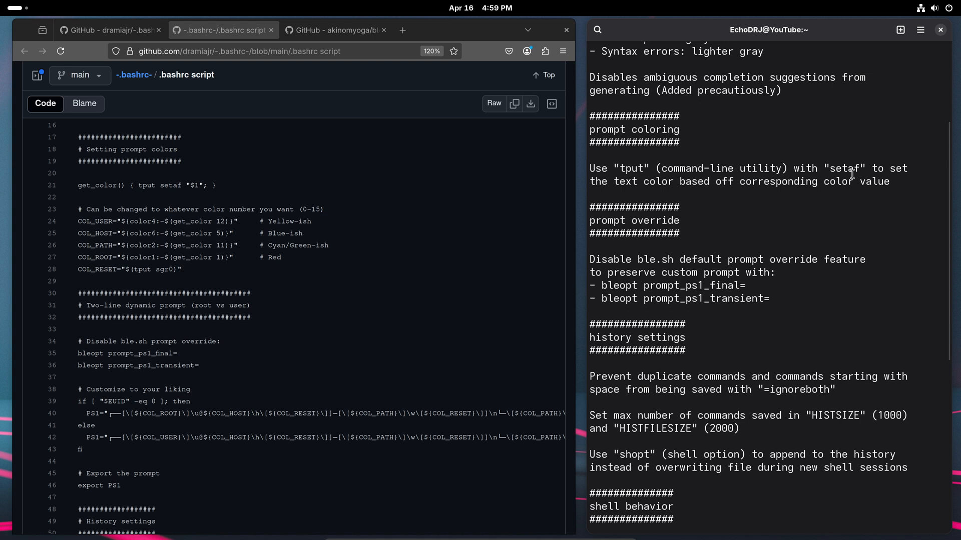
pyautogui.moveTo(655, 195)
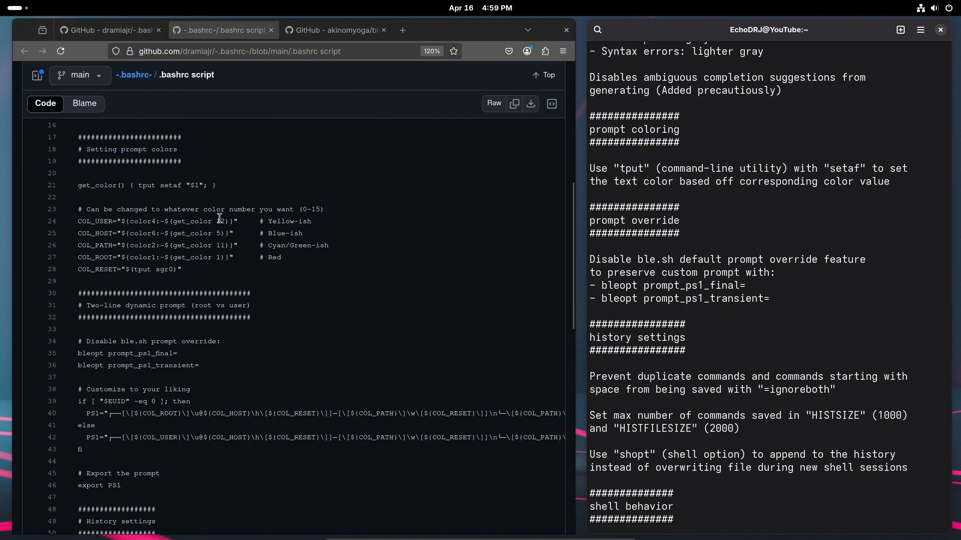
pyautogui.moveTo(196, 245)
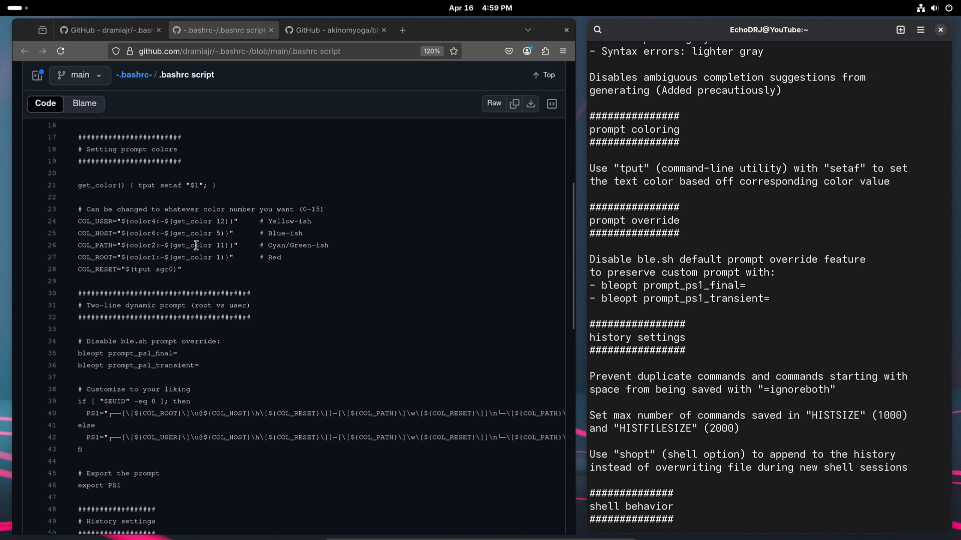
pyautogui.moveTo(219, 267)
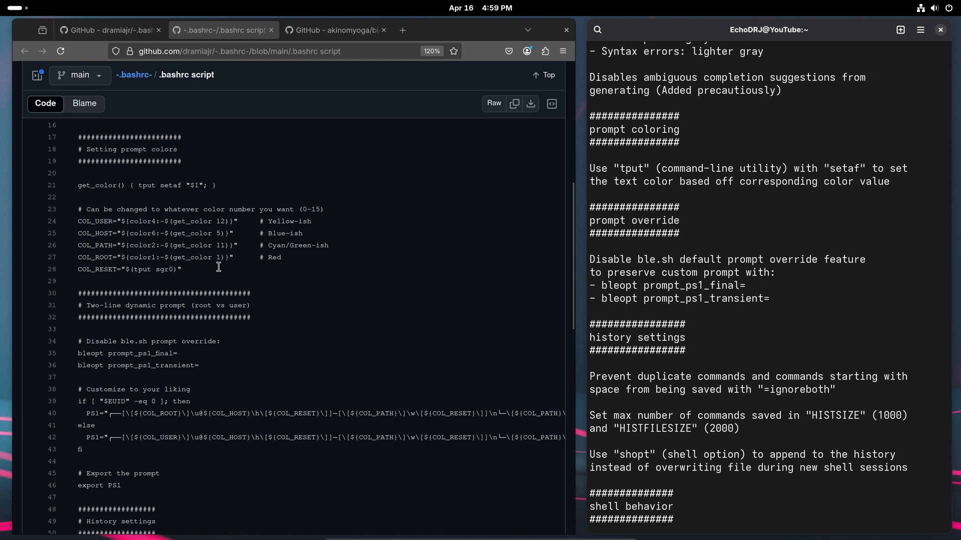
pyautogui.moveTo(240, 234)
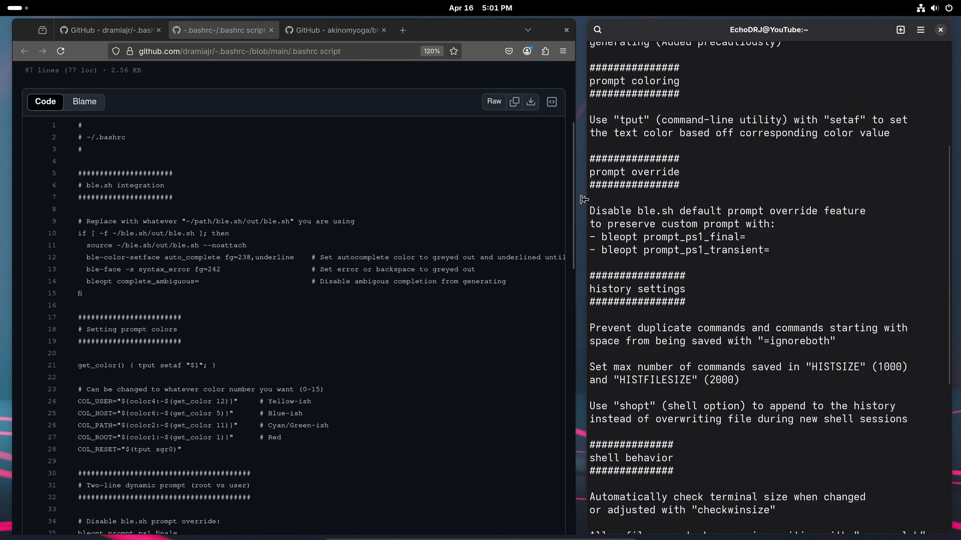
pyautogui.moveTo(585, 170)
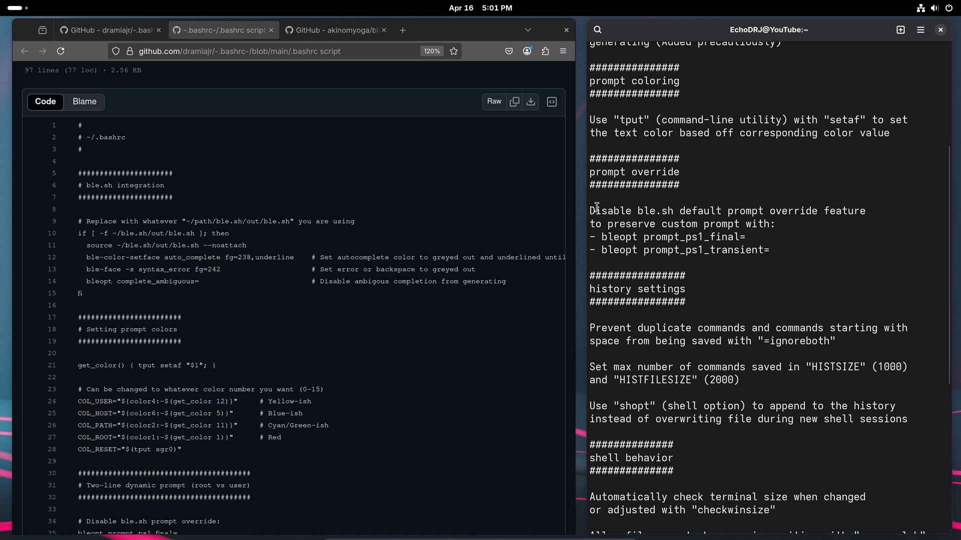
pyautogui.moveTo(703, 269)
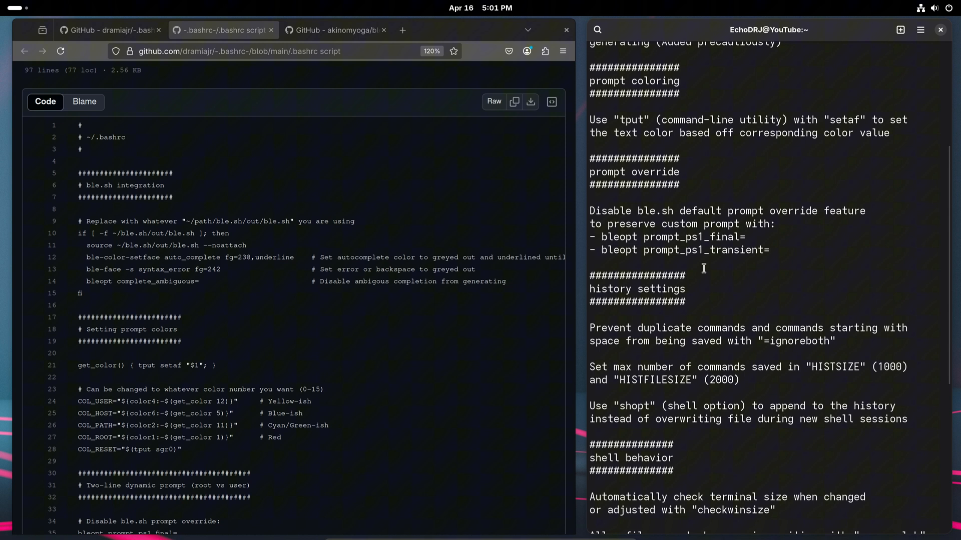
pyautogui.moveTo(739, 269)
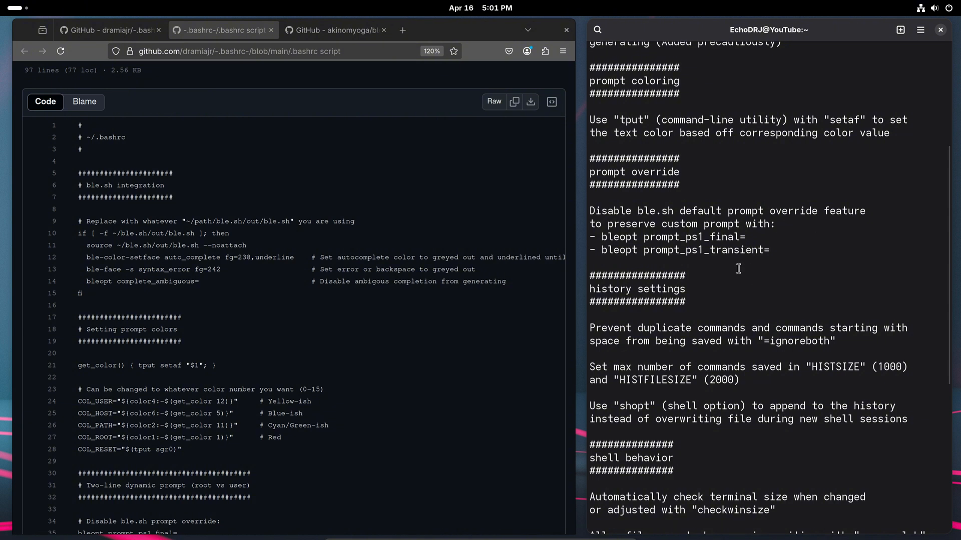
pyautogui.moveTo(614, 235)
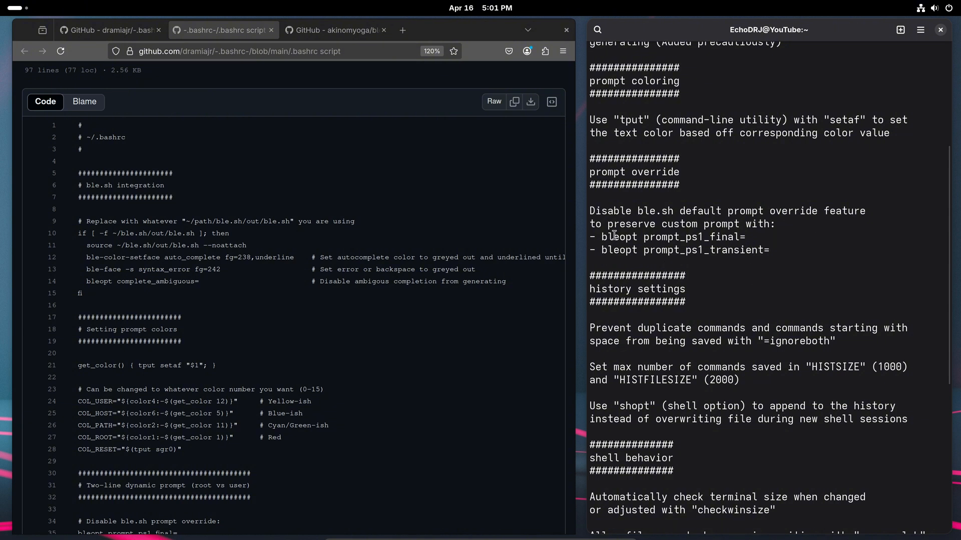
# Select 'bleopt prompt_ps1_transient' in the terminal's prompt override notes.
pyautogui.moveTo(607, 237); pyautogui.dragTo(766, 251)
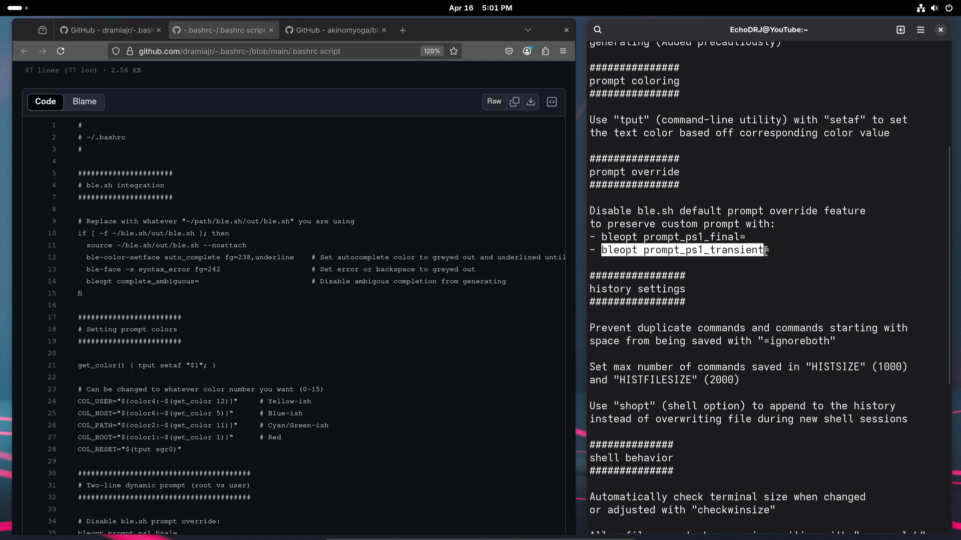
# Read ble.sh's blerc.template bleopt settings, then return to the guide README at Step 4.
pyautogui.click(336, 29)
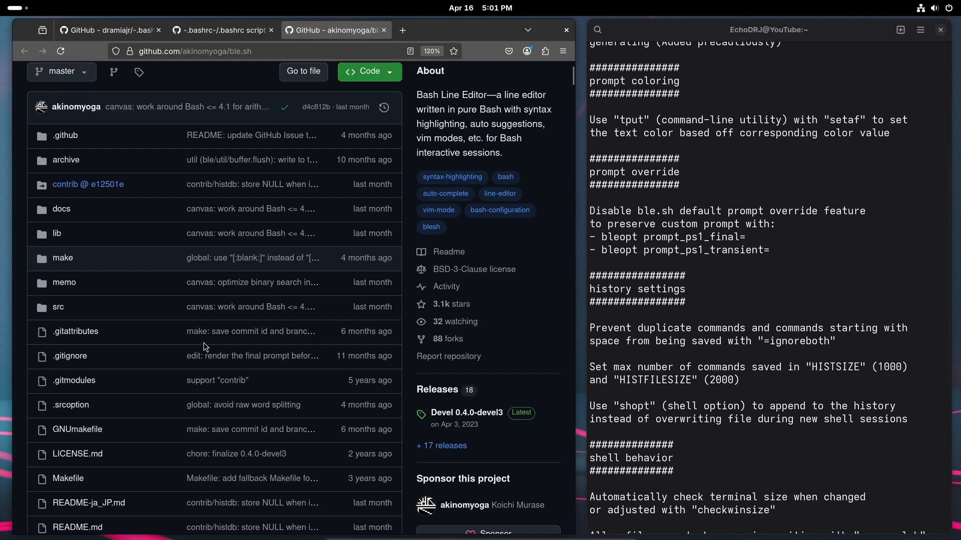
pyautogui.scroll(-3)
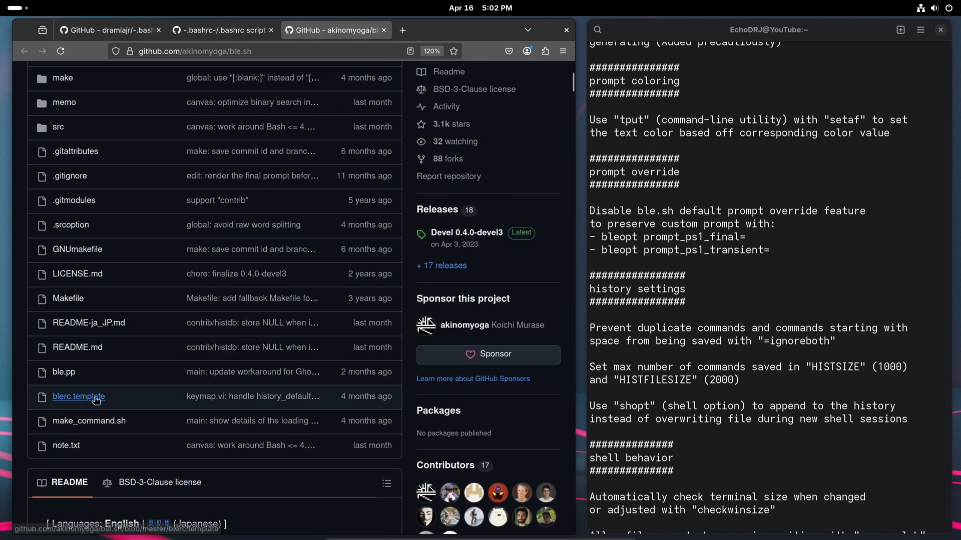
pyautogui.click(78, 397)
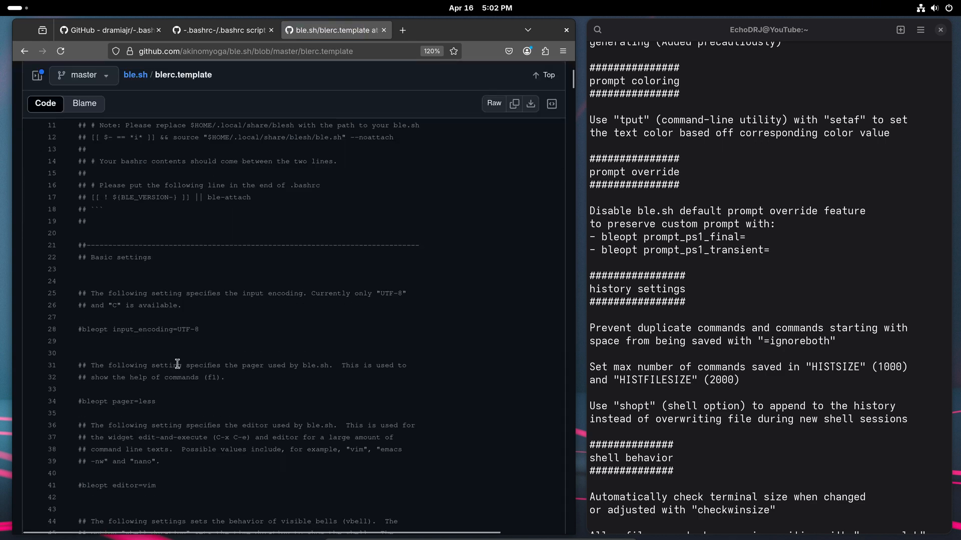
pyautogui.scroll(-3)
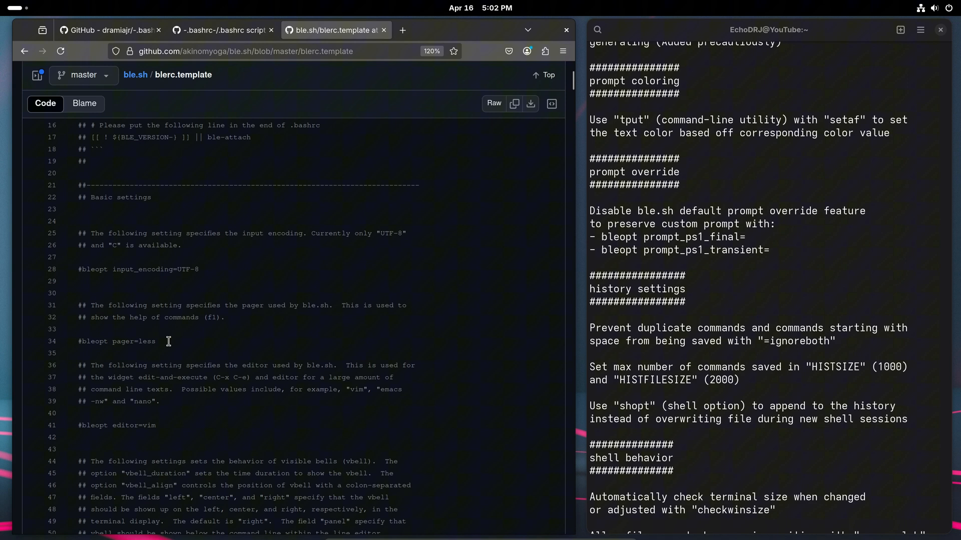
pyautogui.scroll(-3)
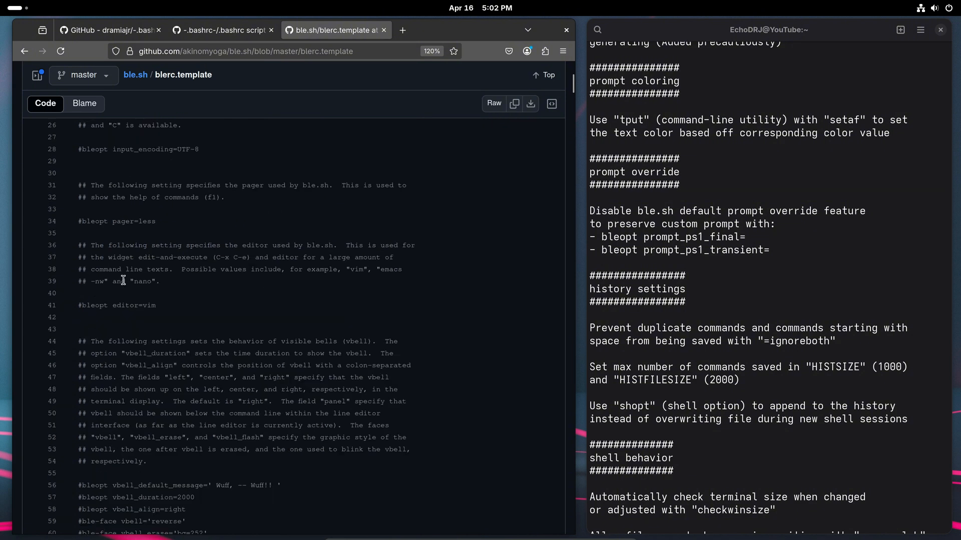
pyautogui.scroll(-3)
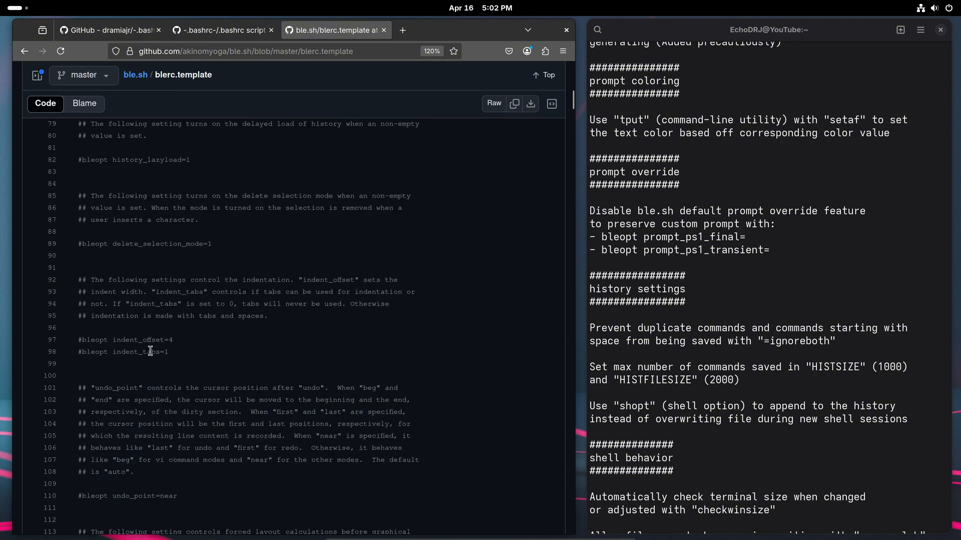
pyautogui.scroll(-3)
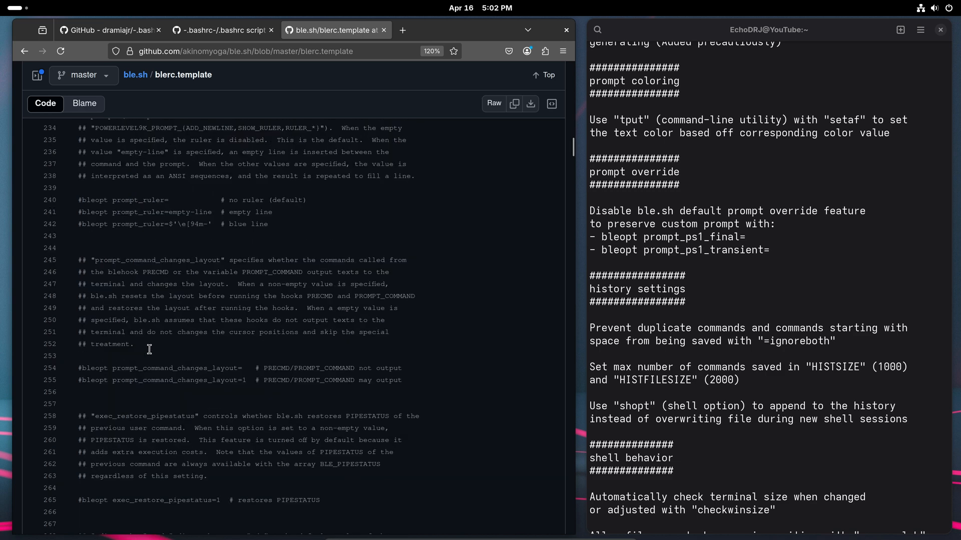
pyautogui.scroll(-3)
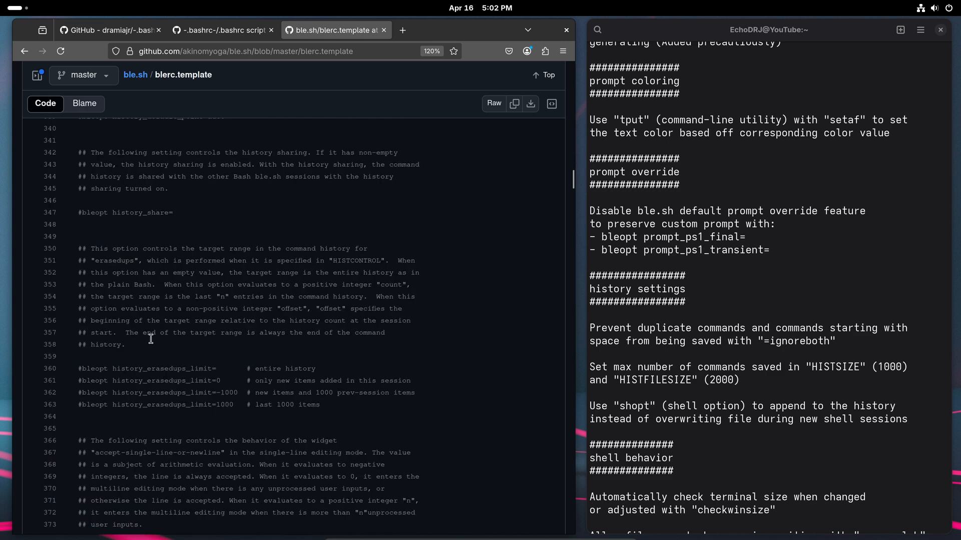
pyautogui.click(110, 29)
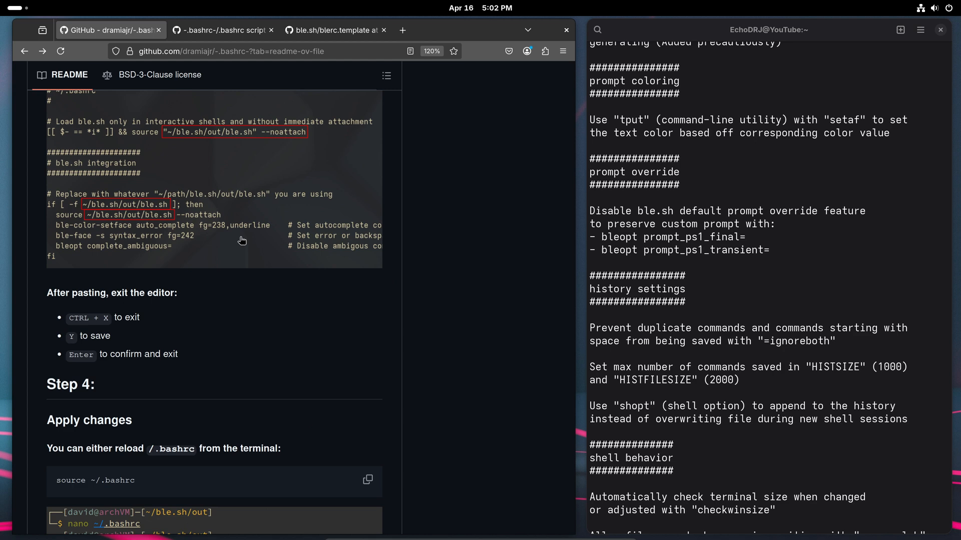
pyautogui.click(220, 29)
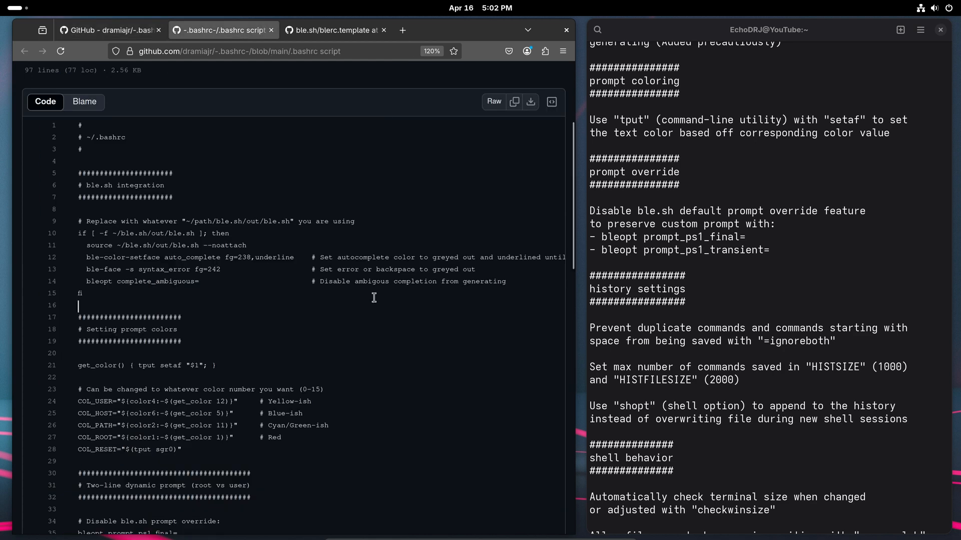
pyautogui.moveTo(138, 314)
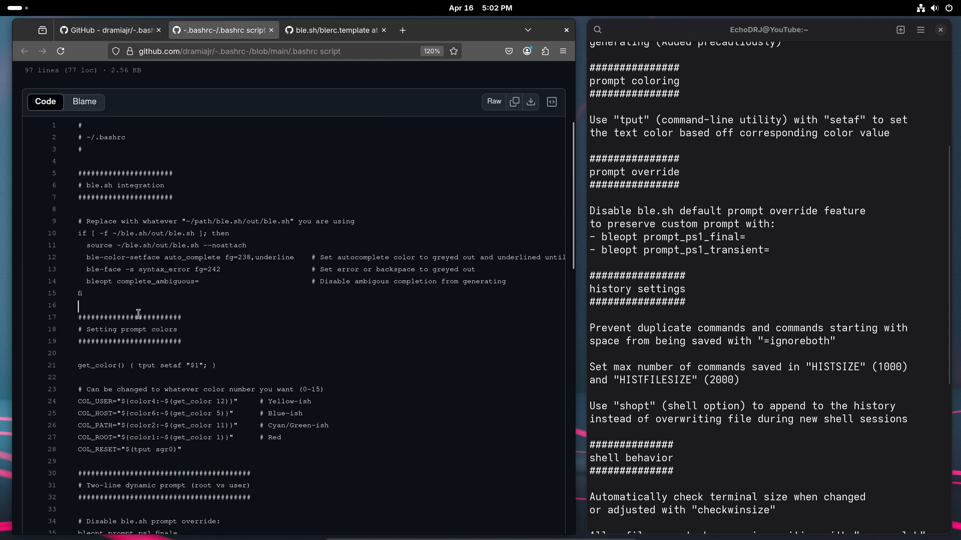
pyautogui.scroll(-3)
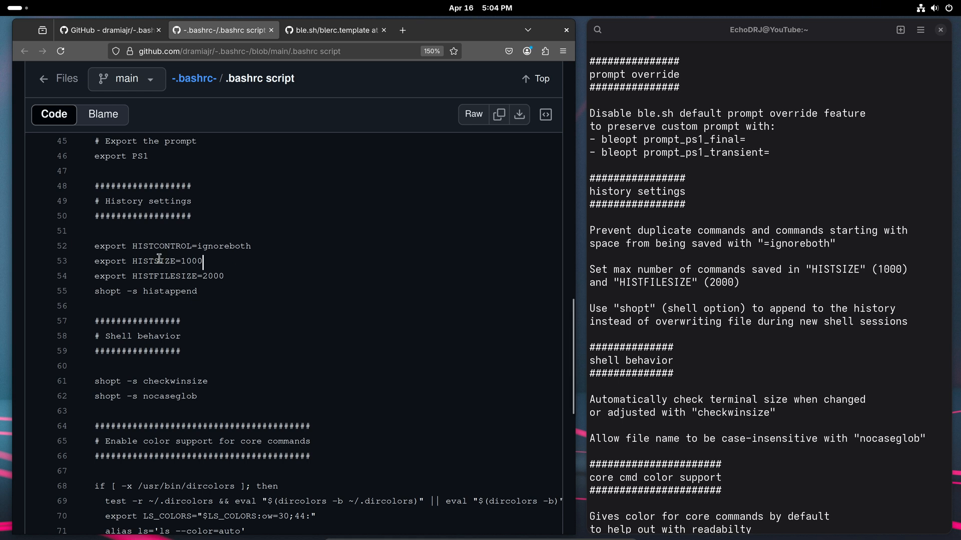
pyautogui.moveTo(148, 296)
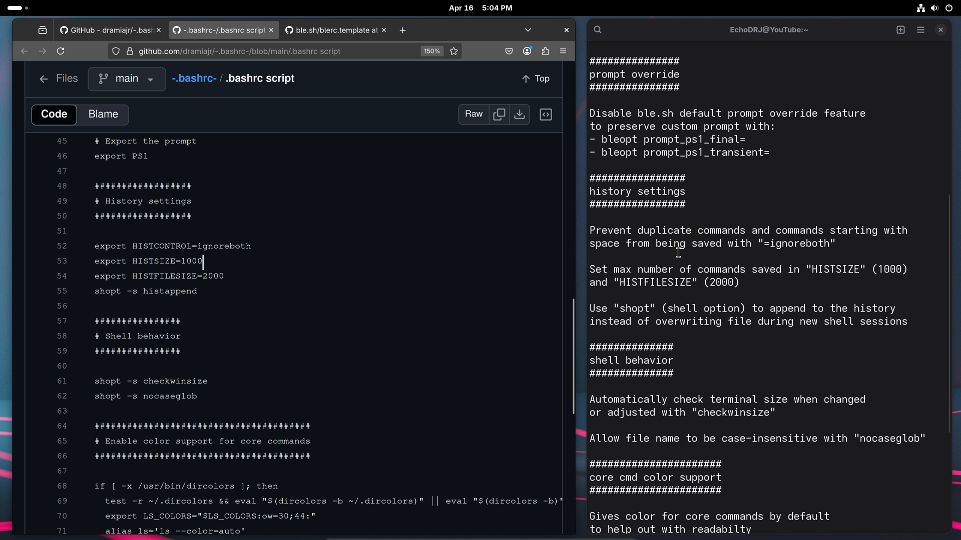
pyautogui.moveTo(737, 245)
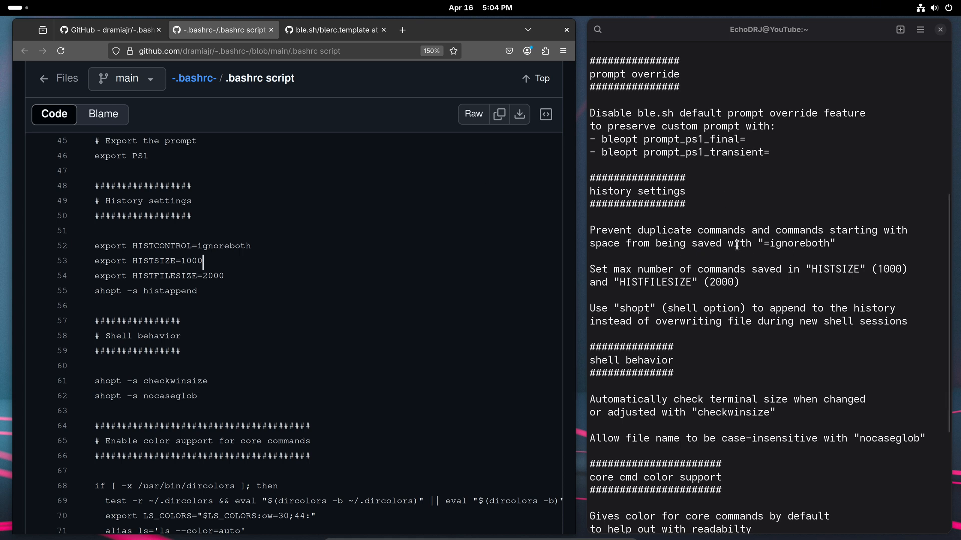
pyautogui.moveTo(634, 238)
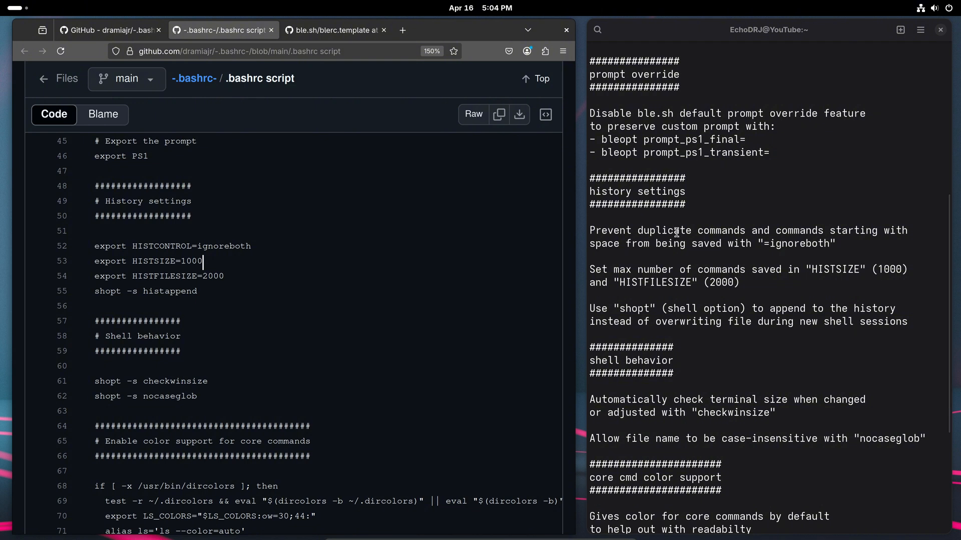
pyautogui.moveTo(753, 218)
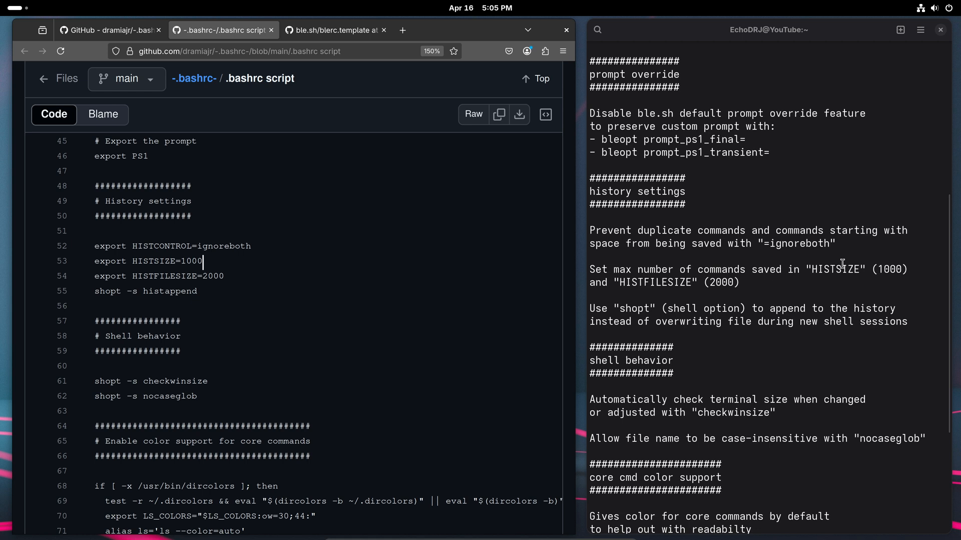
pyautogui.moveTo(866, 290)
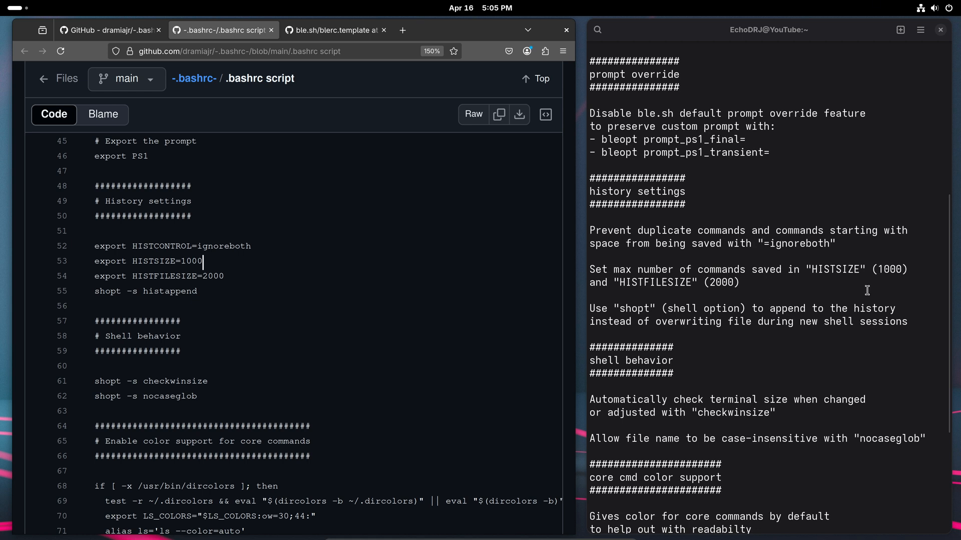
pyautogui.moveTo(665, 311)
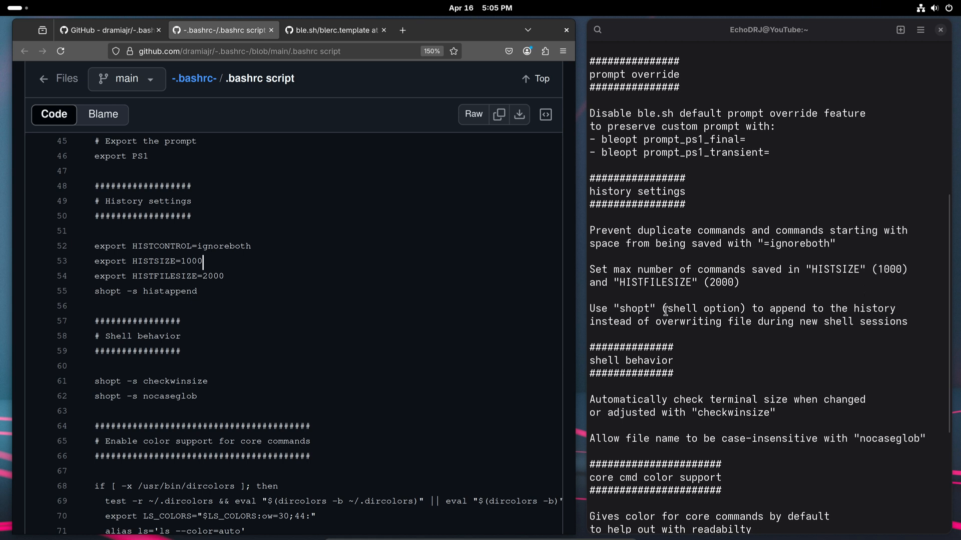
pyautogui.moveTo(786, 274)
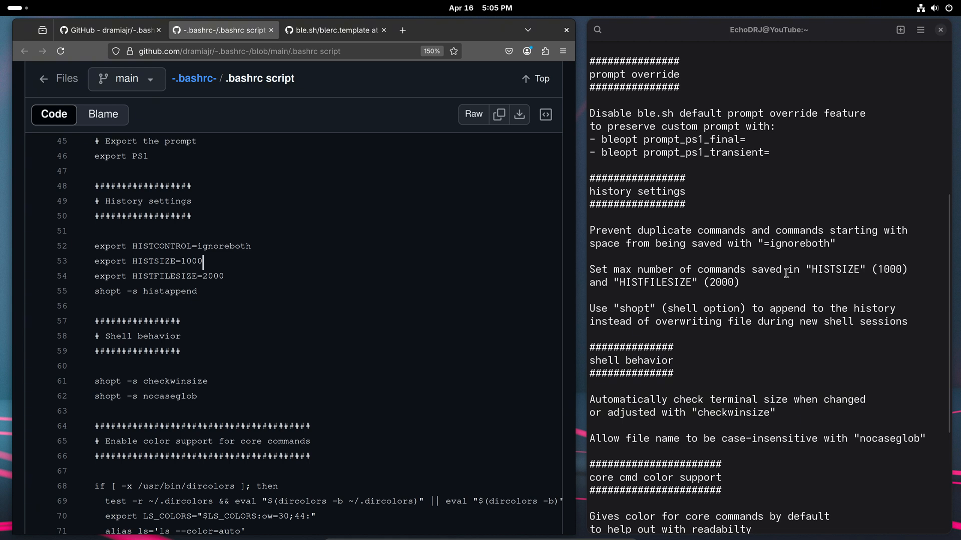
pyautogui.moveTo(753, 308)
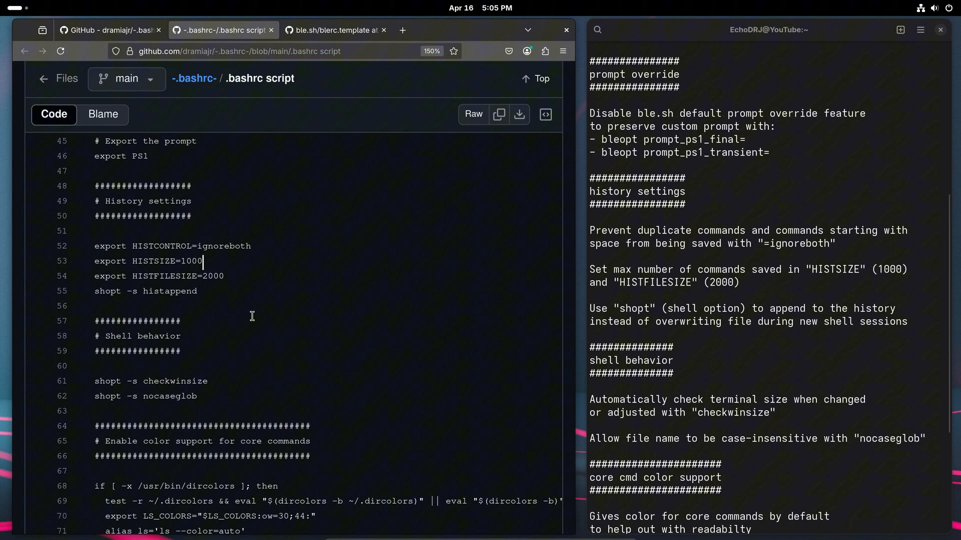
pyautogui.moveTo(704, 330)
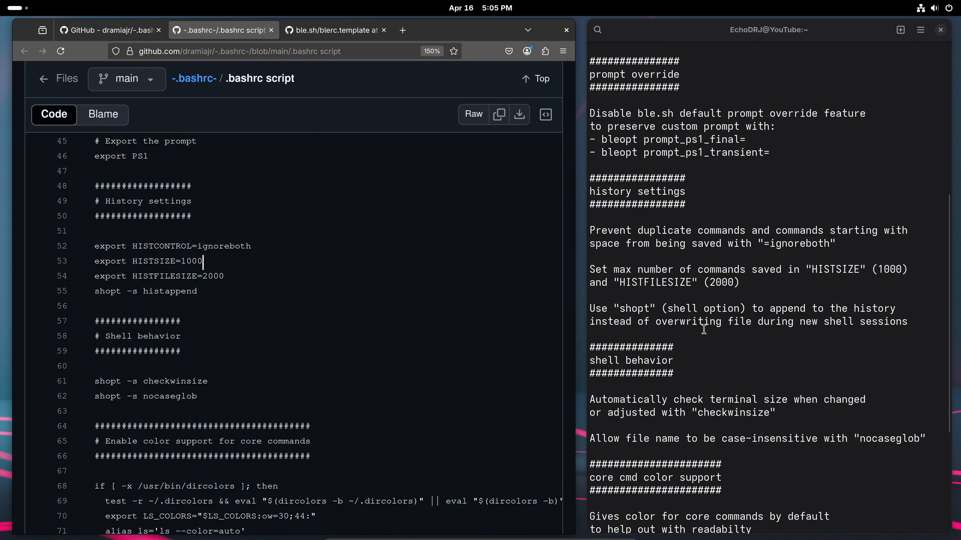
pyautogui.scroll(-3)
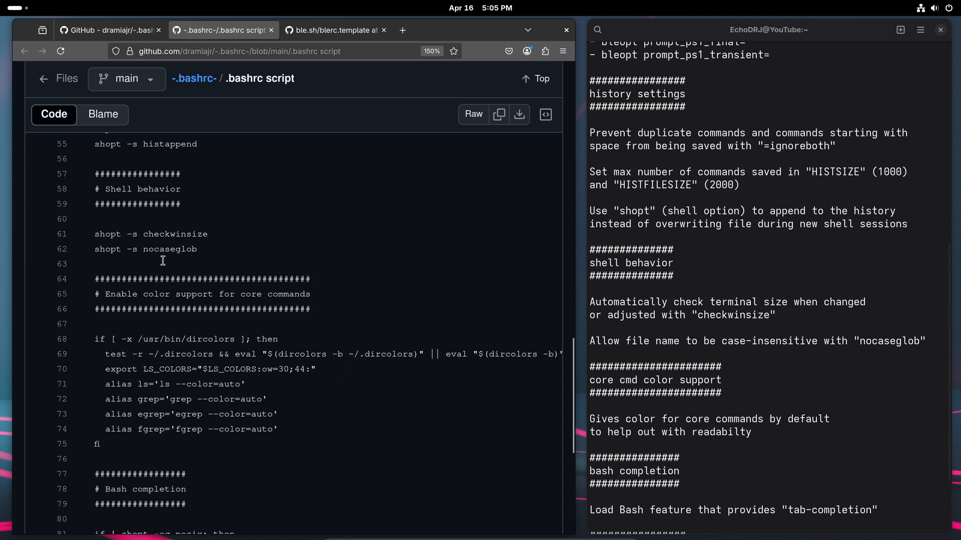
pyautogui.moveTo(709, 336)
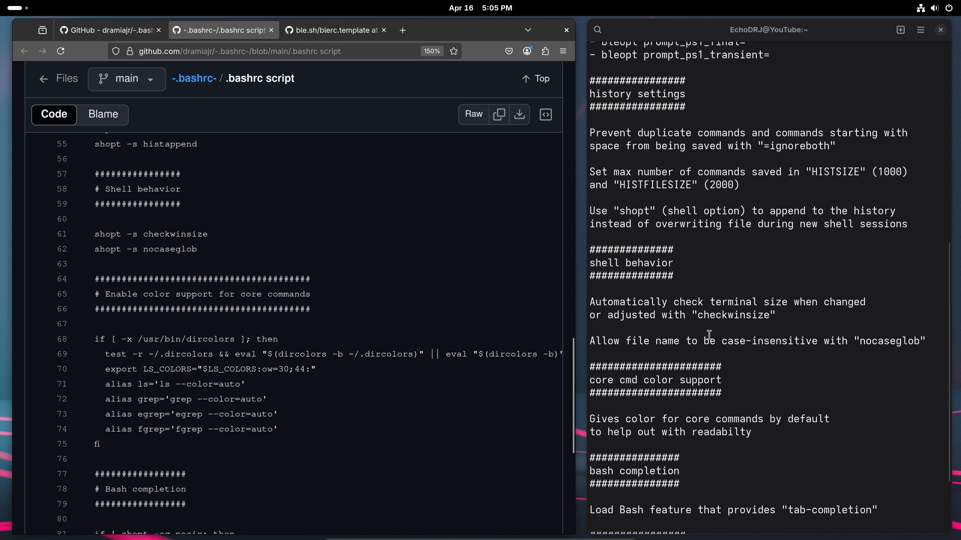
pyautogui.moveTo(721, 326)
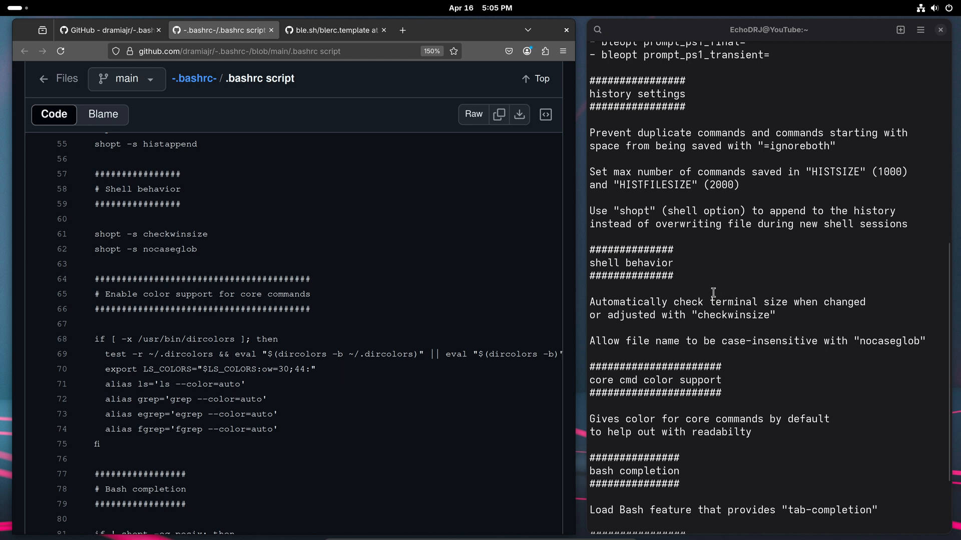
pyautogui.moveTo(727, 336)
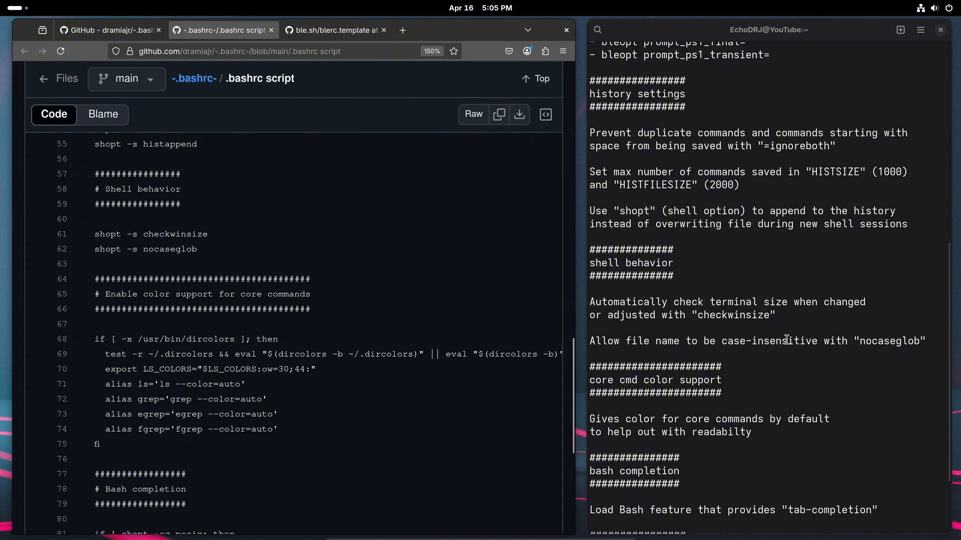
pyautogui.scroll(-3)
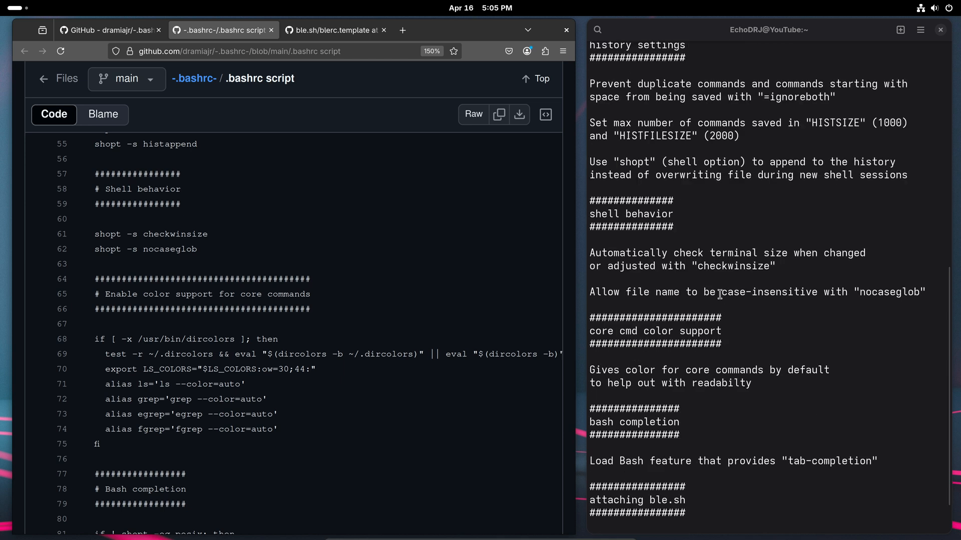
pyautogui.moveTo(799, 295)
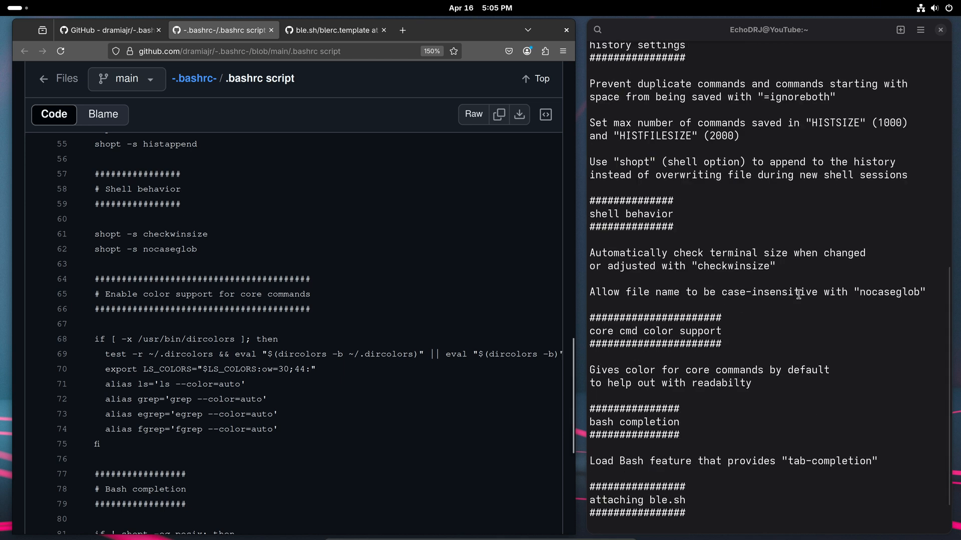
pyautogui.moveTo(778, 329)
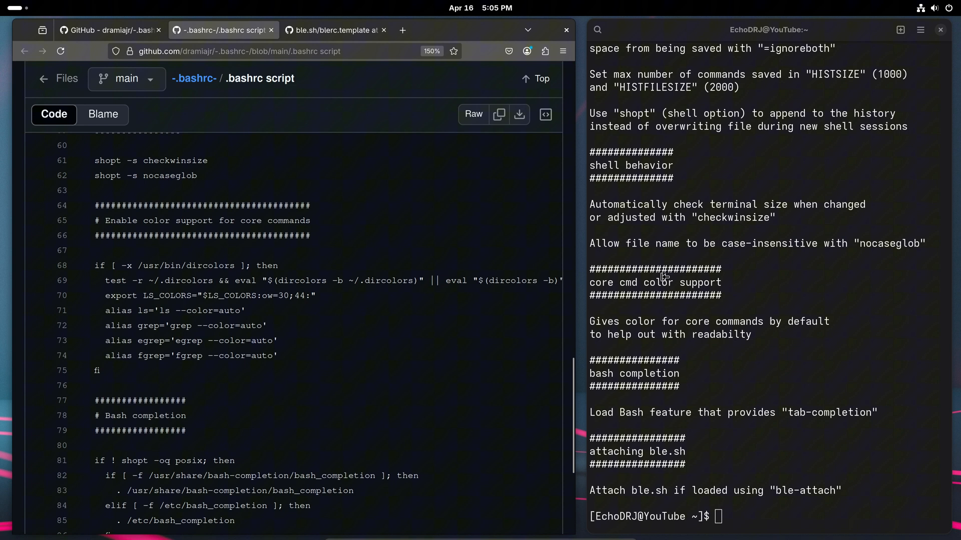
pyautogui.moveTo(704, 327)
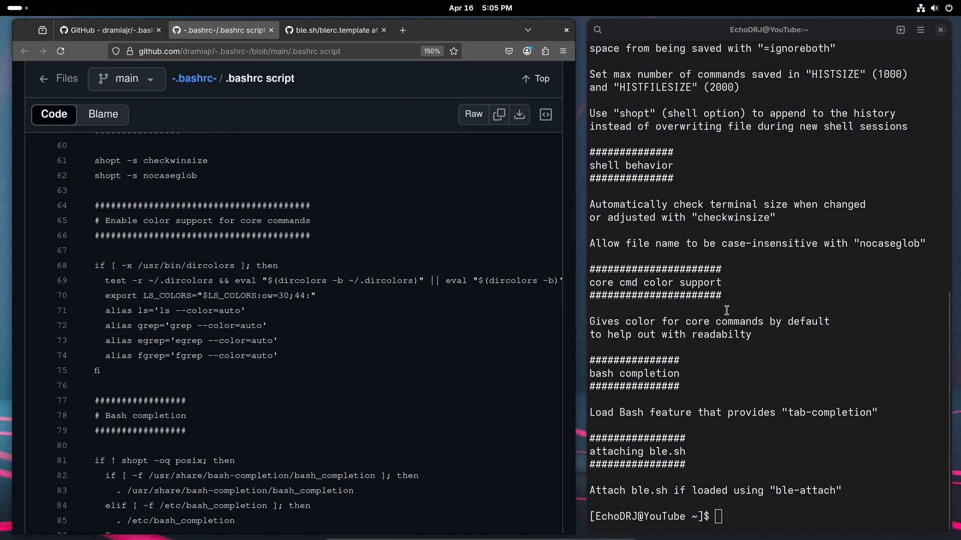
pyautogui.moveTo(726, 289)
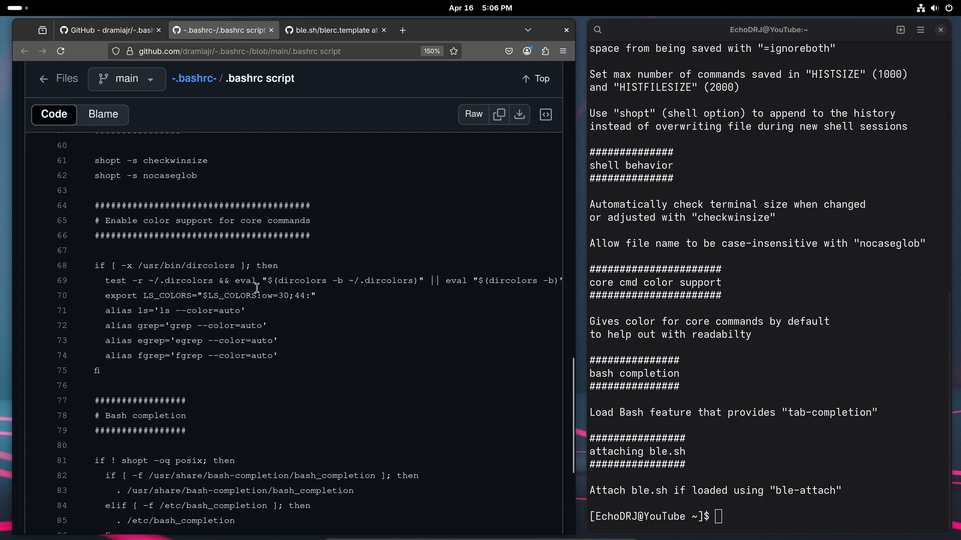
pyautogui.moveTo(318, 275)
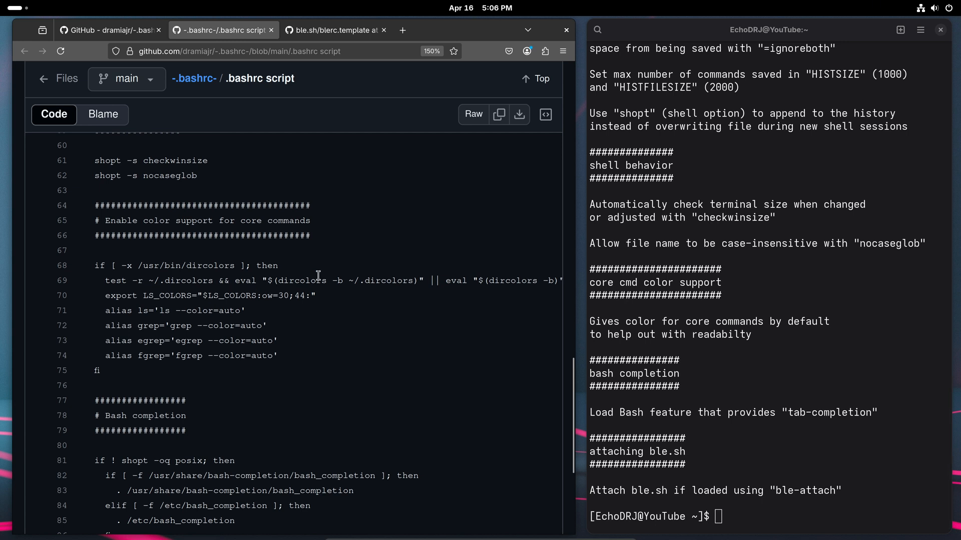
pyautogui.moveTo(274, 280)
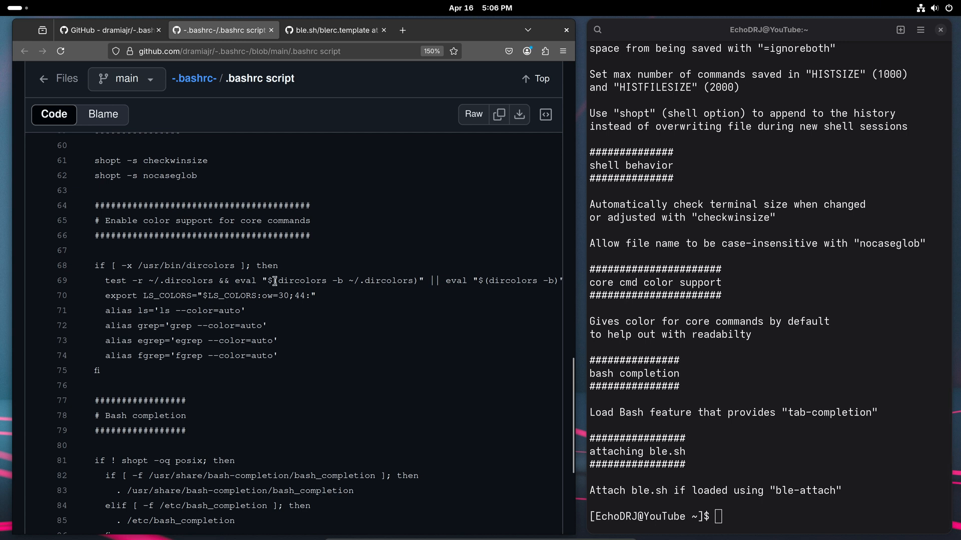
# Finish reading the .bashrc script, then return to the README's Step 4 apply-changes section.
pyautogui.scroll(-3)
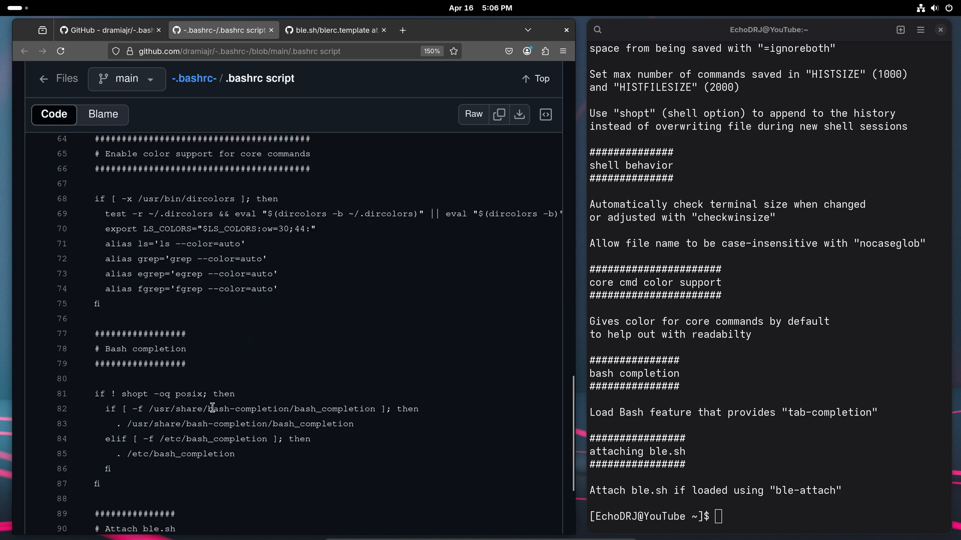
pyautogui.scroll(-3)
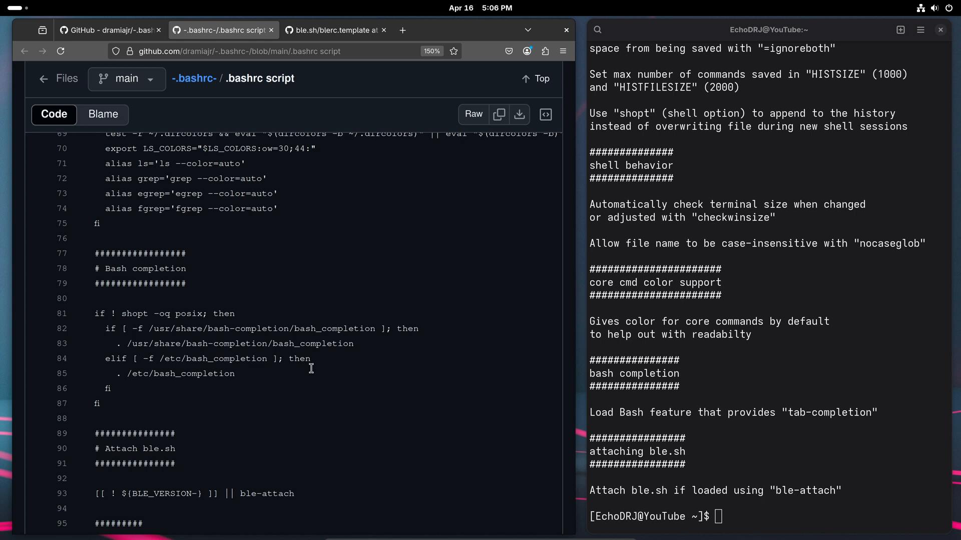
pyautogui.scroll(-3)
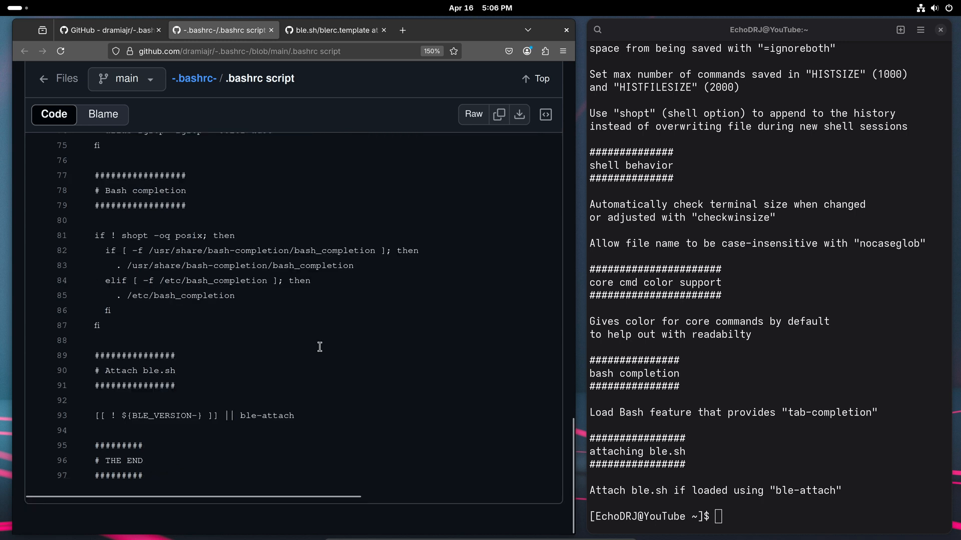
pyautogui.moveTo(115, 368)
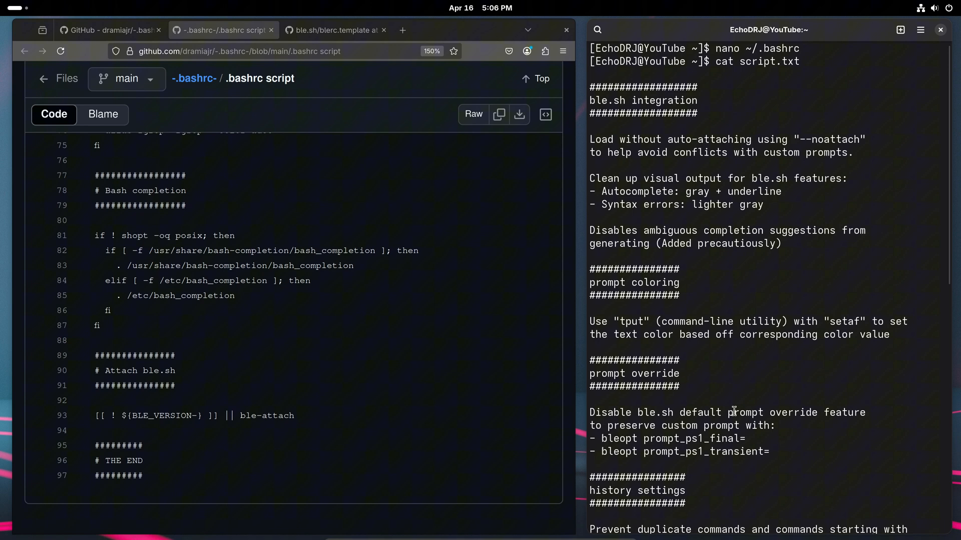
pyautogui.moveTo(811, 162)
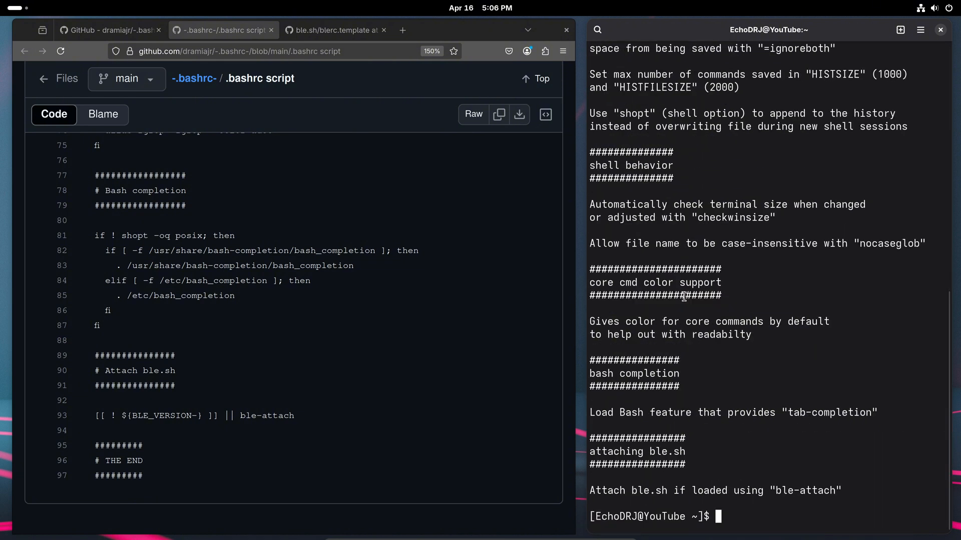
pyautogui.click(107, 29)
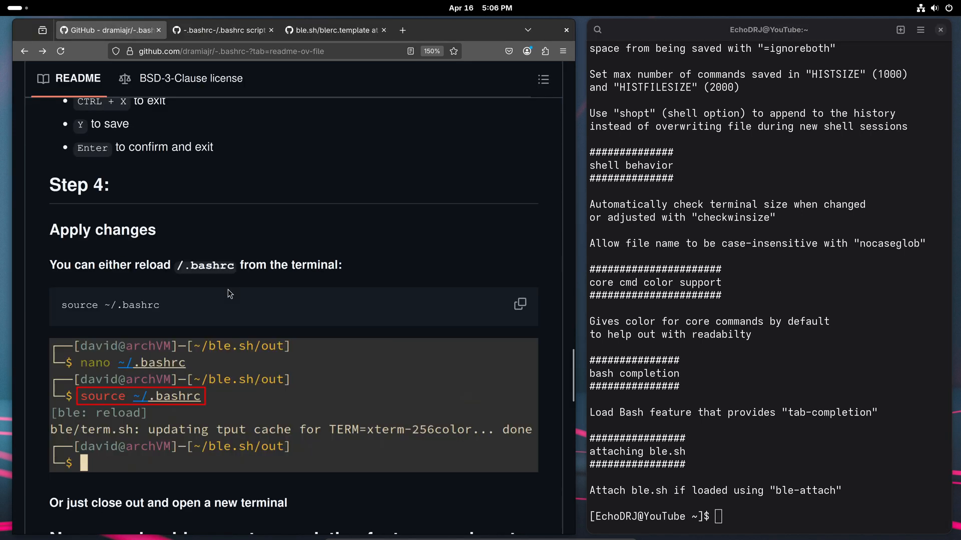
# Run source ~/.bashrc to load the new two-line colored prompt.
pyautogui.scroll(-3)
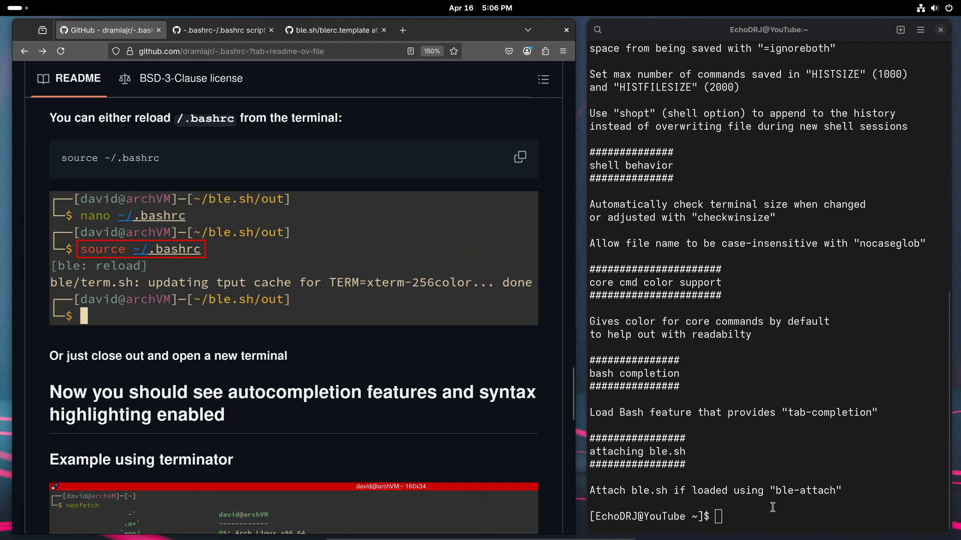
pyautogui.write('source ~')
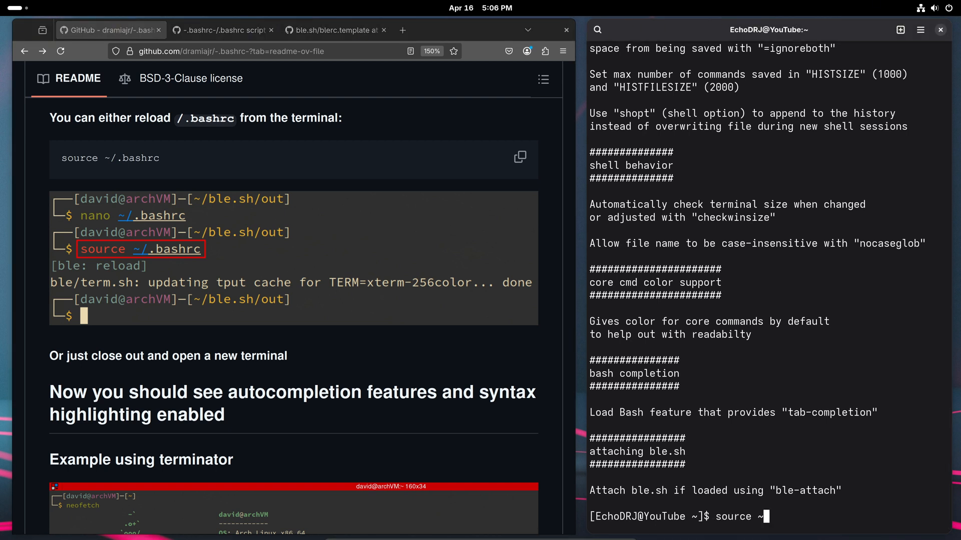
pyautogui.write('/.bash')
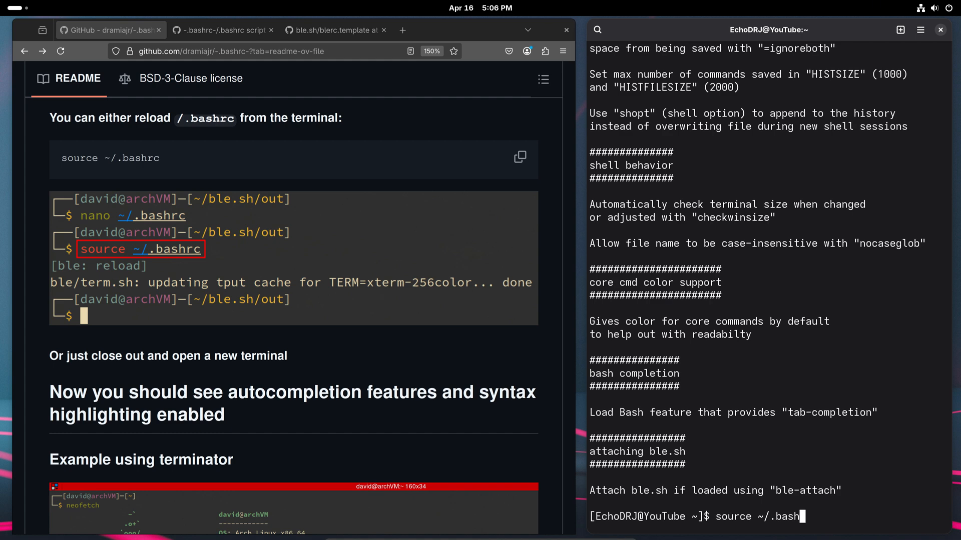
pyautogui.press('Return')
pyautogui.write('ls')
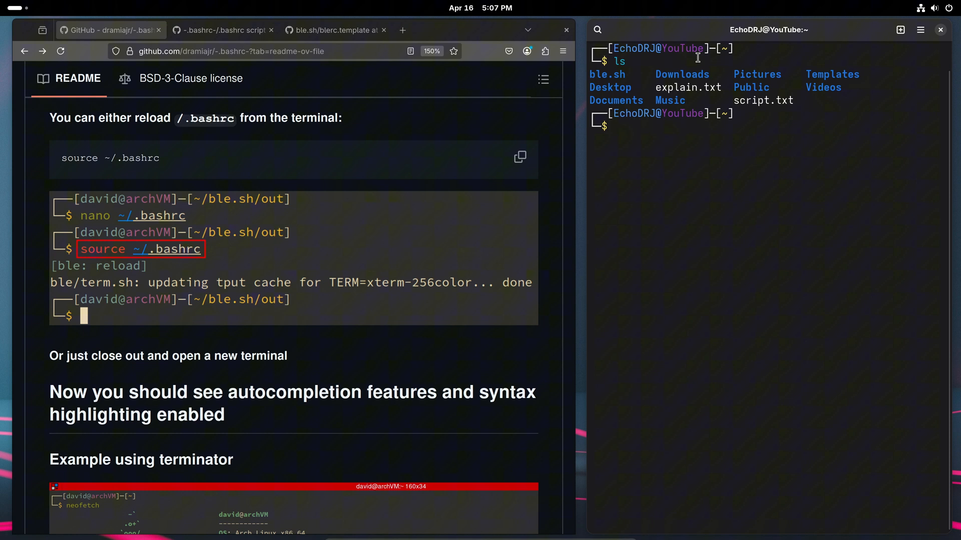
# Check the shell with echo $SHELL, run neofetch, and type clear to show ble.sh suggestions.
pyautogui.doubleClick(676, 87)
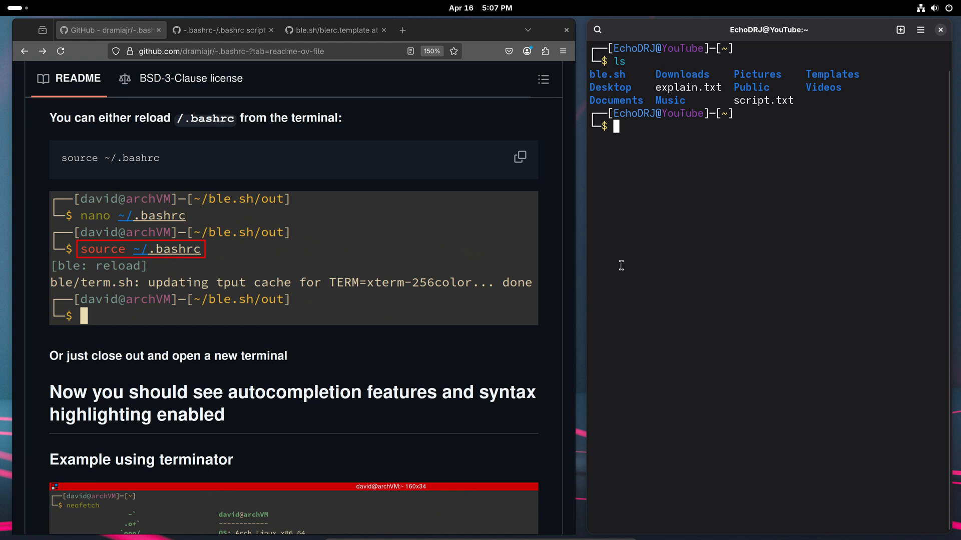
pyautogui.write('echo $SHELL')
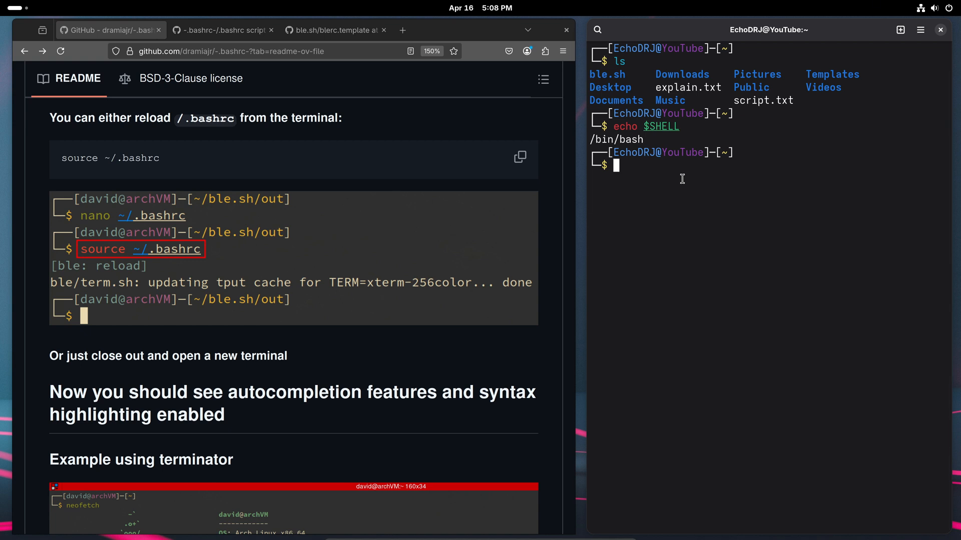
pyautogui.write('neofetch')
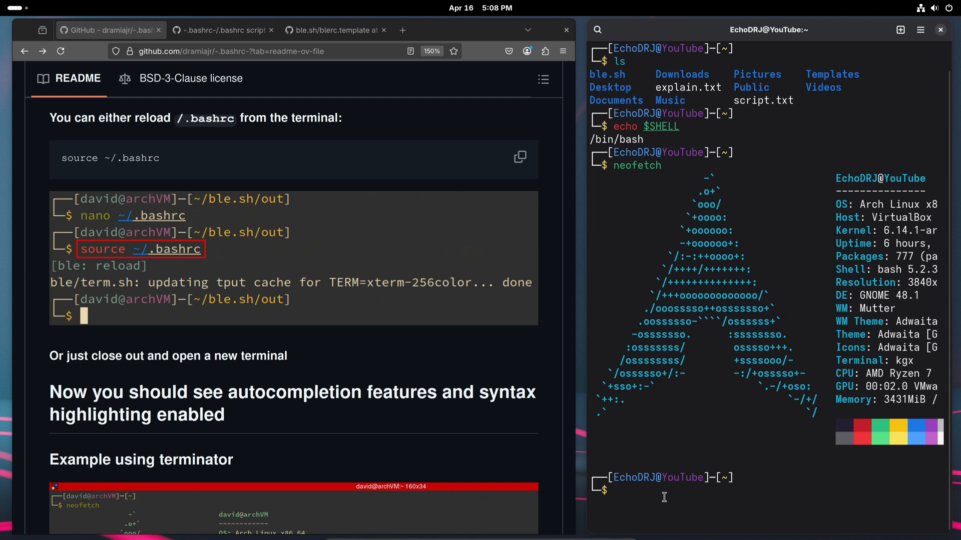
pyautogui.write('clear')
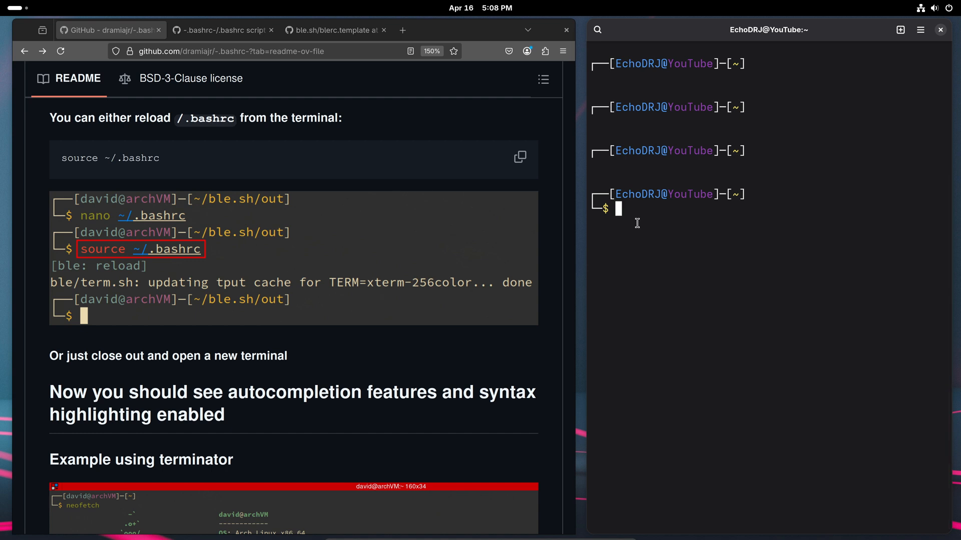
pyautogui.write('clear')
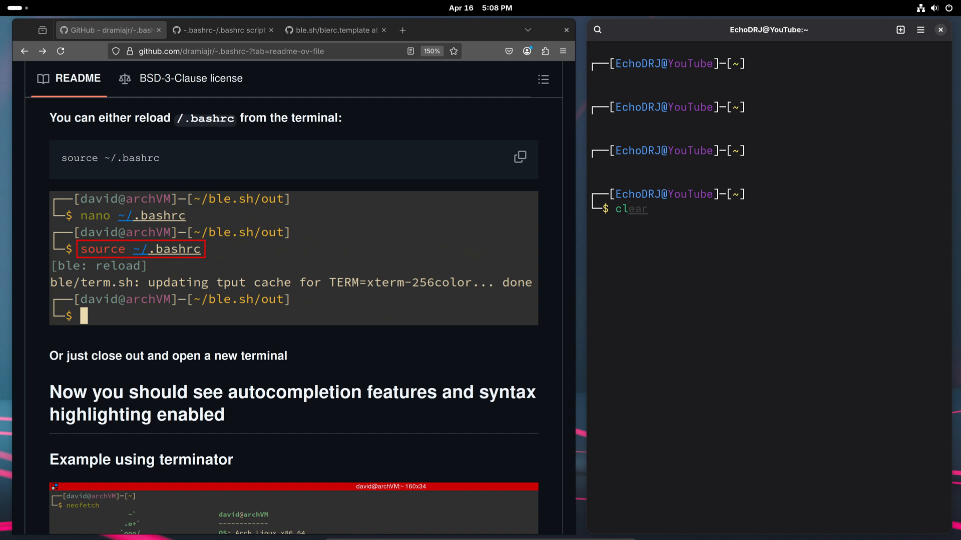
# In a new kitty window, run neofetch, echo $SHELL, and clear.
pyautogui.press('Return')
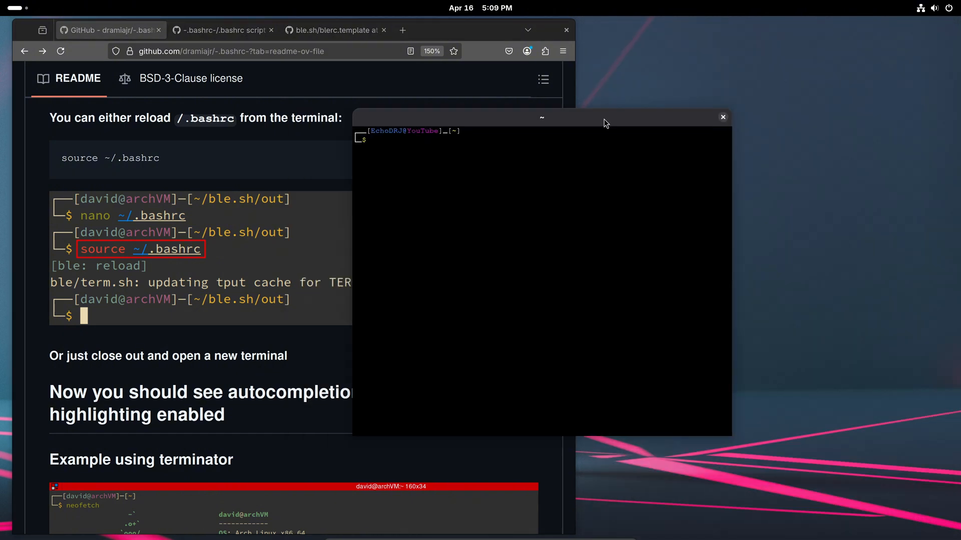
pyautogui.write('neofetch')
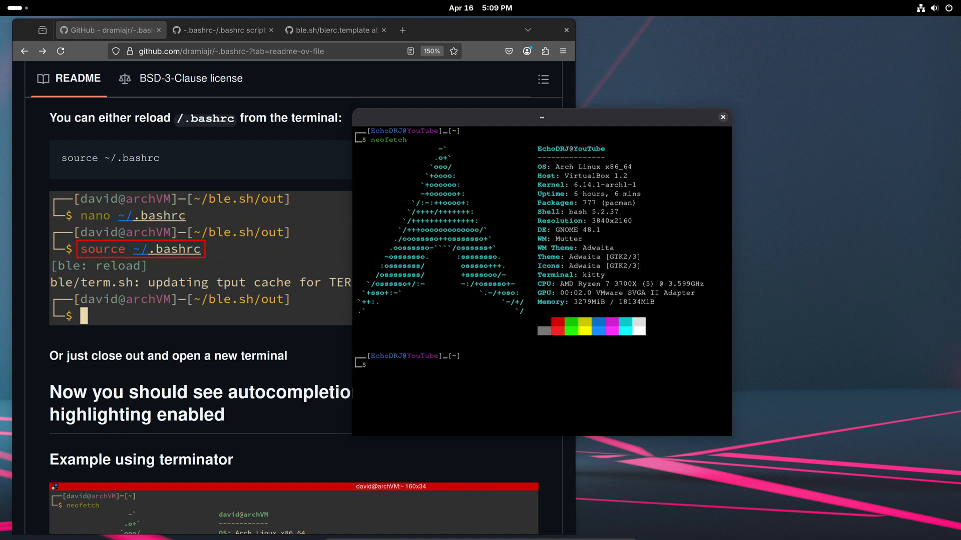
pyautogui.write('echo $SHELL')
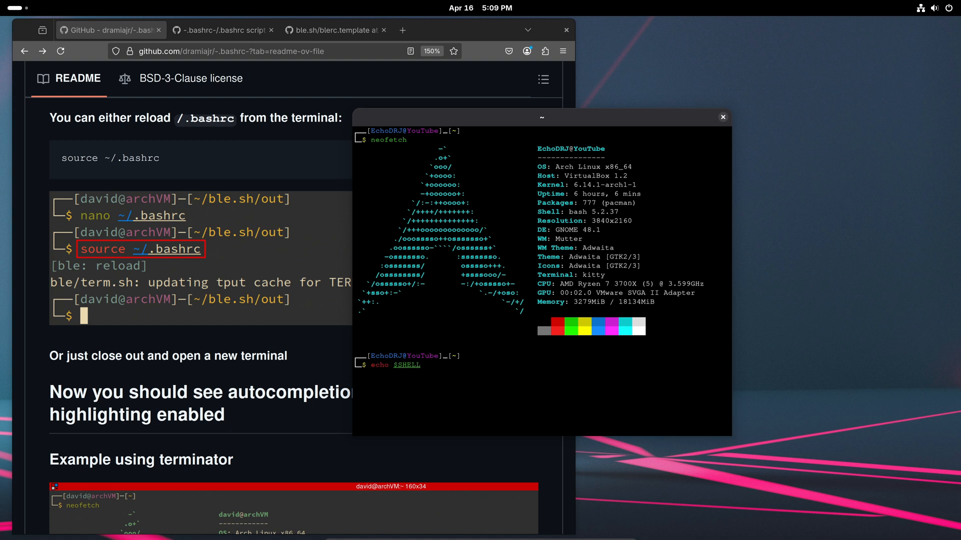
pyautogui.write('clear')
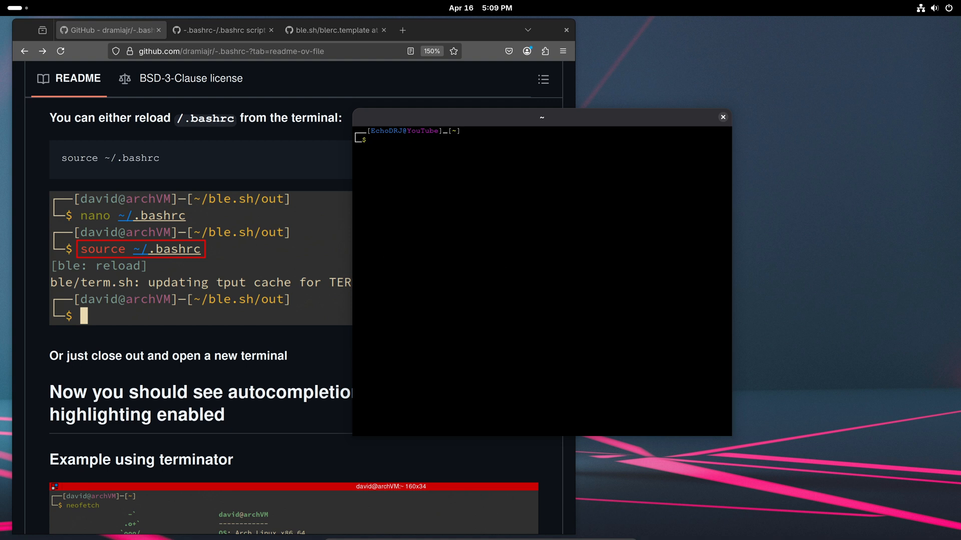
pyautogui.moveTo(541, 117); pyautogui.dragTo(480, 123)
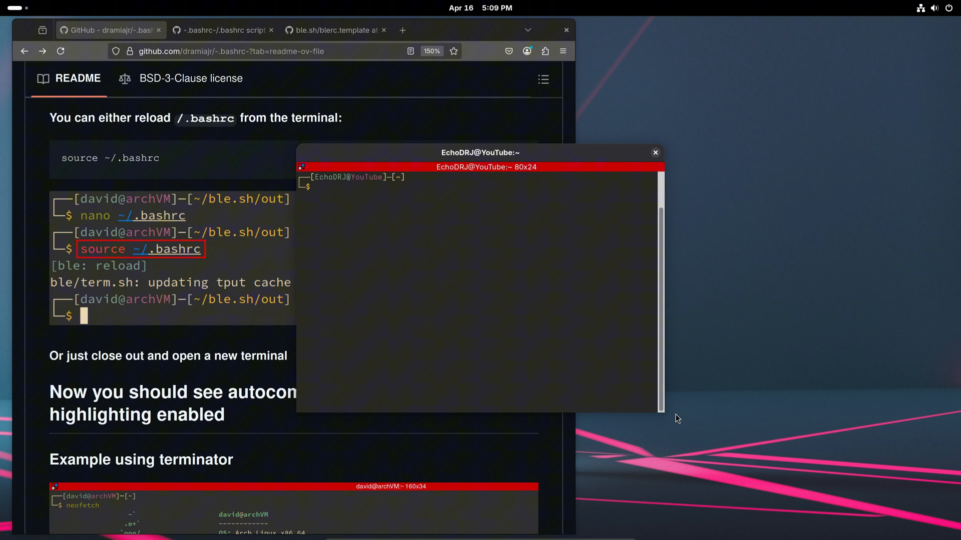
# Enlarge the Terminator window, list home, change into ~/Desktop and list it.
pyautogui.moveTo(660, 417); pyautogui.dragTo(677, 447)
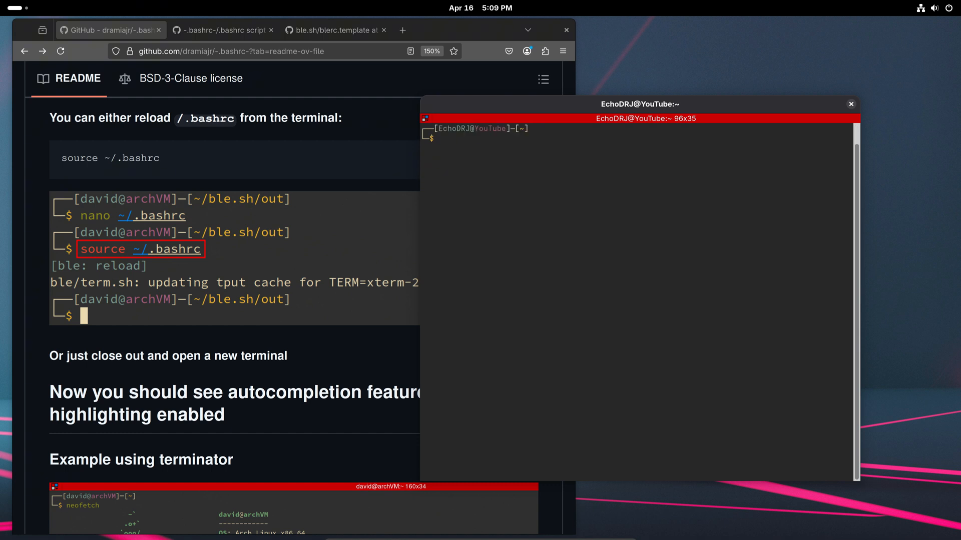
pyautogui.moveTo(489, 178)
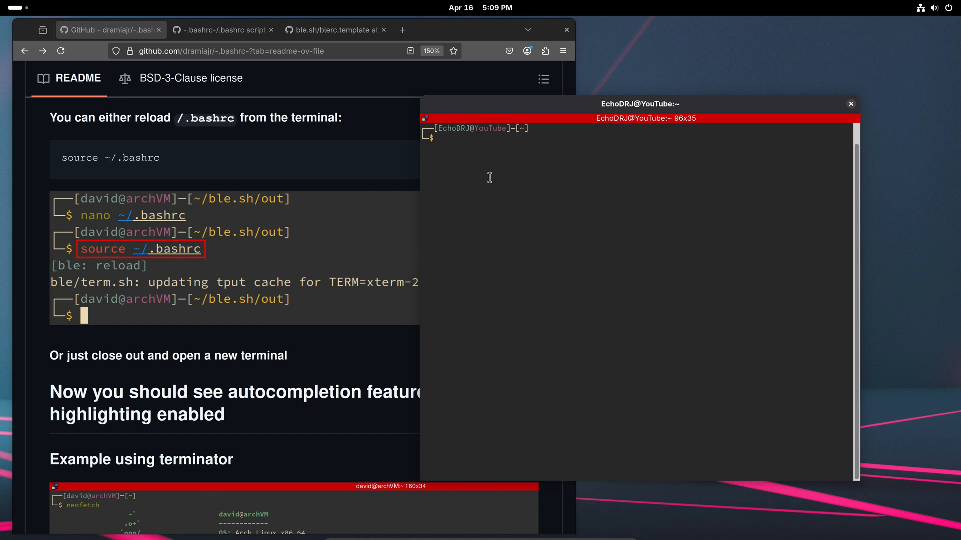
pyautogui.write('ls -l')
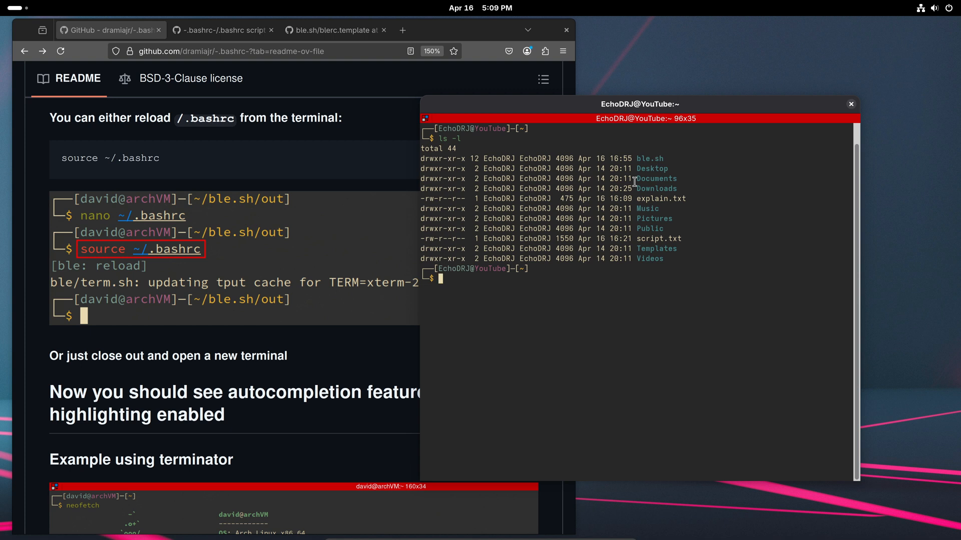
pyautogui.moveTo(634, 181)
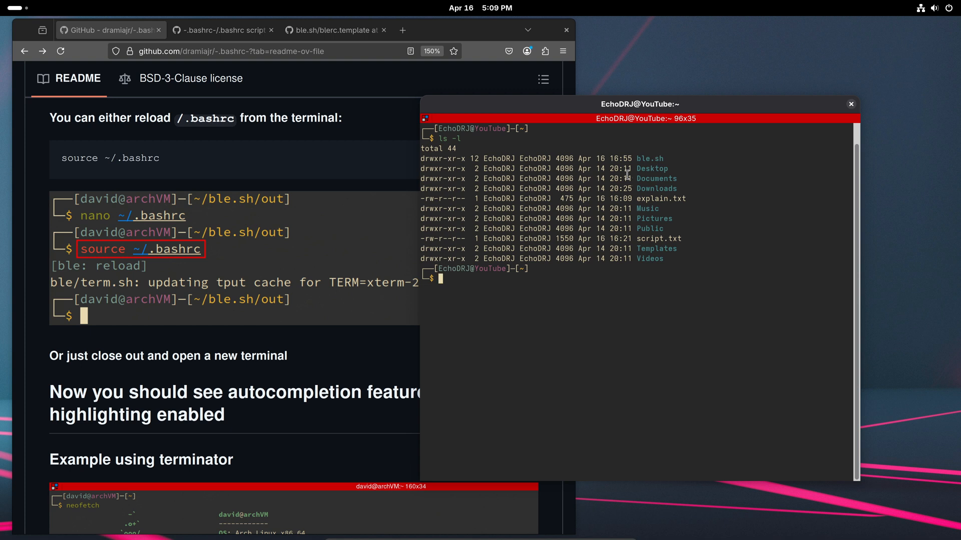
pyautogui.write('cd ~')
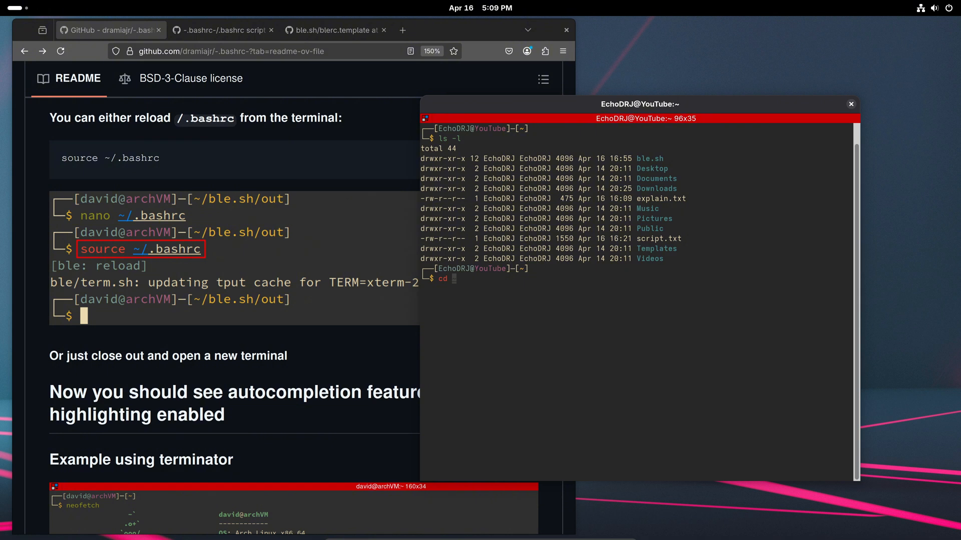
pyautogui.write('Desktop/')
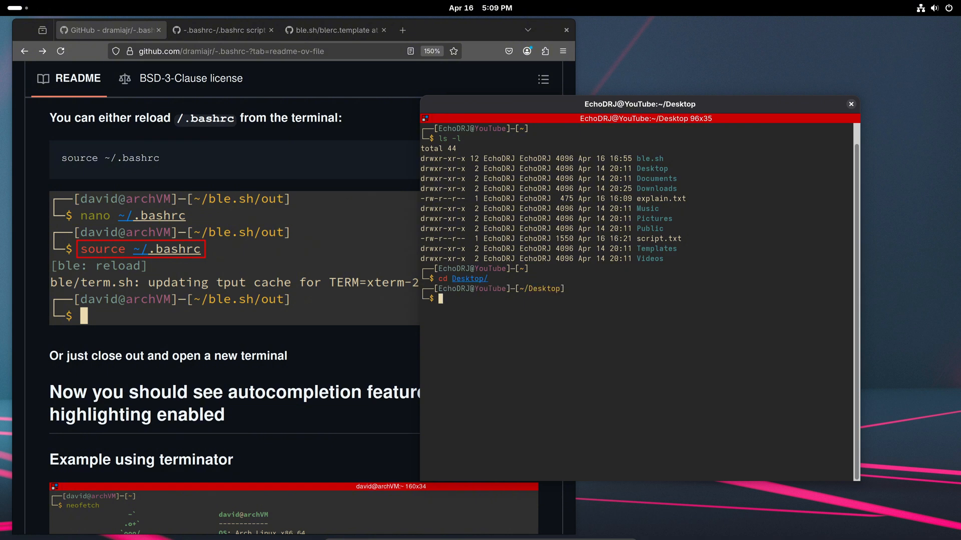
pyautogui.write('ls')
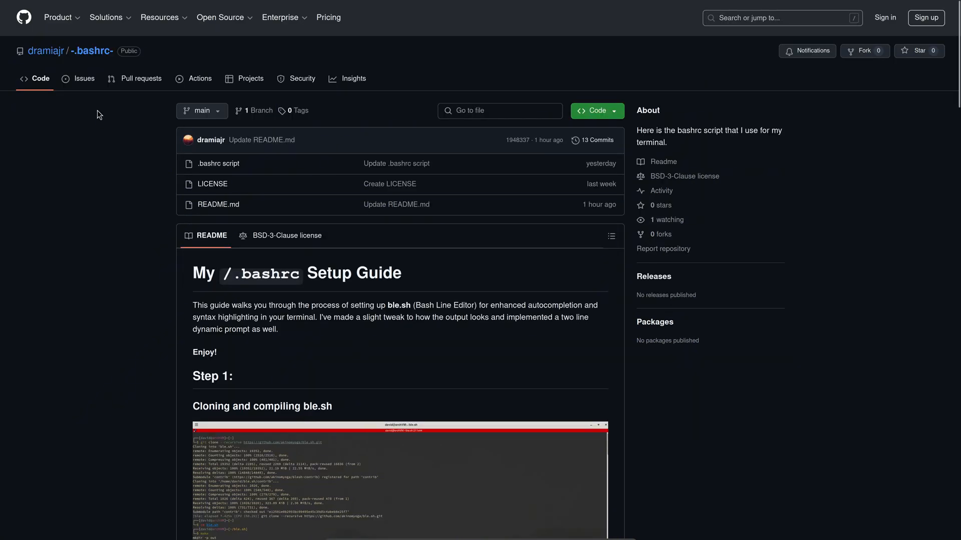
pyautogui.moveTo(368, 336)
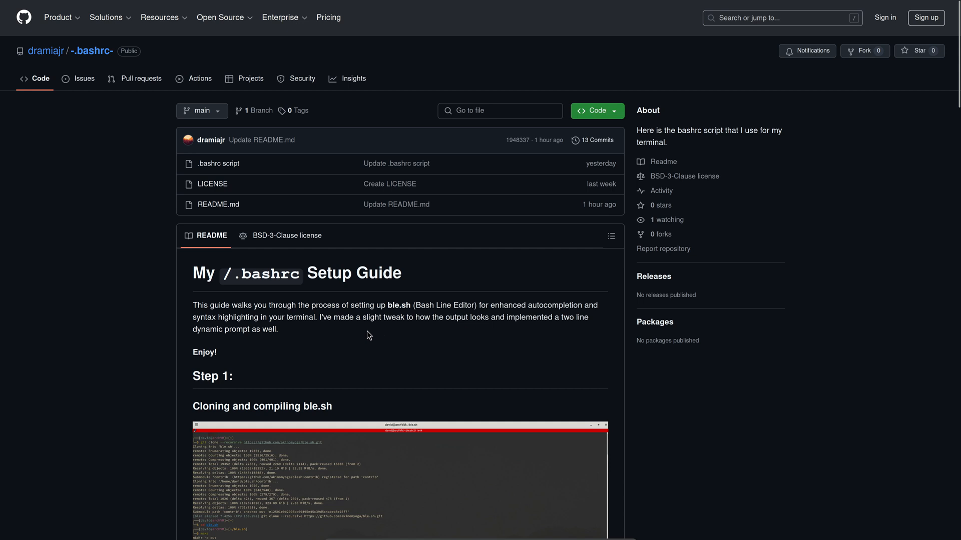
pyautogui.moveTo(65, 82)
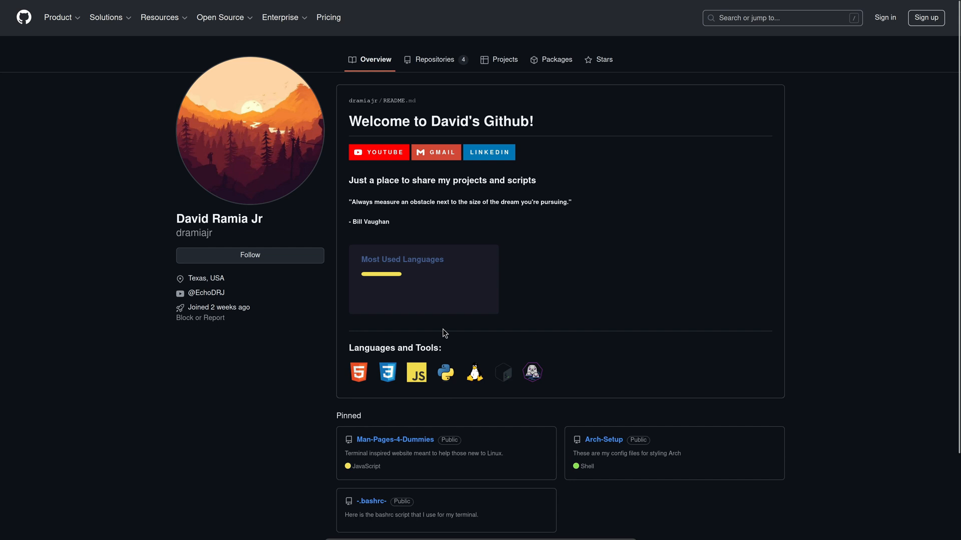
# Open the pinned Arch-Setup repository and scroll through its README desktop screenshots.
pyautogui.scroll(-3)
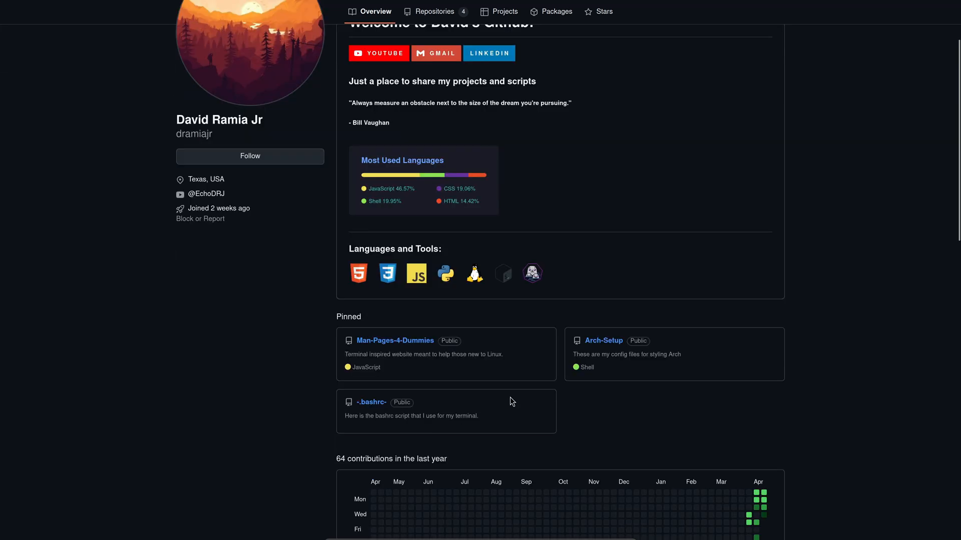
pyautogui.scroll(-3)
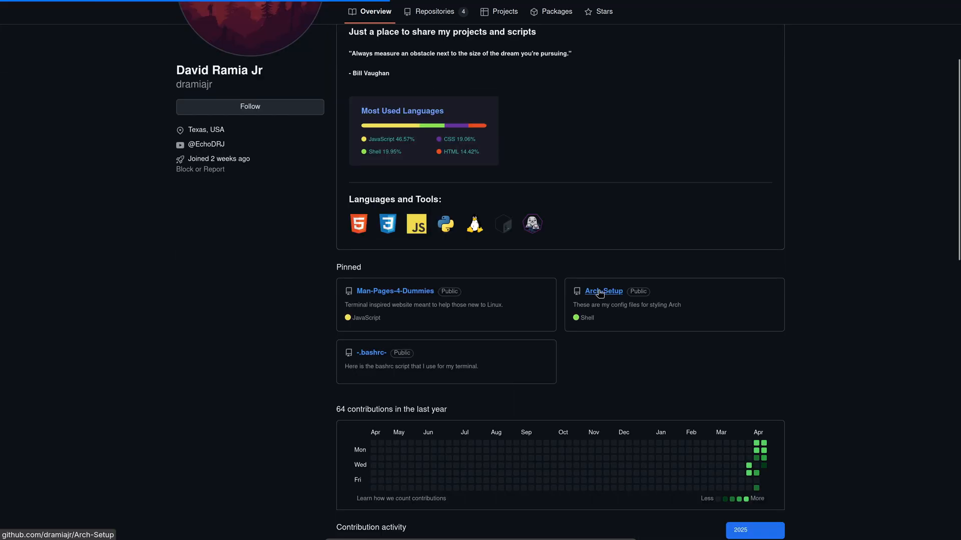
pyautogui.click(603, 291)
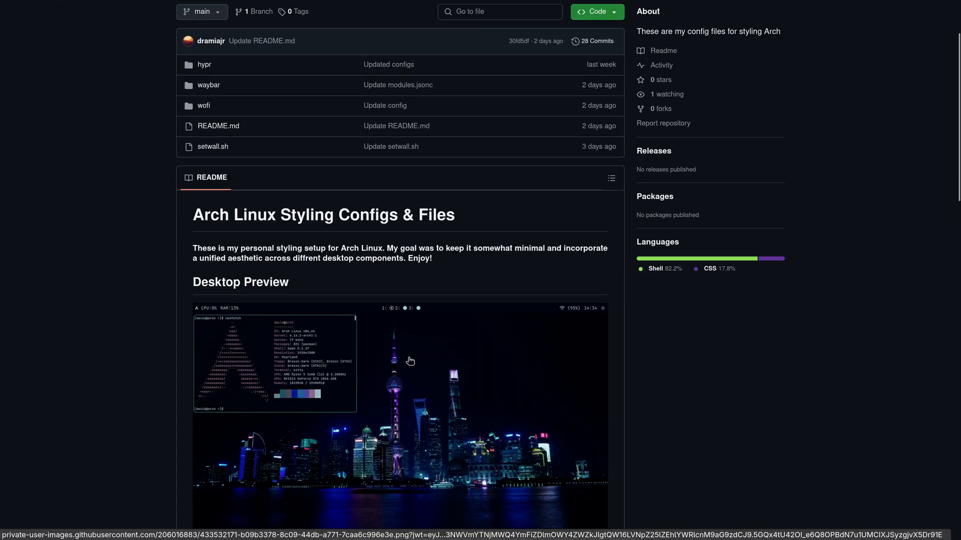
pyautogui.scroll(-3)
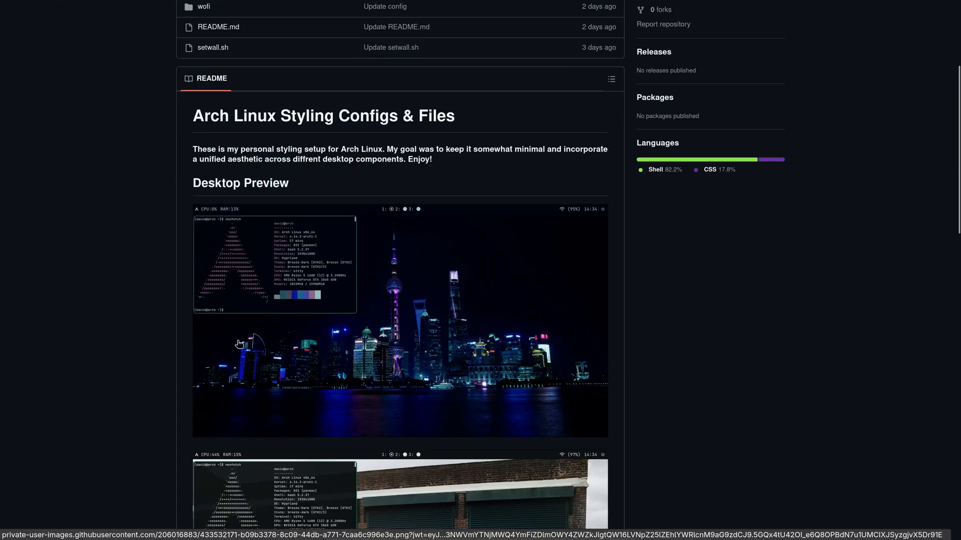
pyautogui.moveTo(290, 384)
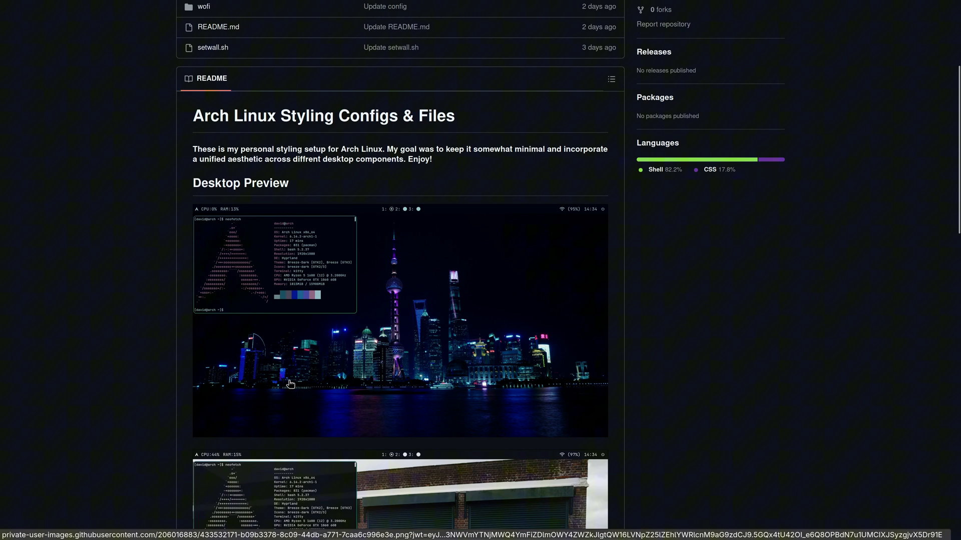
pyautogui.moveTo(729, 316)
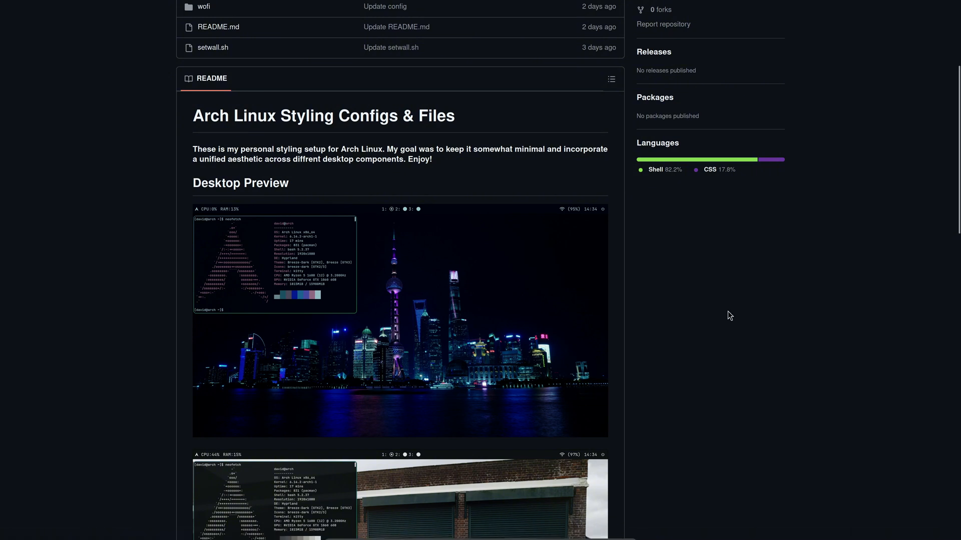
pyautogui.moveTo(630, 348)
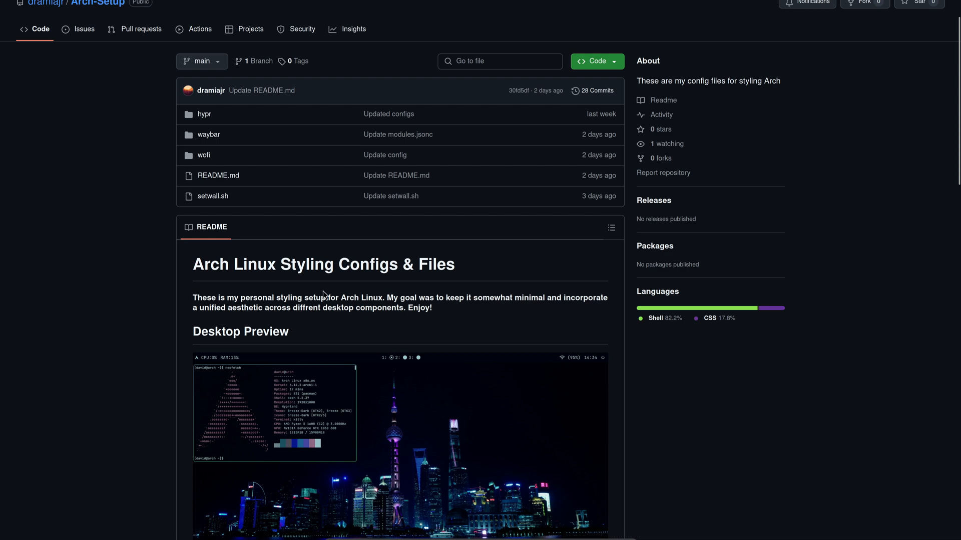
pyautogui.scroll(-3)
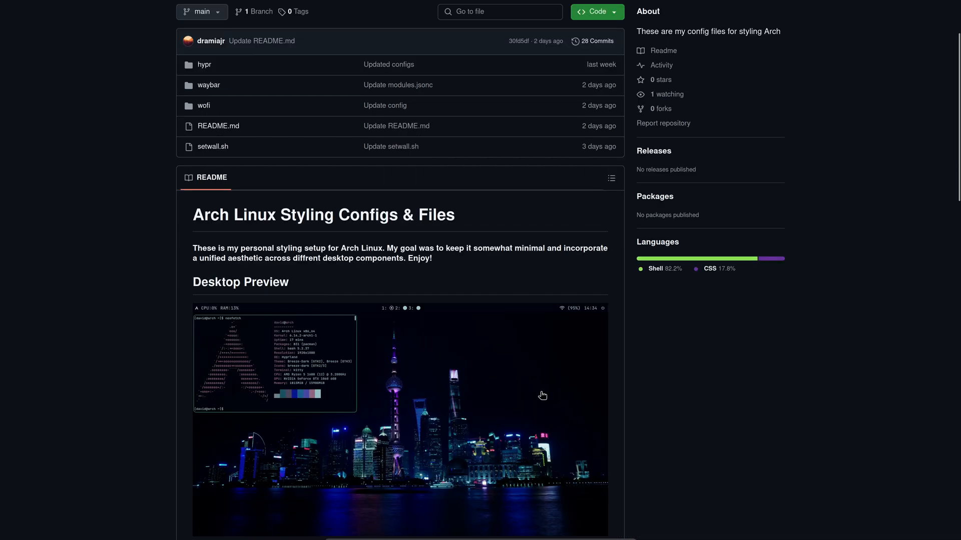
pyautogui.scroll(-3)
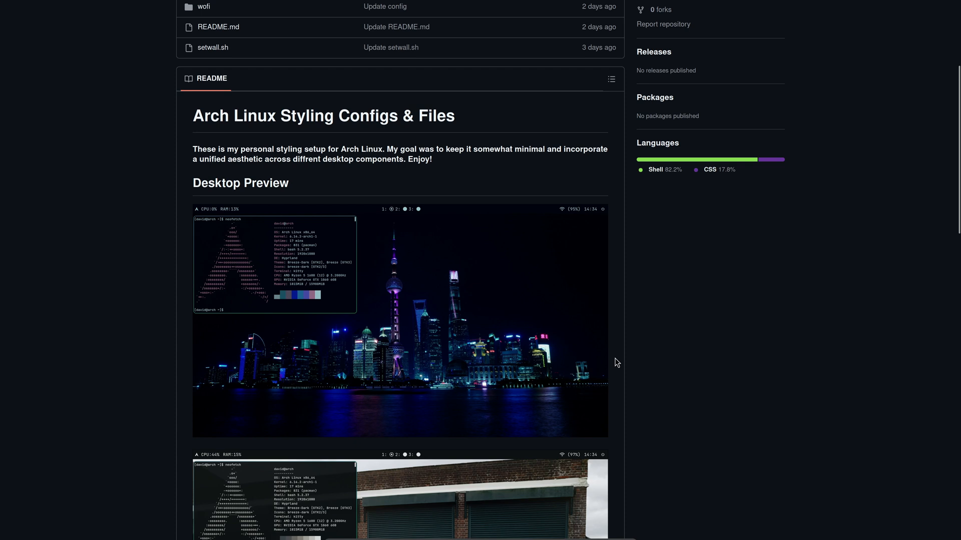
pyautogui.moveTo(715, 330)
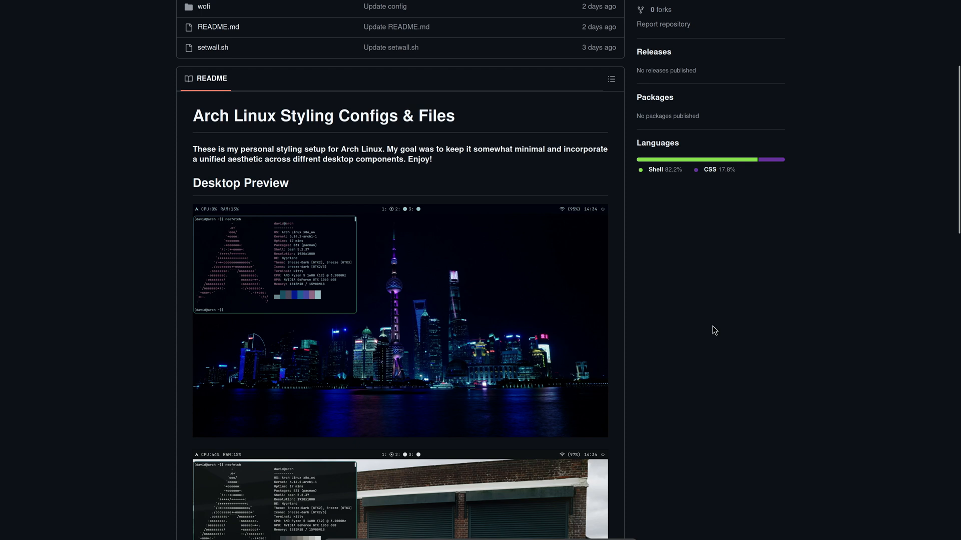
pyautogui.moveTo(686, 325)
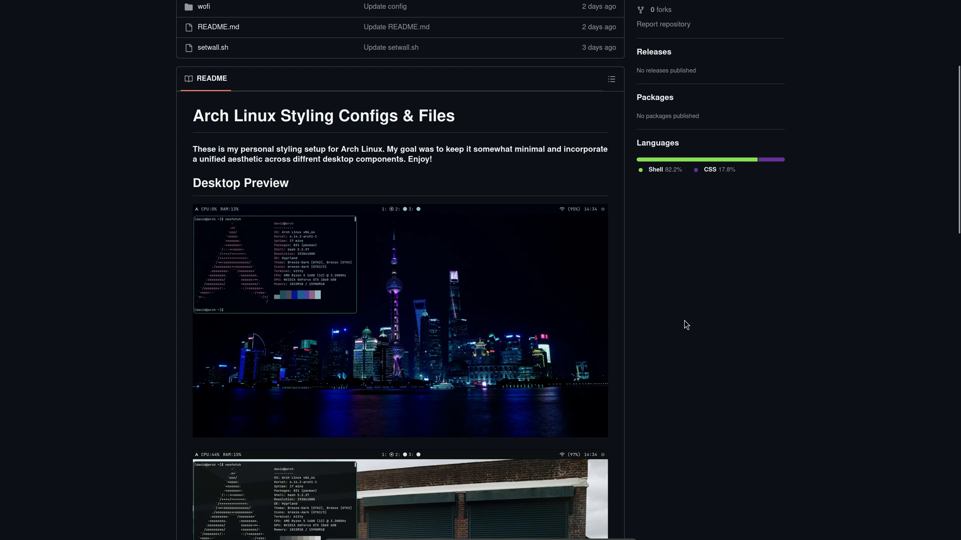
pyautogui.moveTo(680, 385)
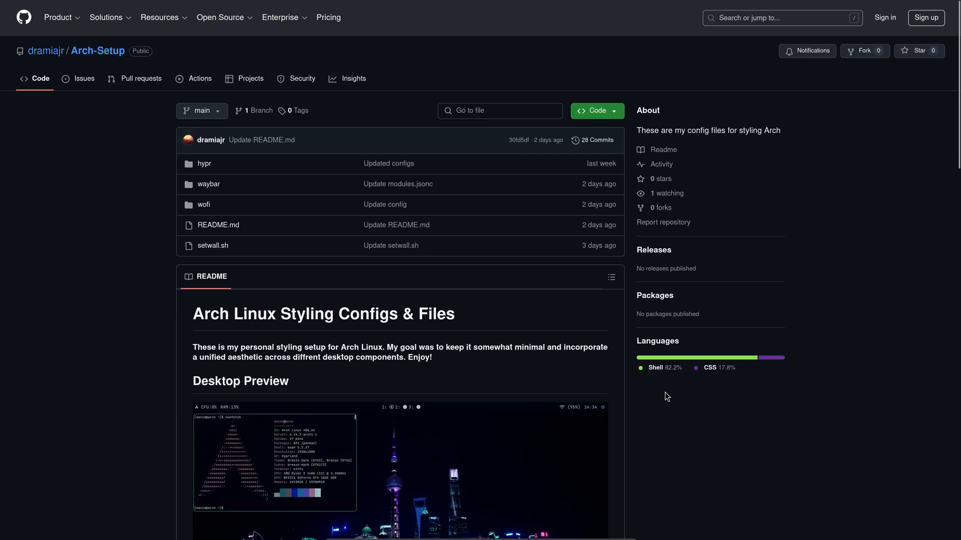
pyautogui.moveTo(432, 370)
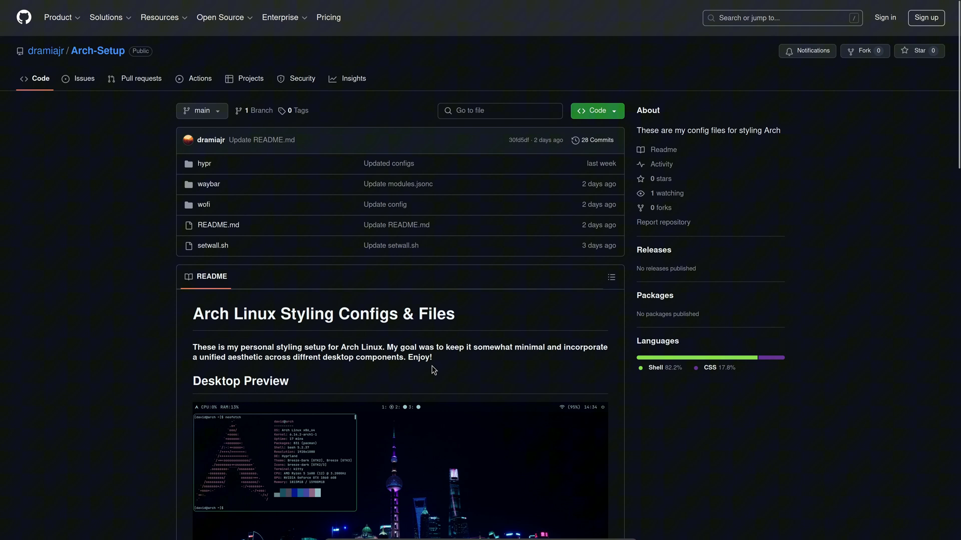